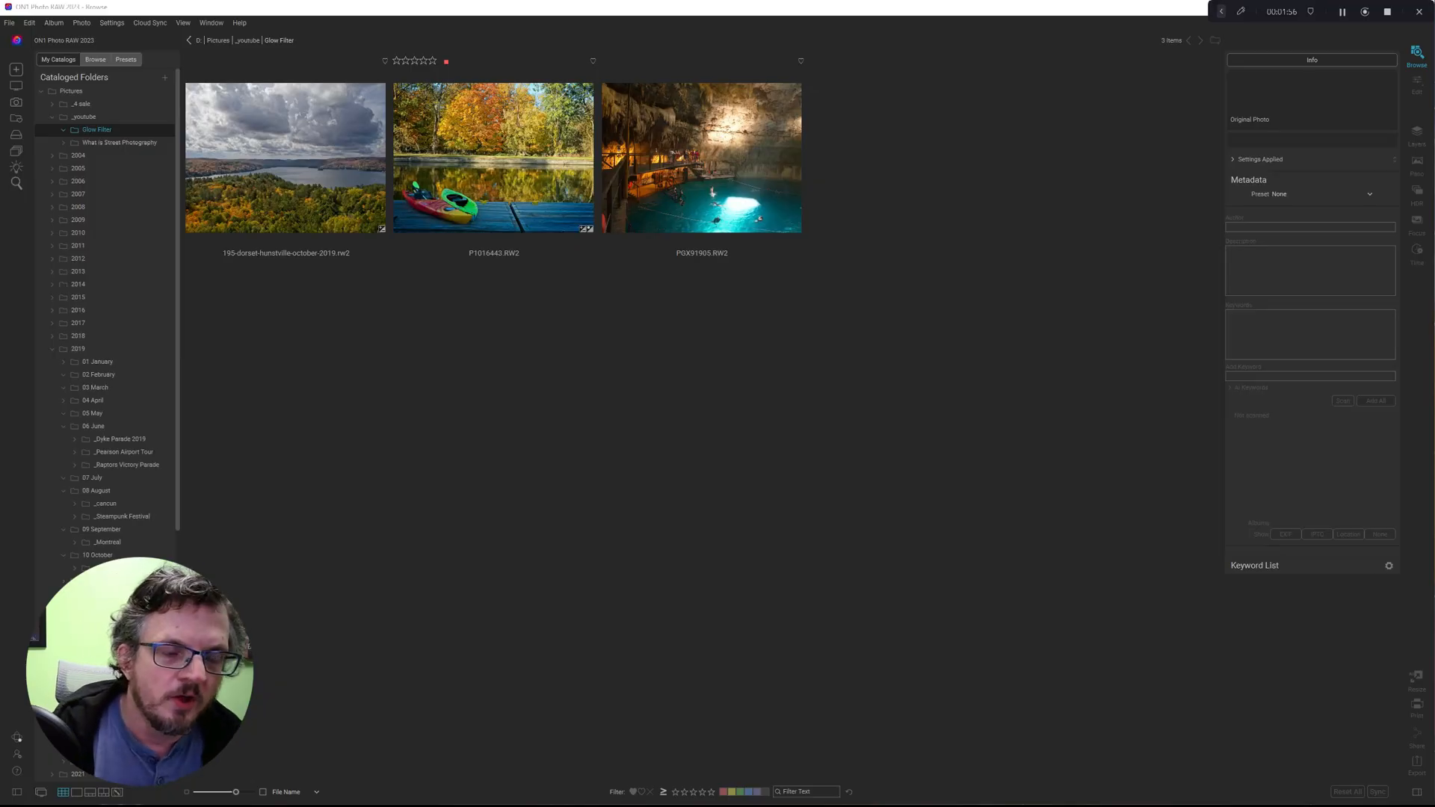
Open the P1016443.RW2 kayak photo in Detail view
double_click(285, 156)
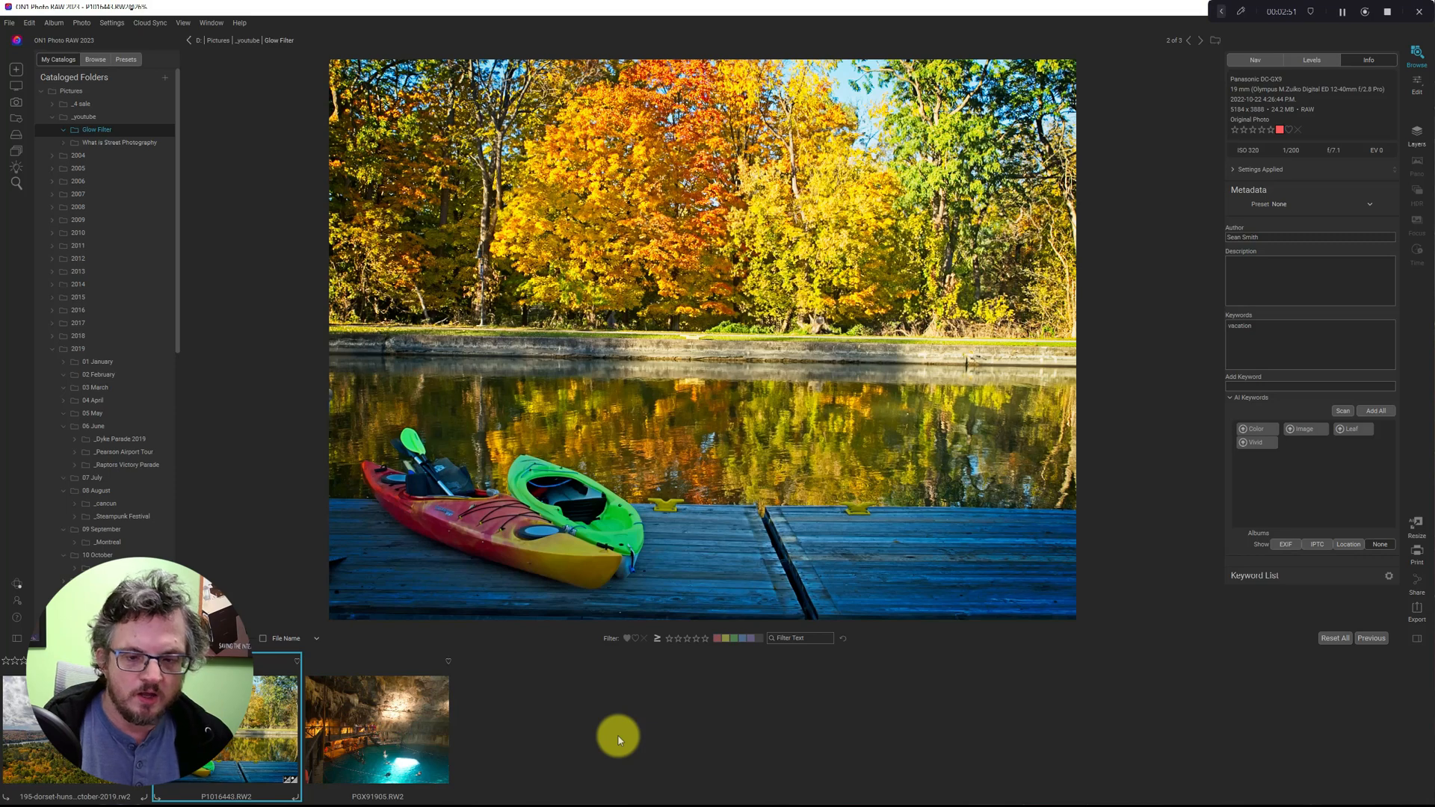
Display the P0X91905.RW2 cave pool photo from the filmstrip in Detail view
click(376, 727)
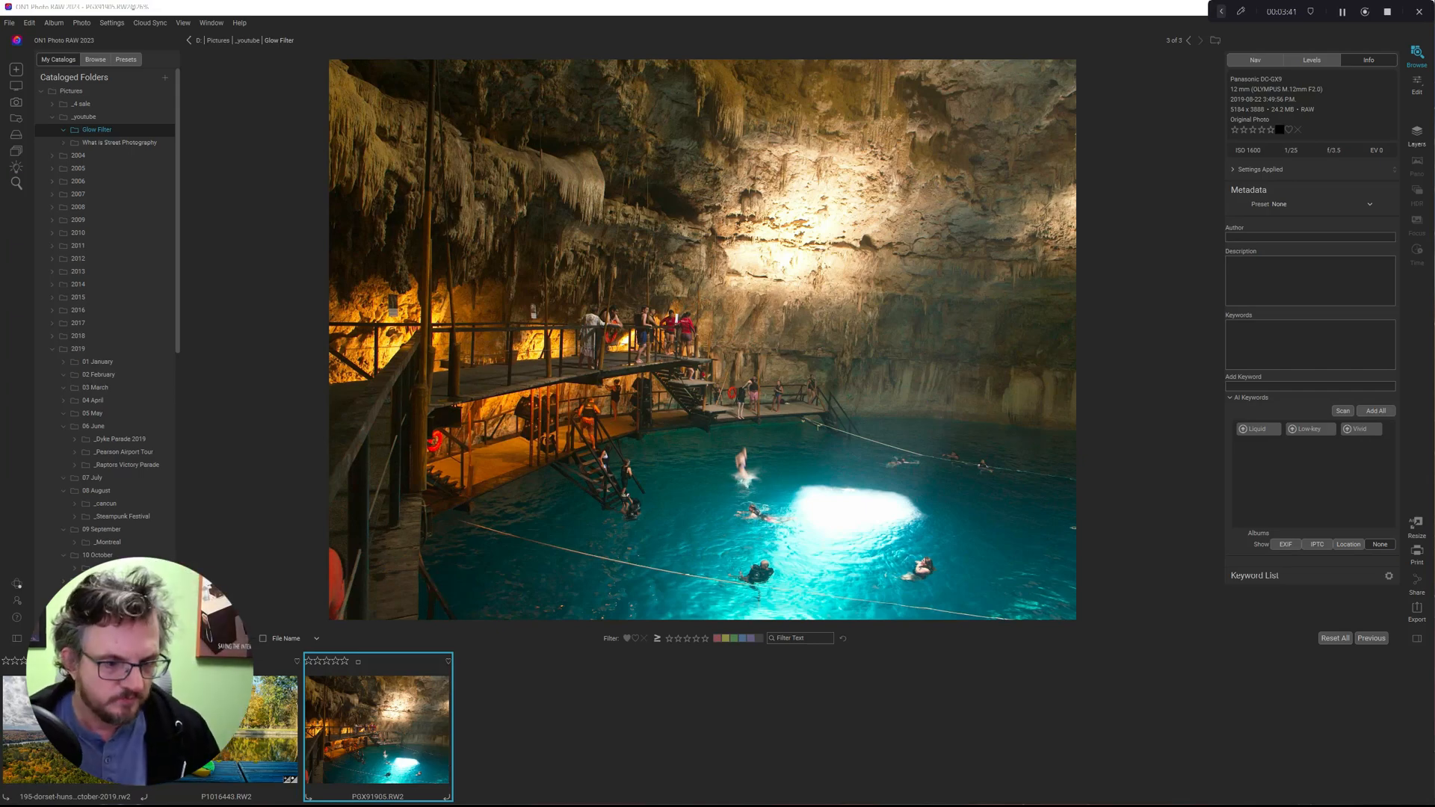
Open the 195-dorset-huntsville autumn lake photo in the Edit workspace
click(73, 727)
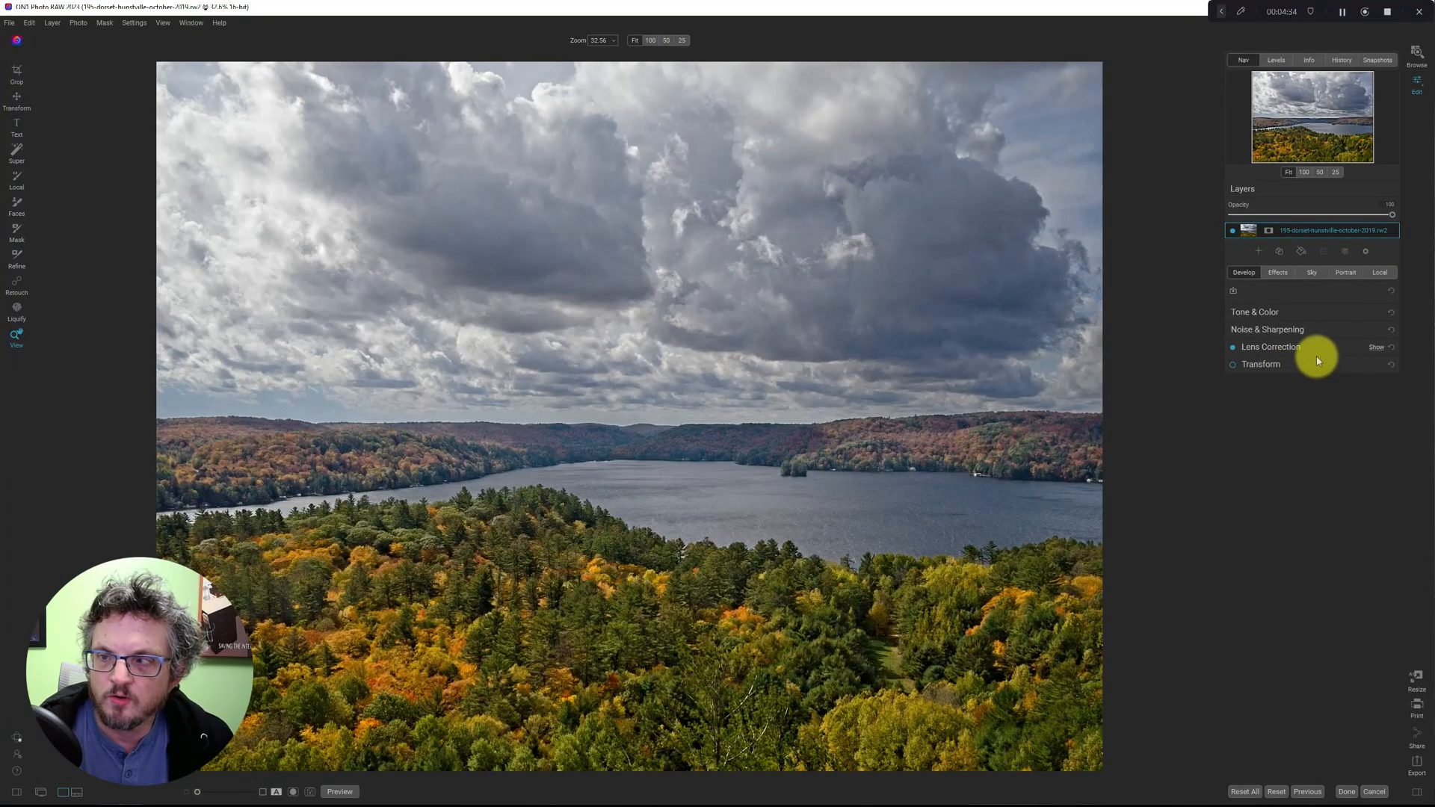
Add a Glow filter above Tone Enhancer in the lake photo's Effects stack
click(1276, 273)
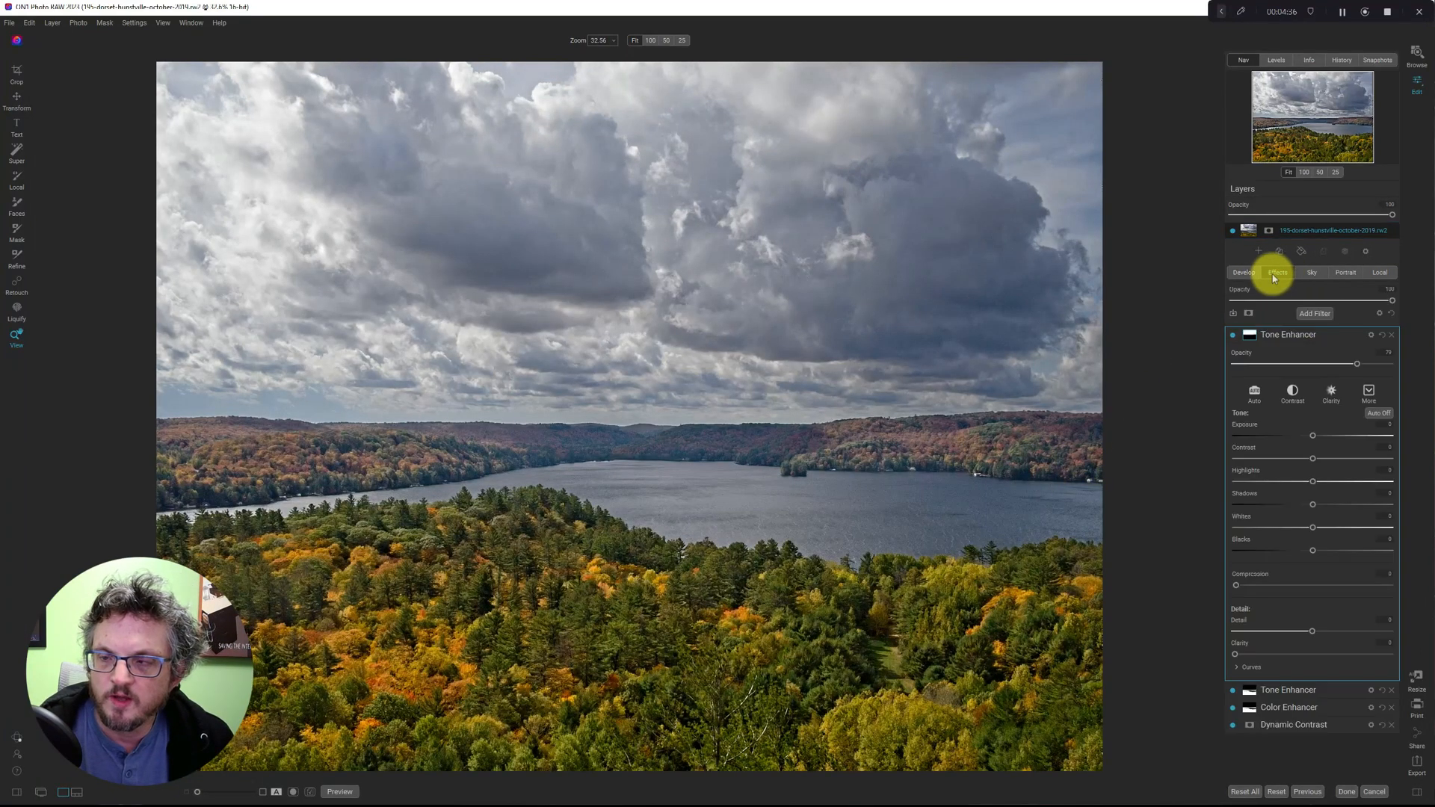
click(1287, 334)
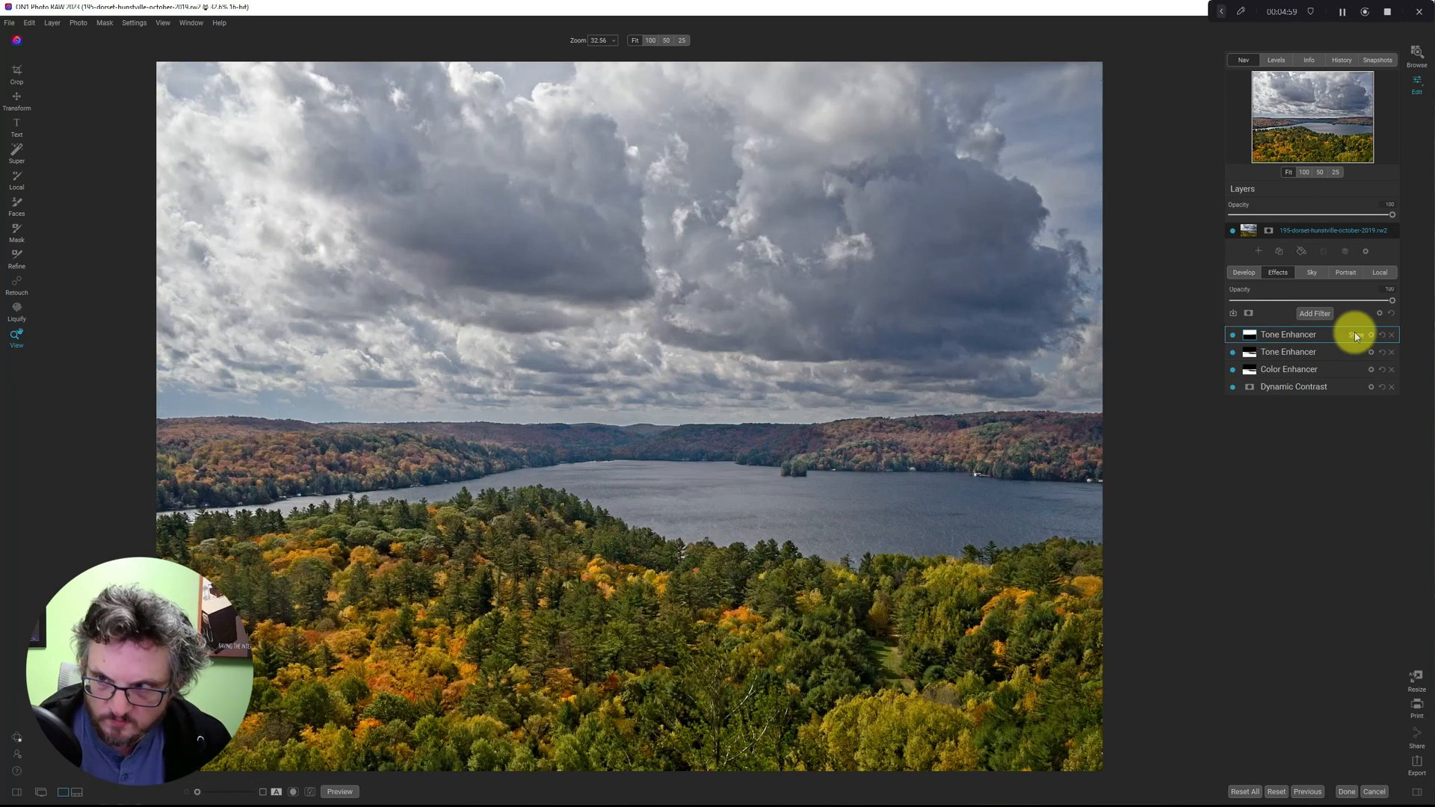
click(1315, 313)
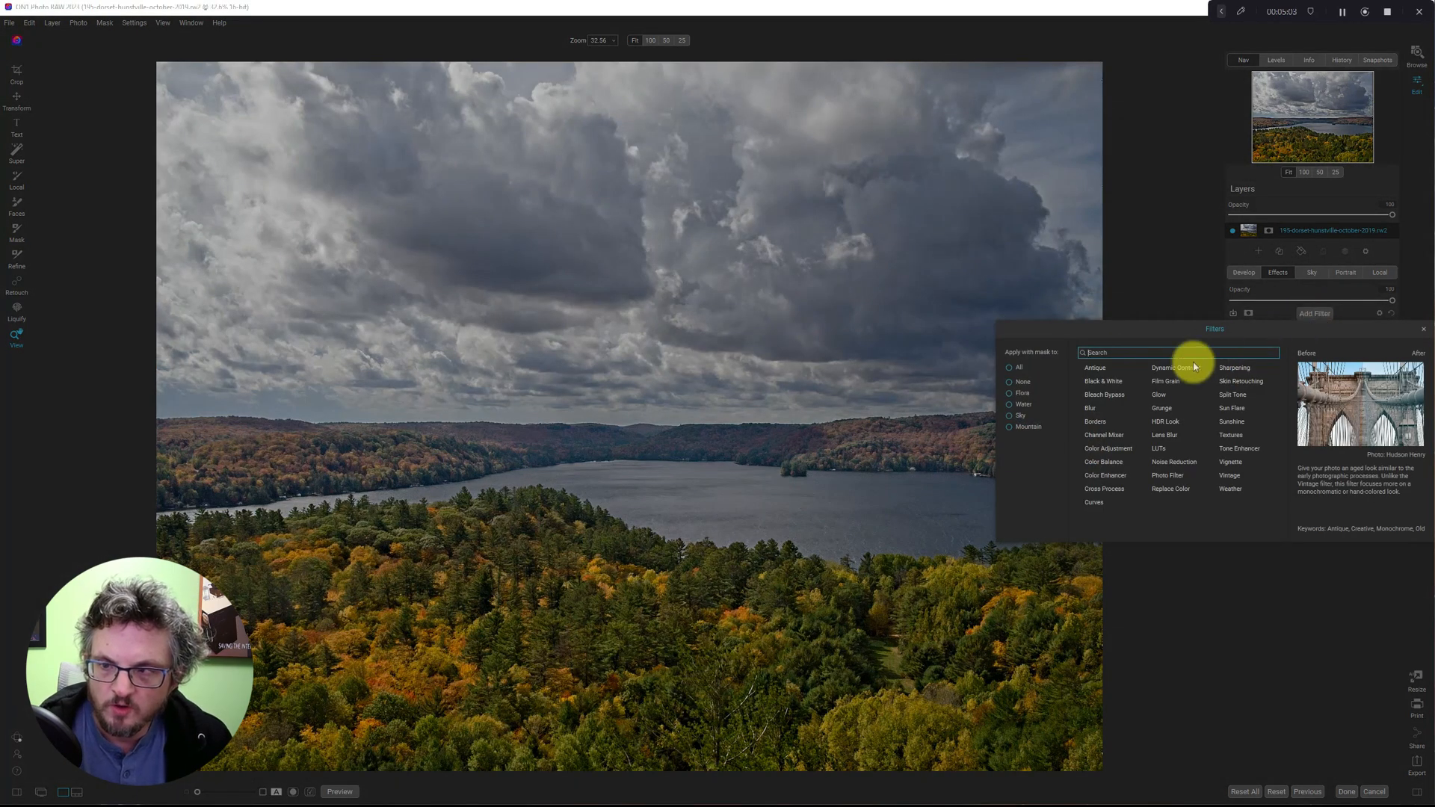
click(1158, 394)
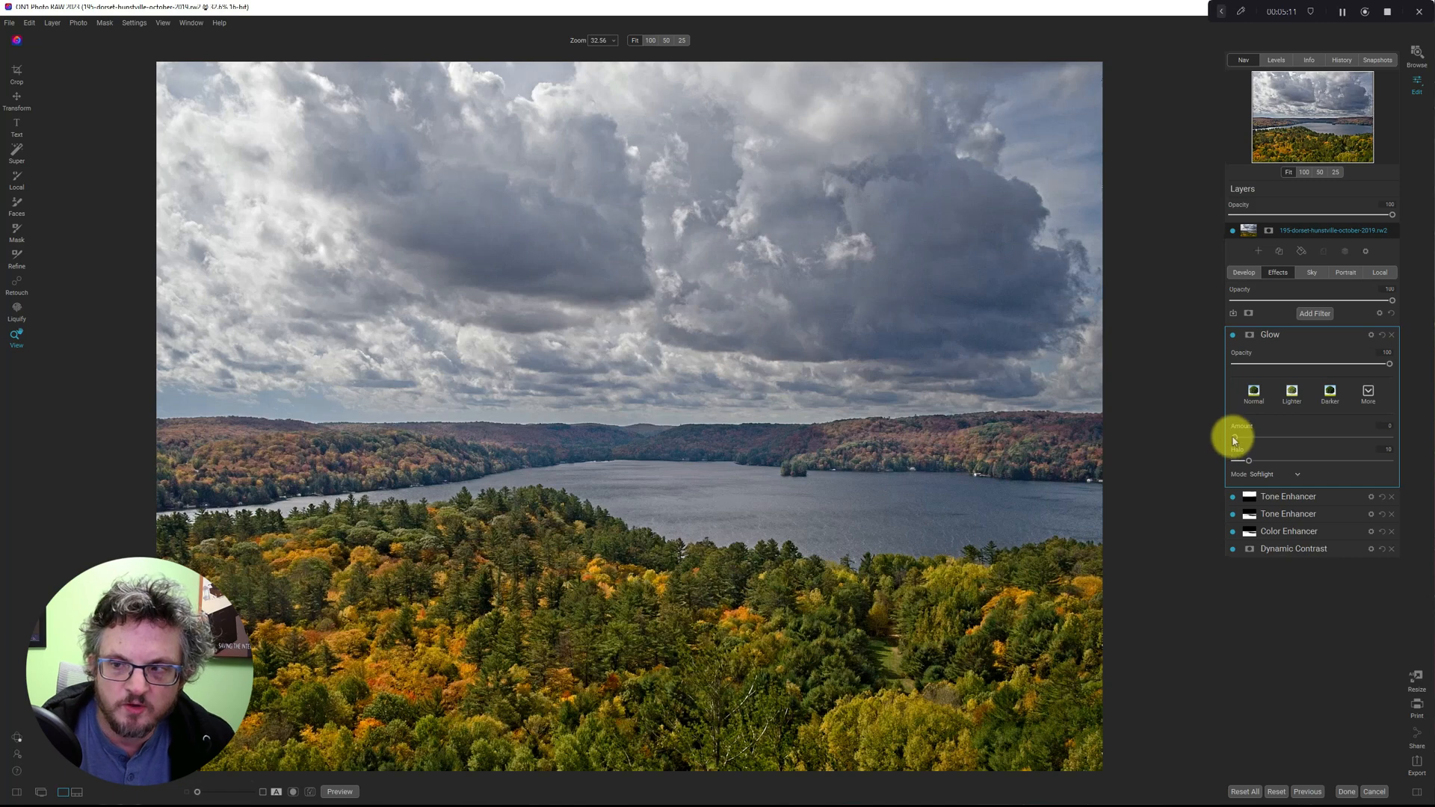
mouse_move(1248, 444)
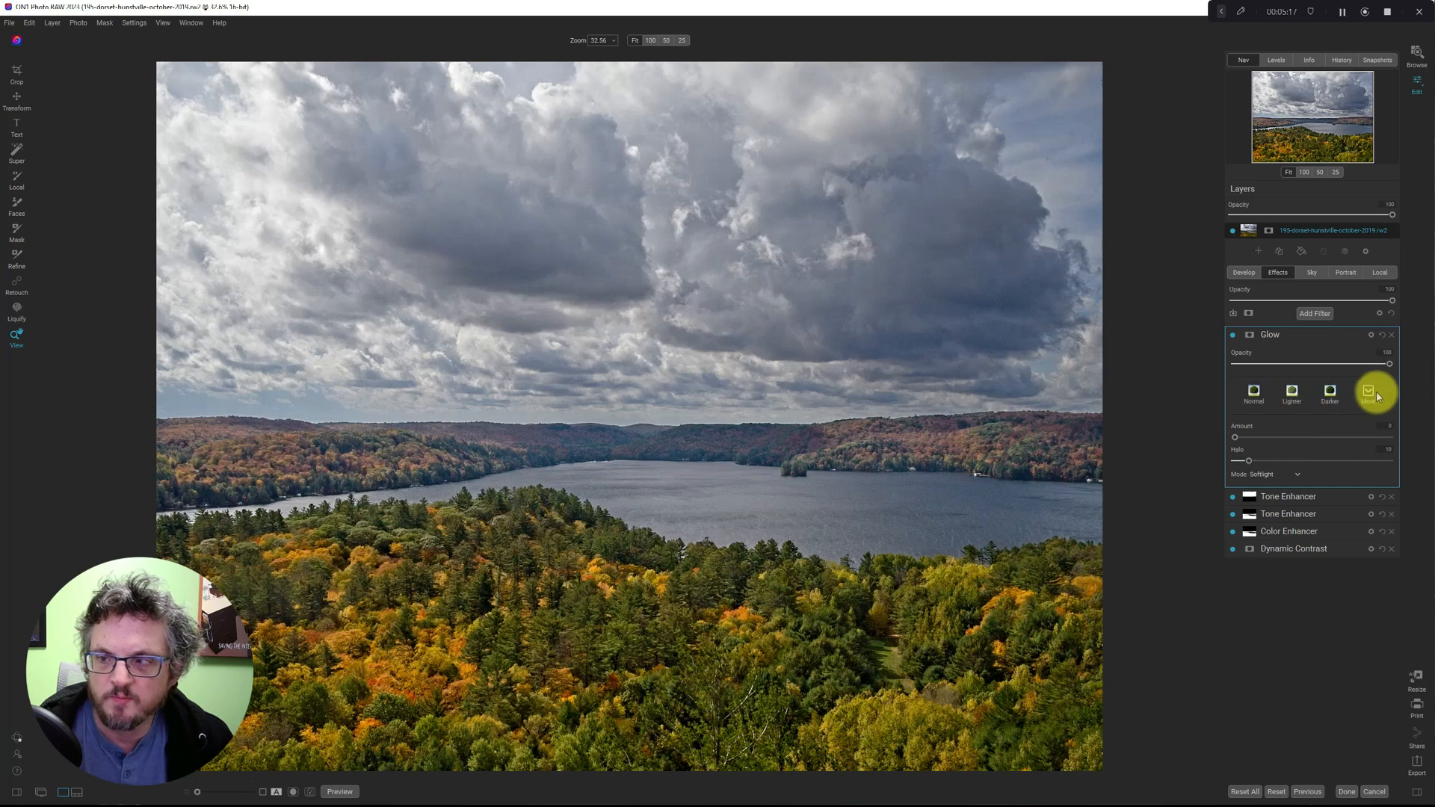
Apply the Normal glow preset, then switch the Glow filter off to compare
click(1367, 392)
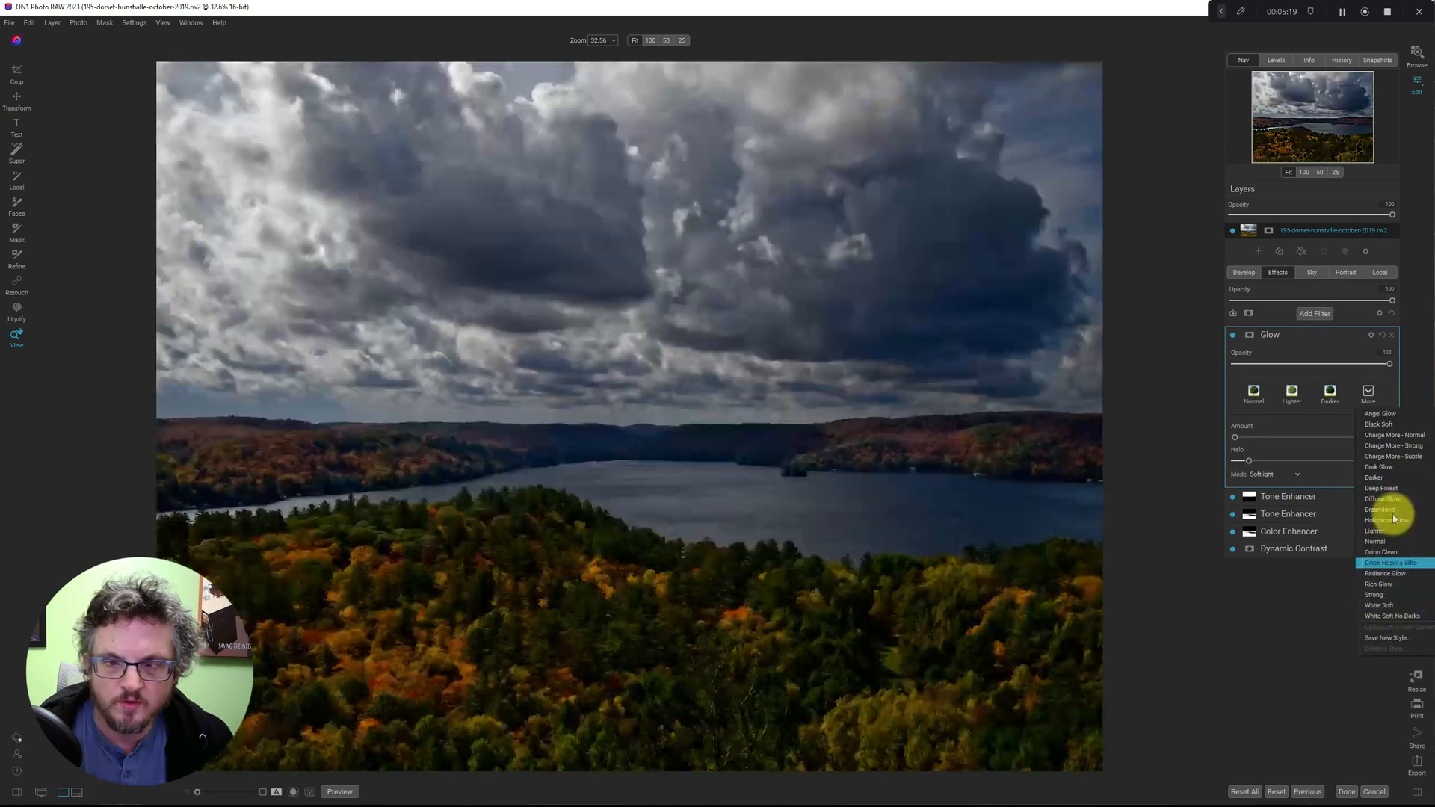
click(1392, 561)
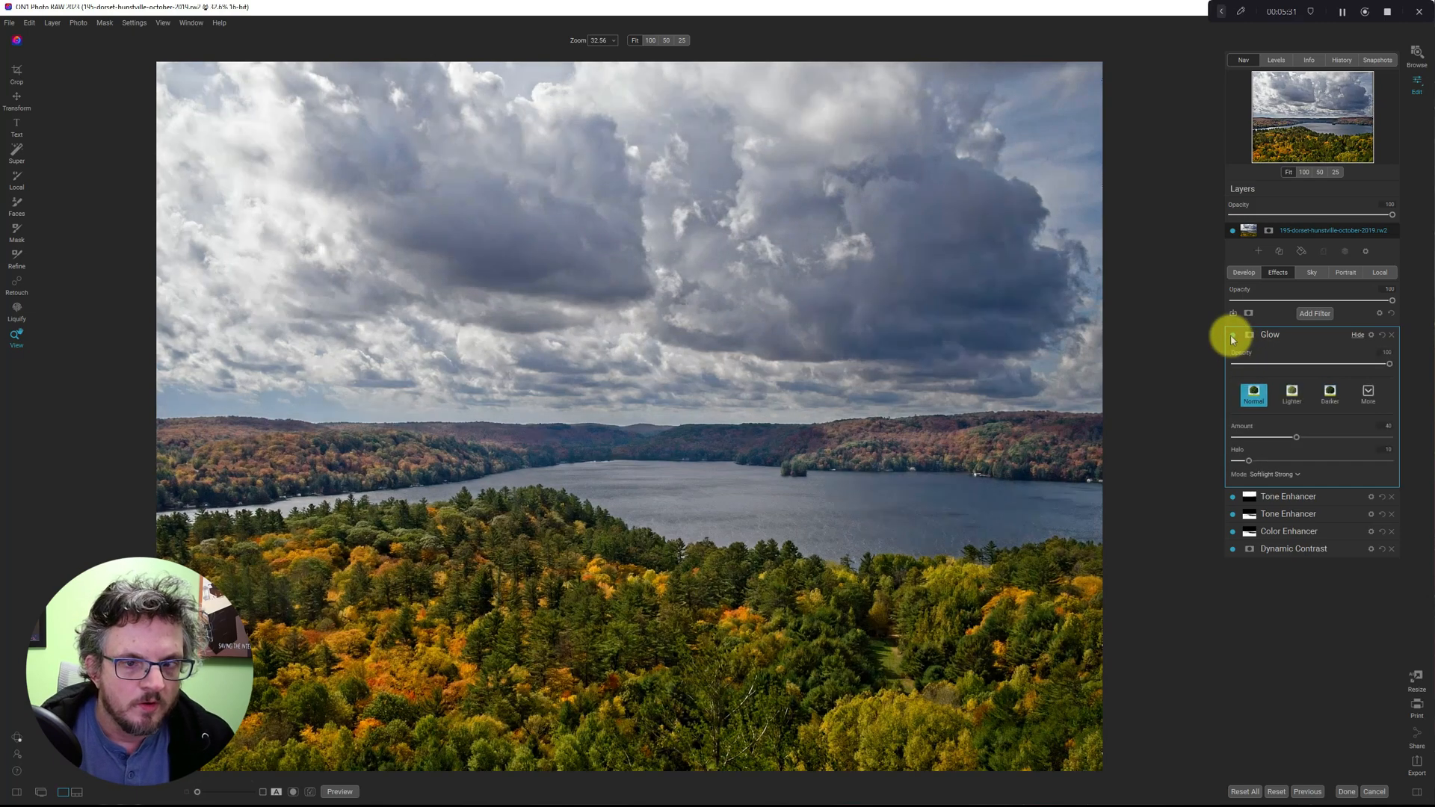
click(1232, 339)
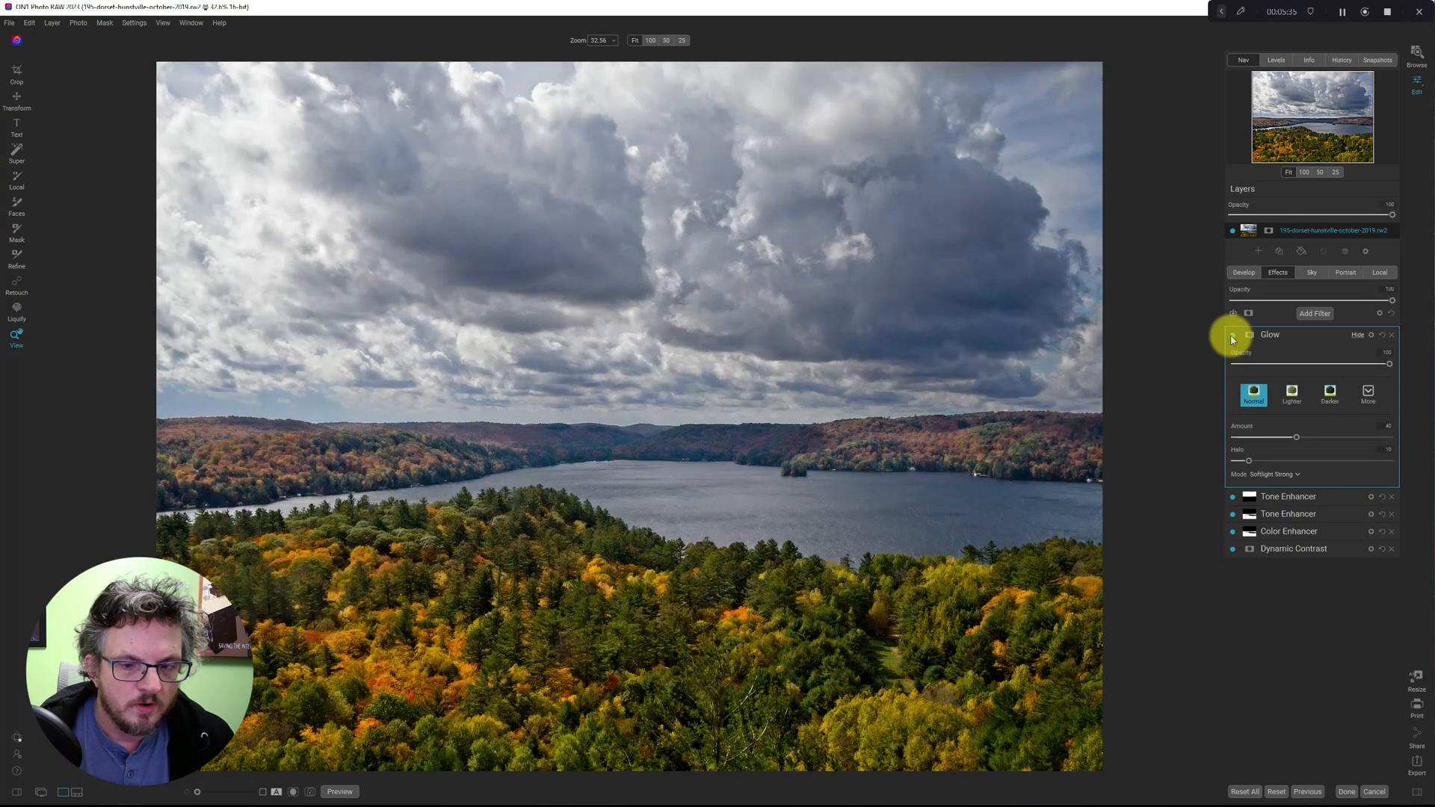
click(1232, 337)
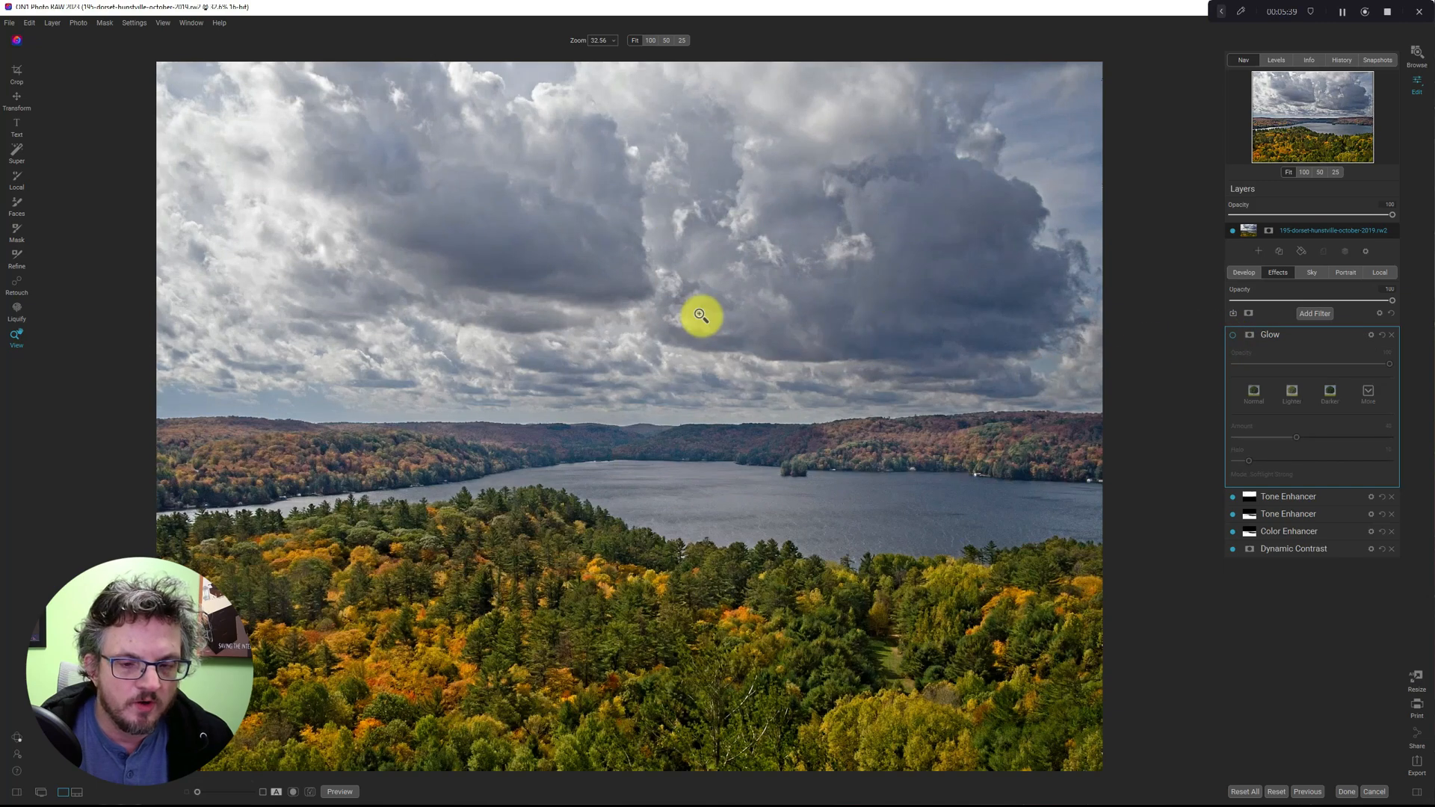
mouse_move(649, 640)
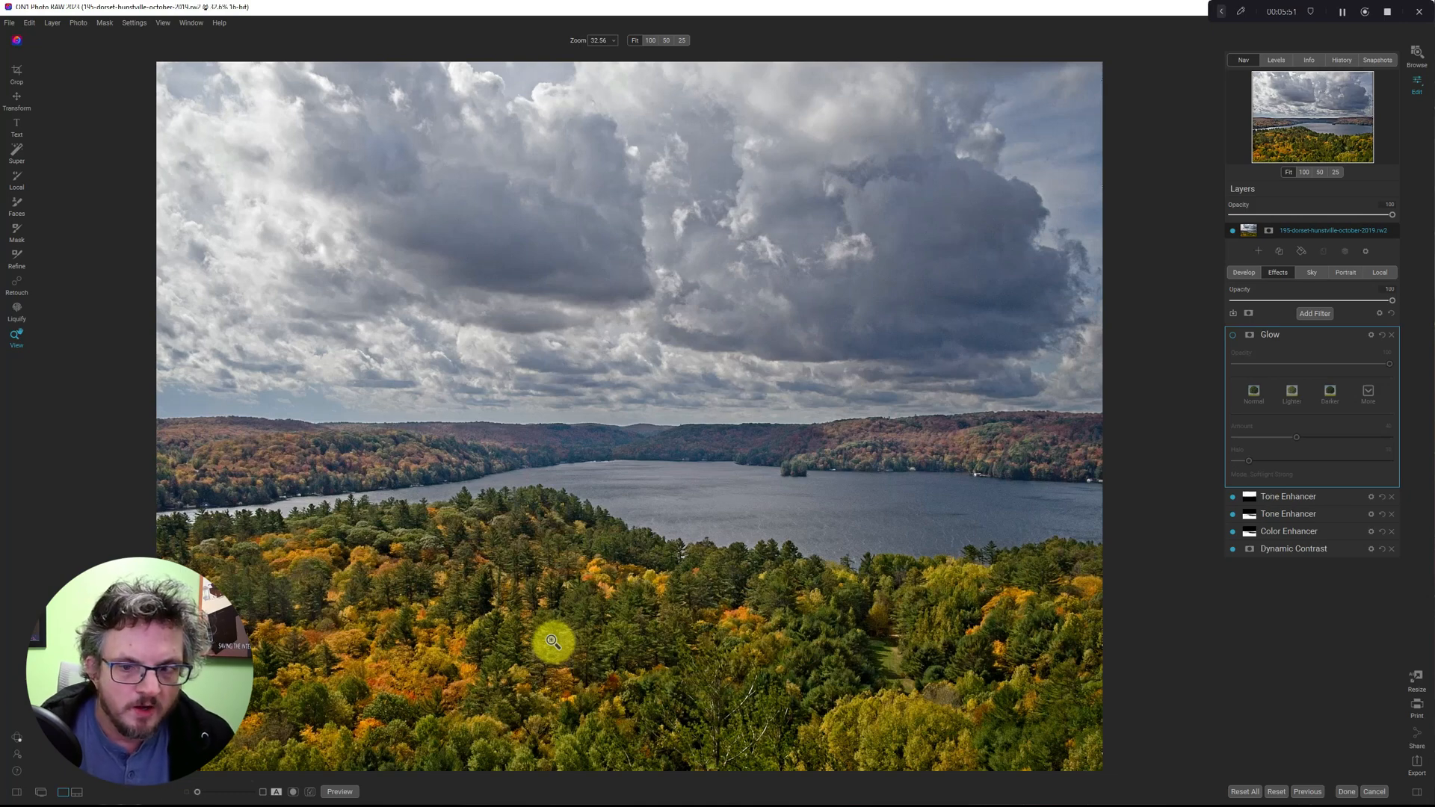
mouse_move(566, 288)
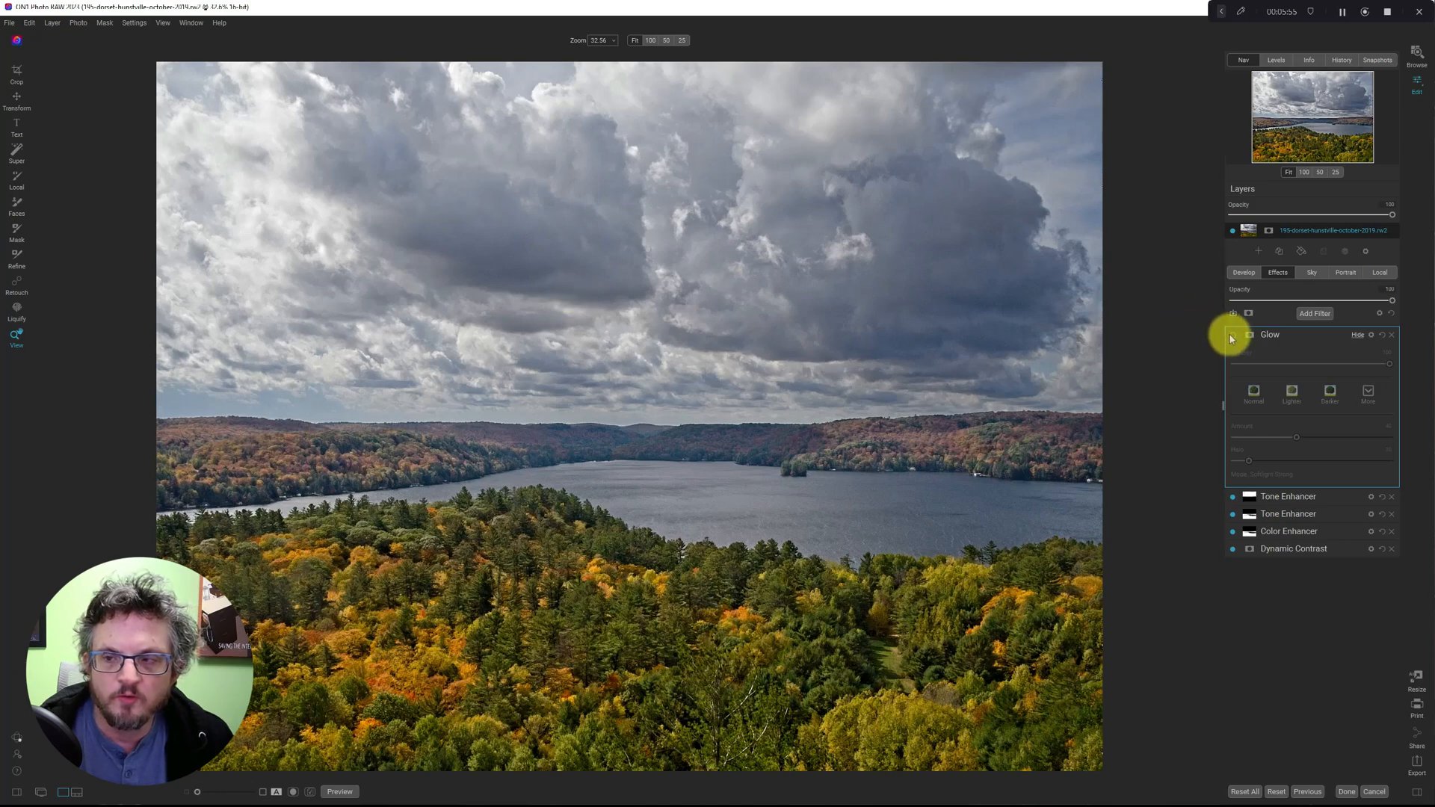
Switch the Glow filter back on with its toggle
click(1232, 334)
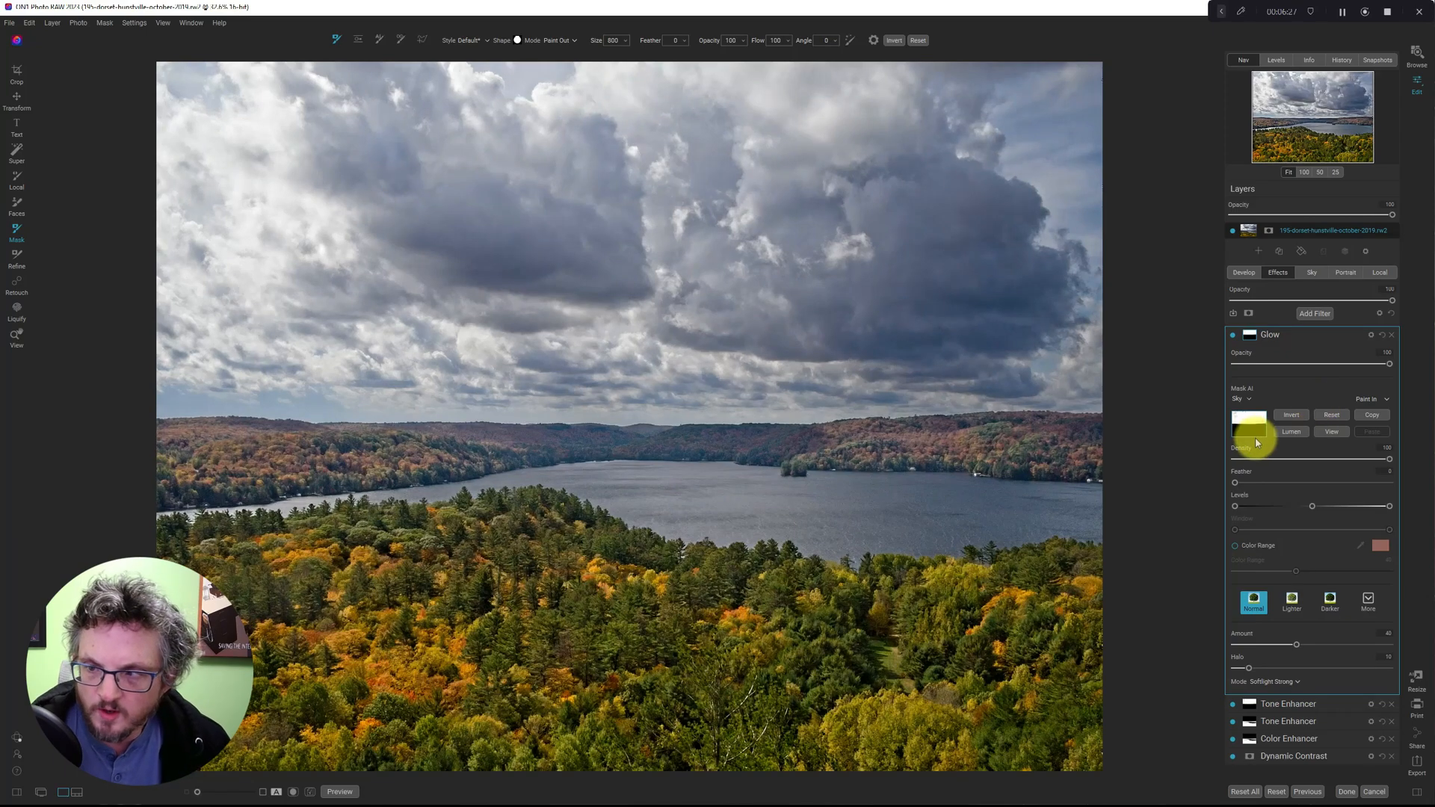
Hide the glow mask settings and try Halo at maximum before restoring it
click(1247, 334)
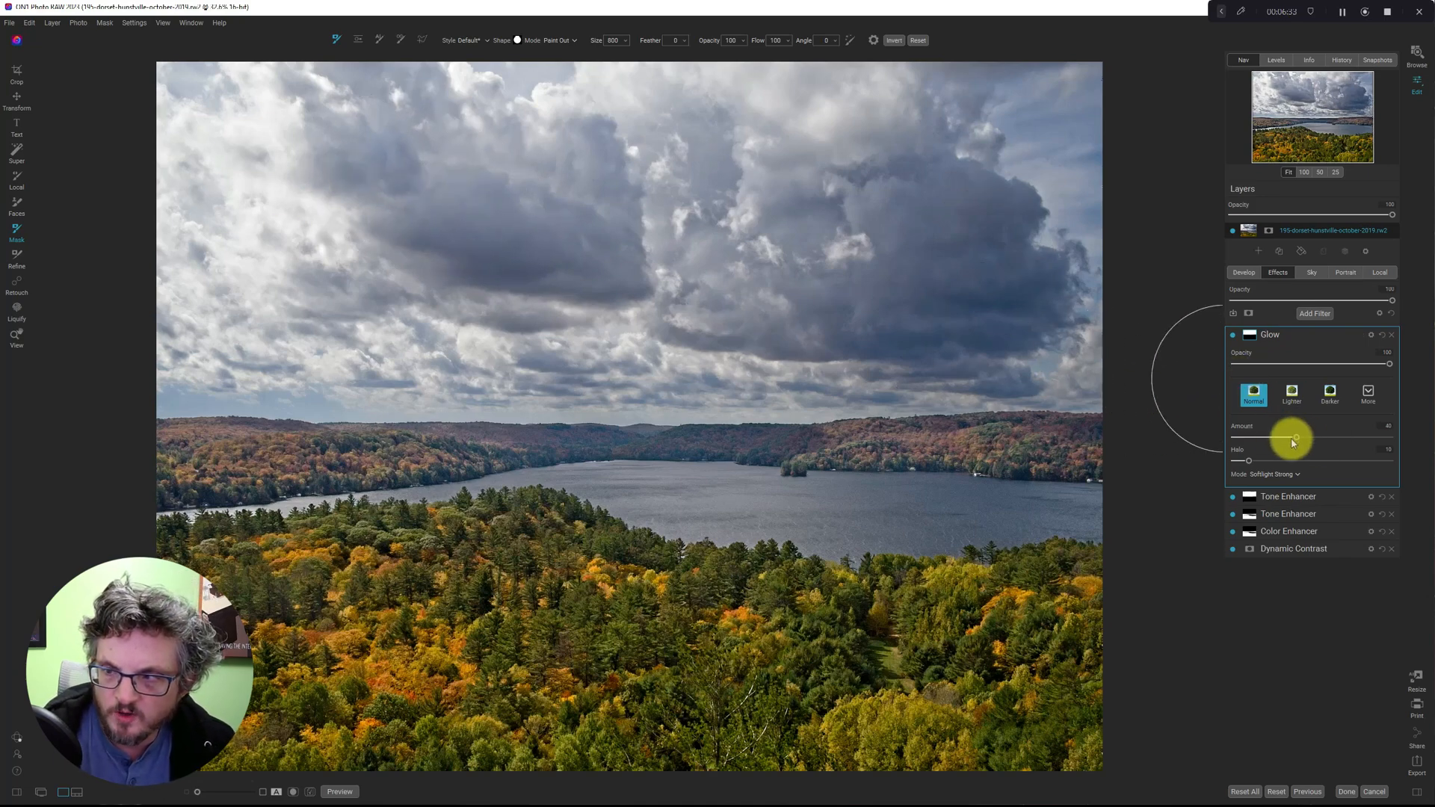
mouse_move(1293, 441)
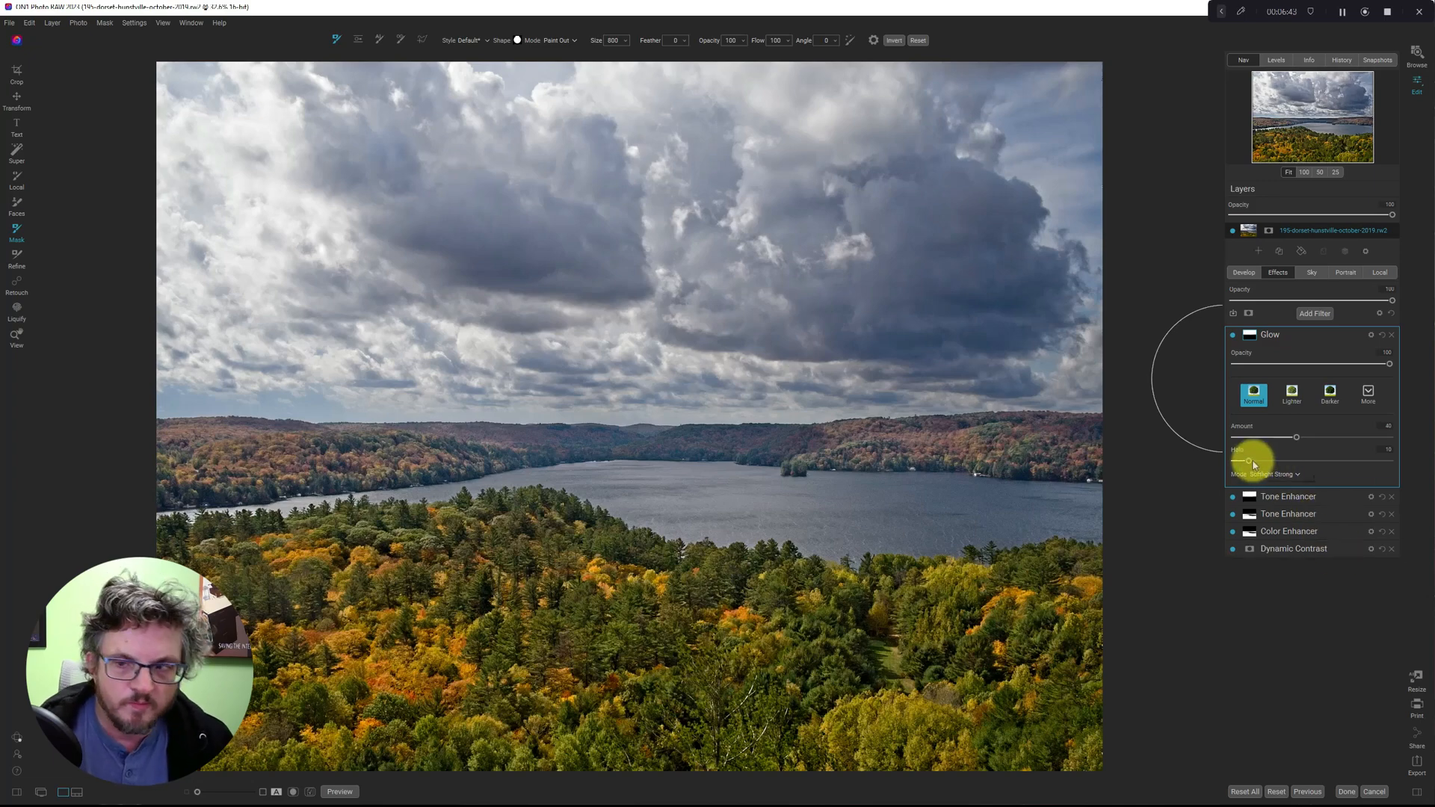
drag(1247, 448, 1327, 448)
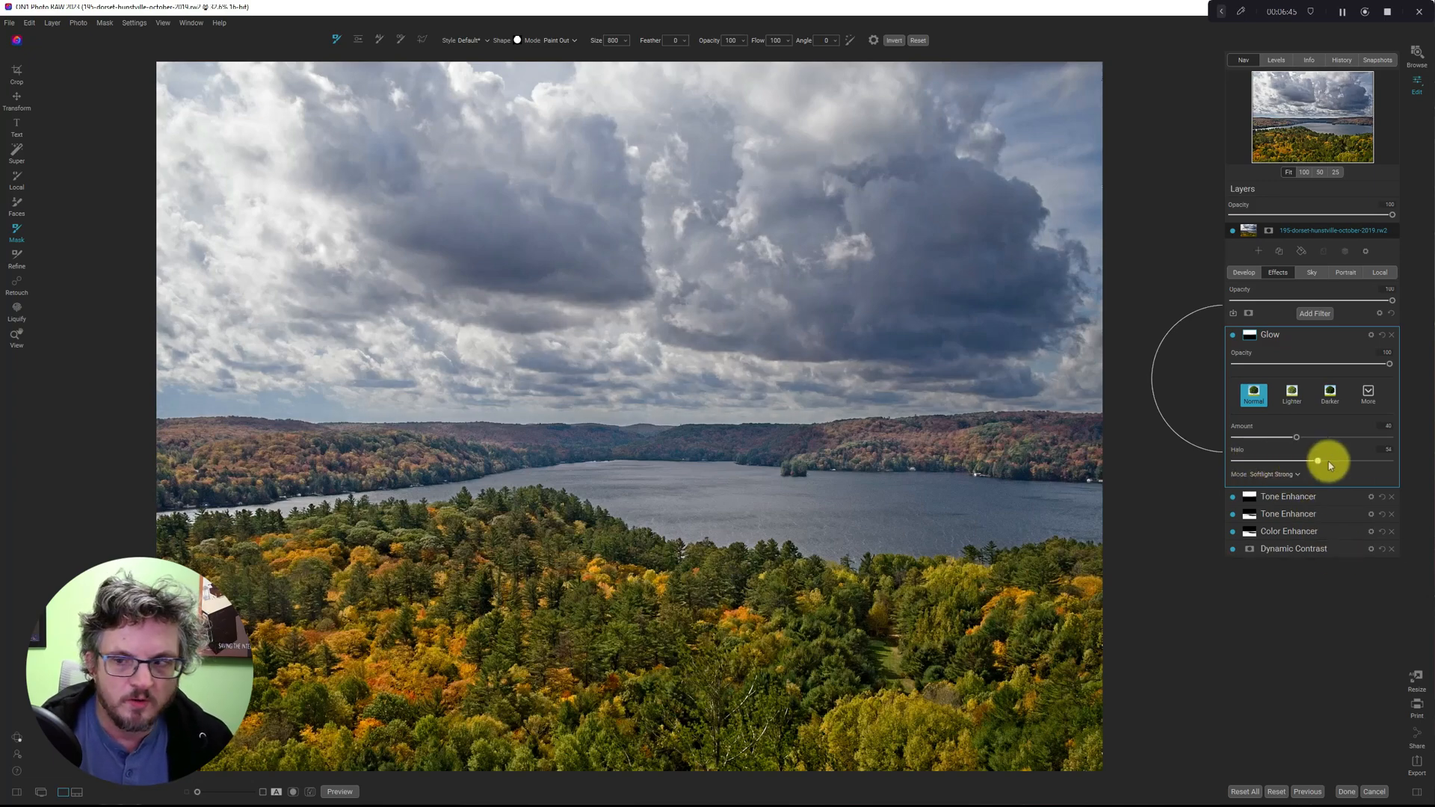
drag(1327, 457, 1389, 461)
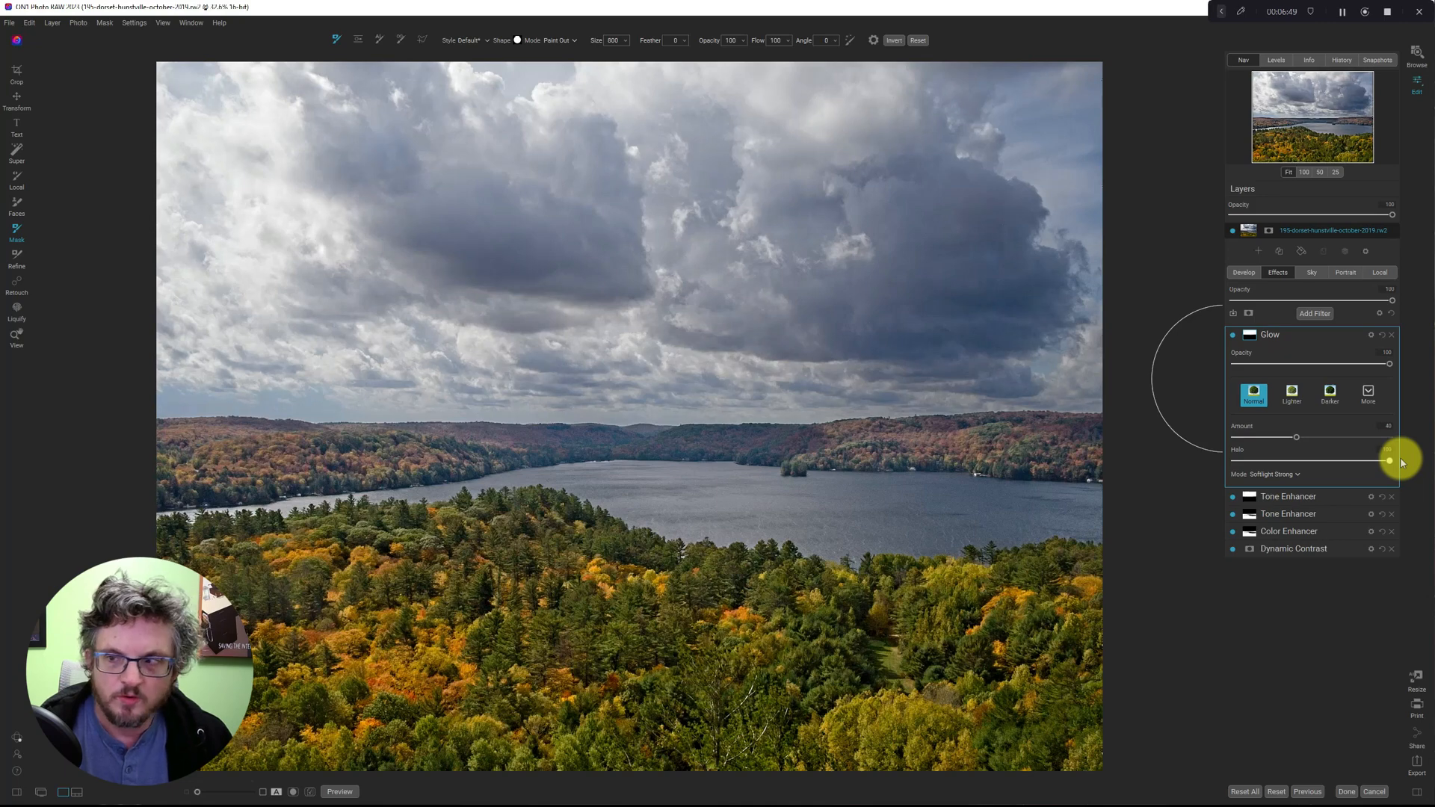
drag(1388, 460, 1247, 461)
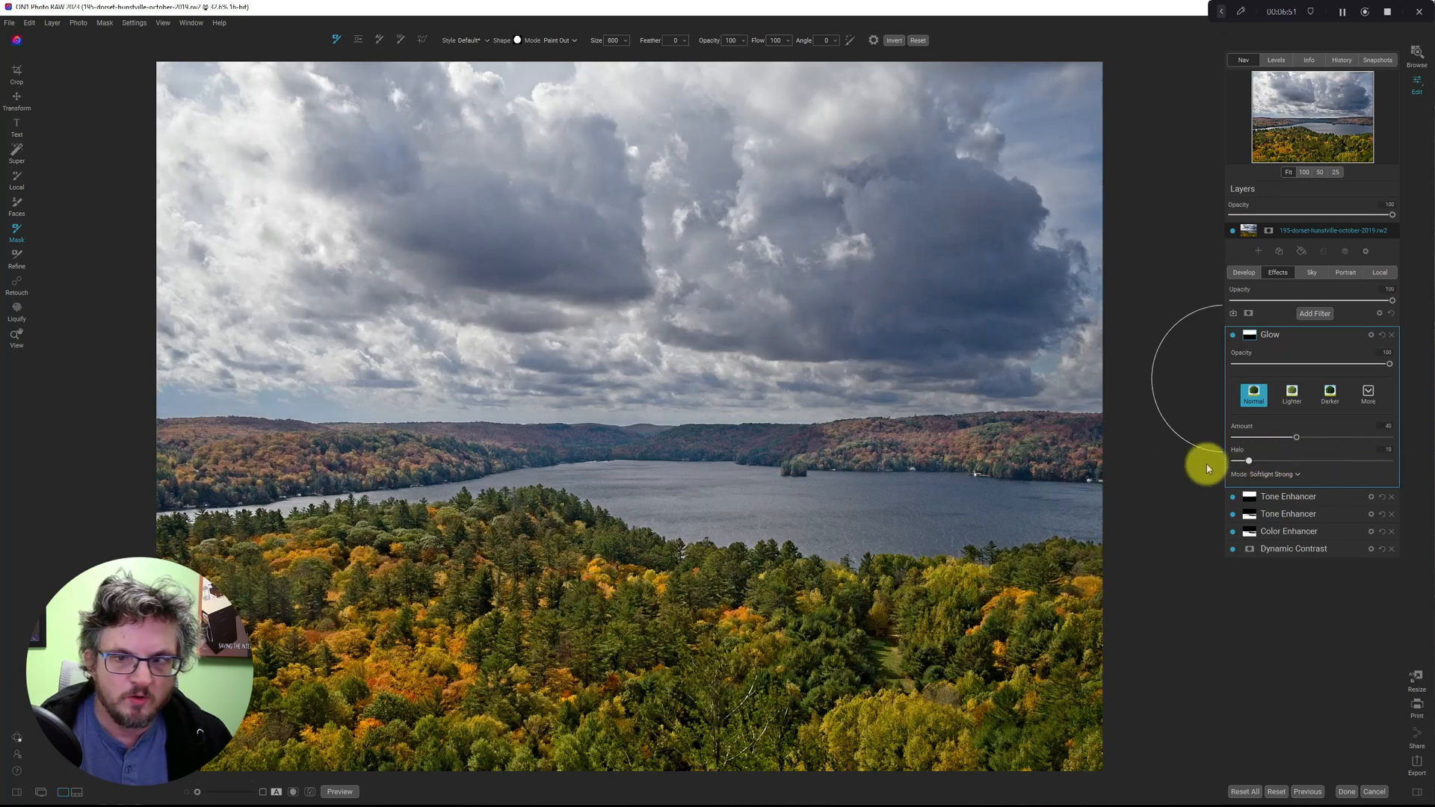
Try the glow Amount at full and zero, settling back at 40
drag(1248, 461, 1389, 461)
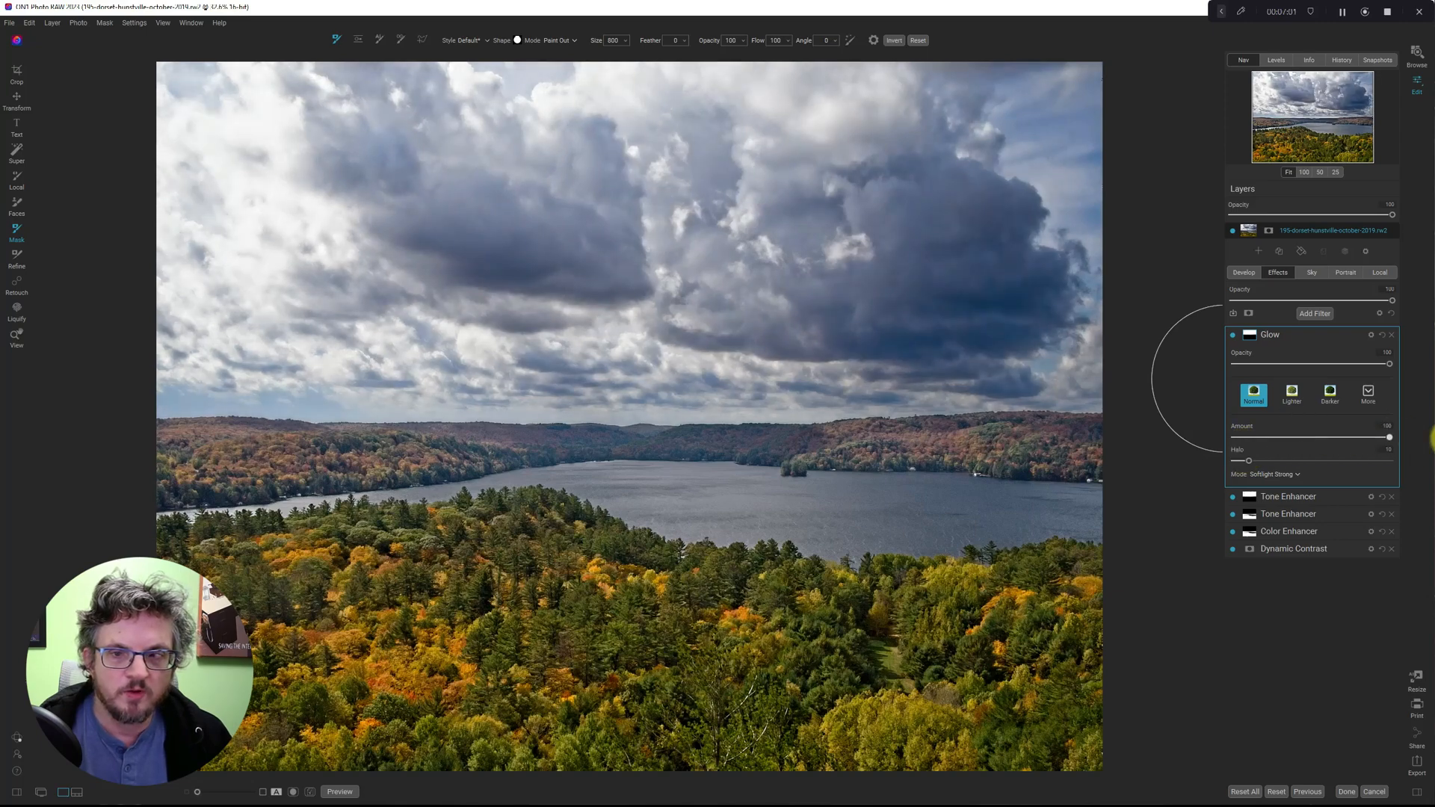
drag(1389, 437, 1235, 436)
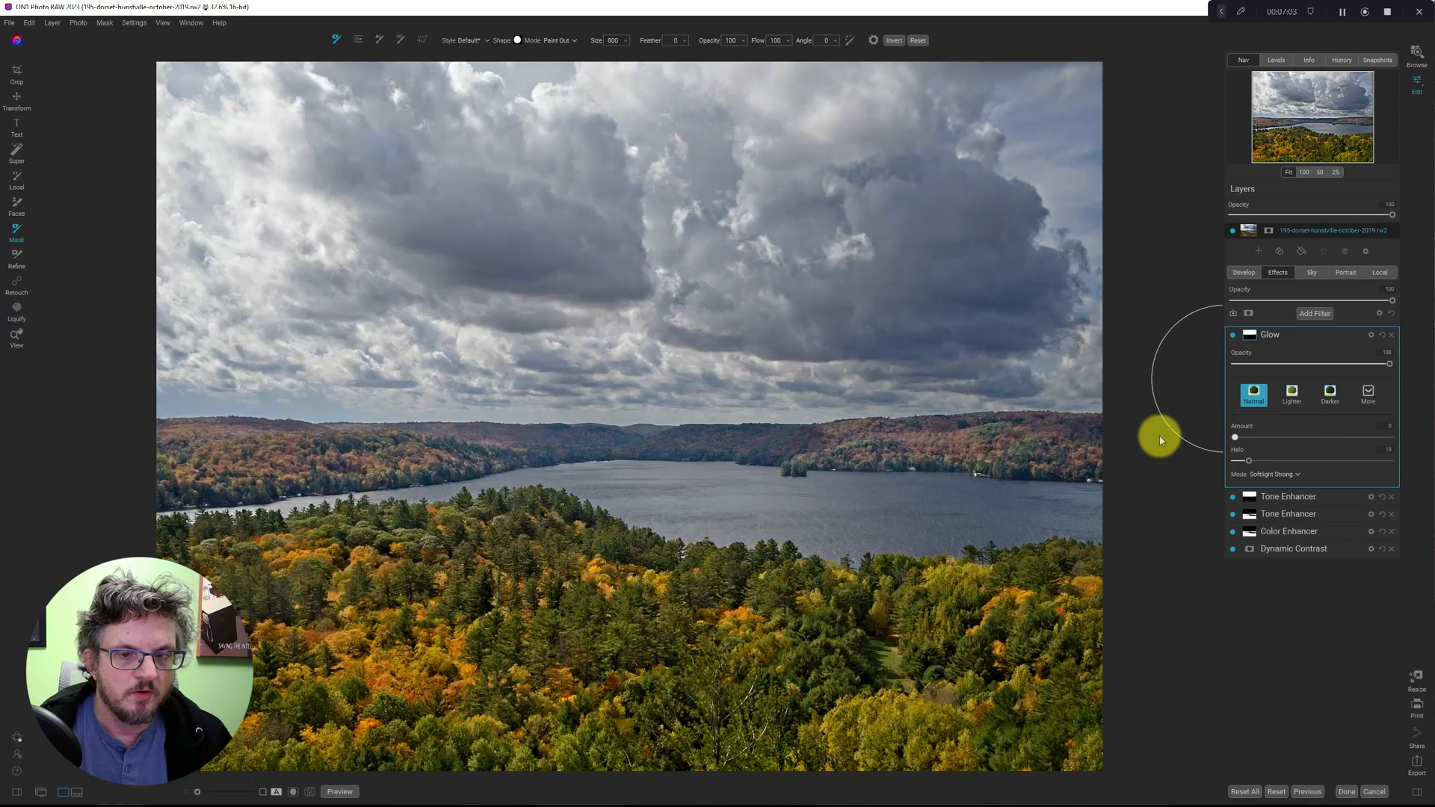
drag(1235, 436, 1263, 436)
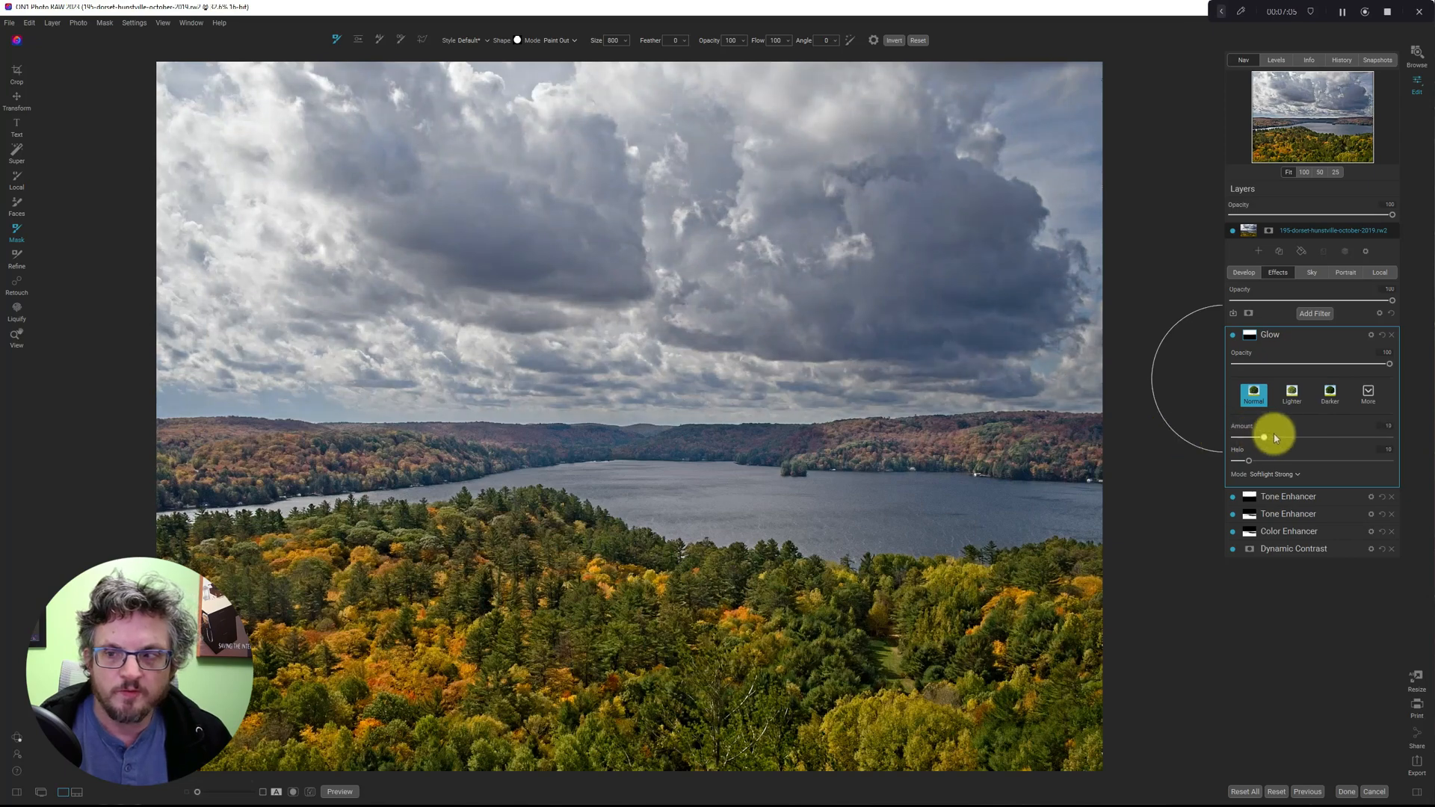
drag(1265, 435, 1239, 427)
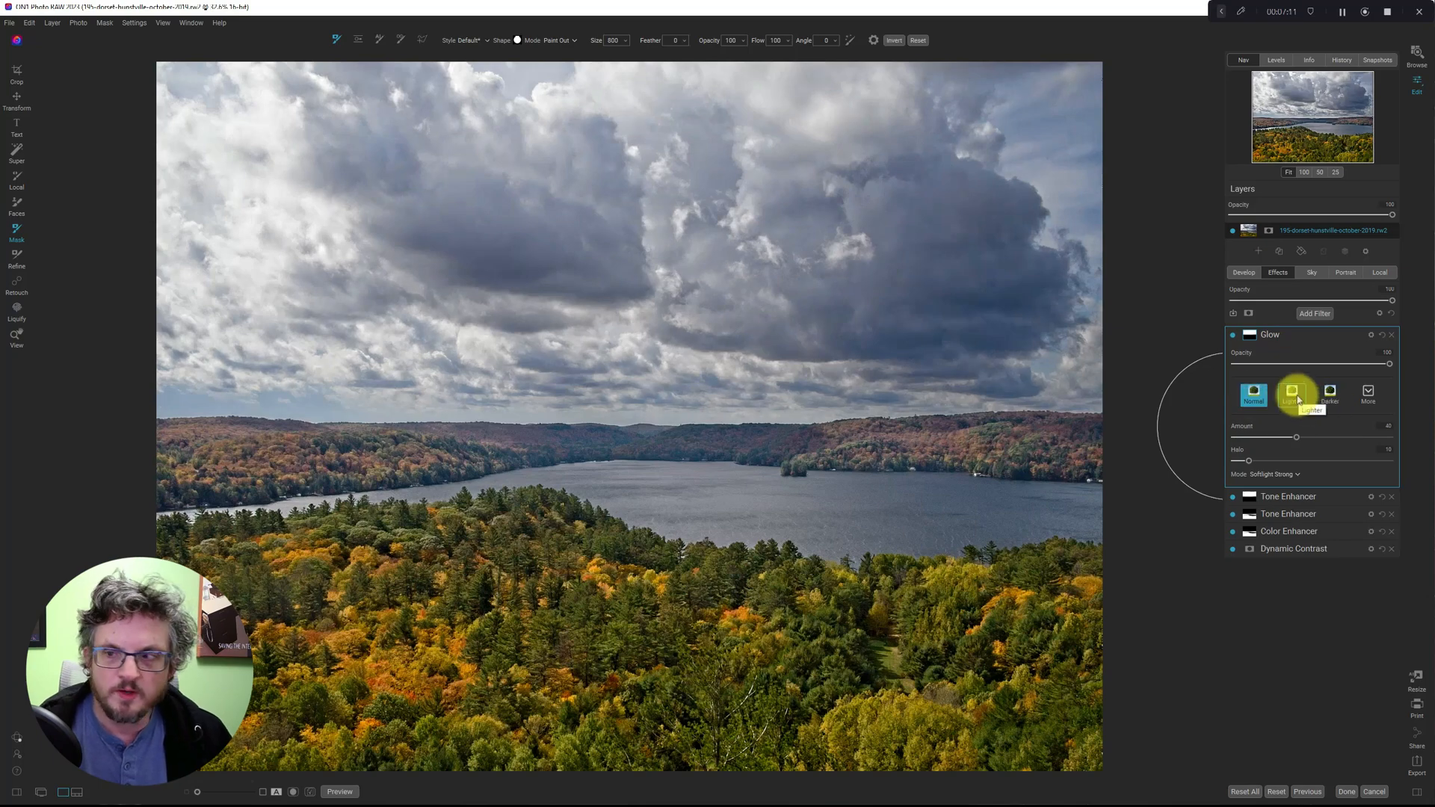
Preview several Glow presets, keeping Softlight Strong, and show the filmstrip
click(1369, 394)
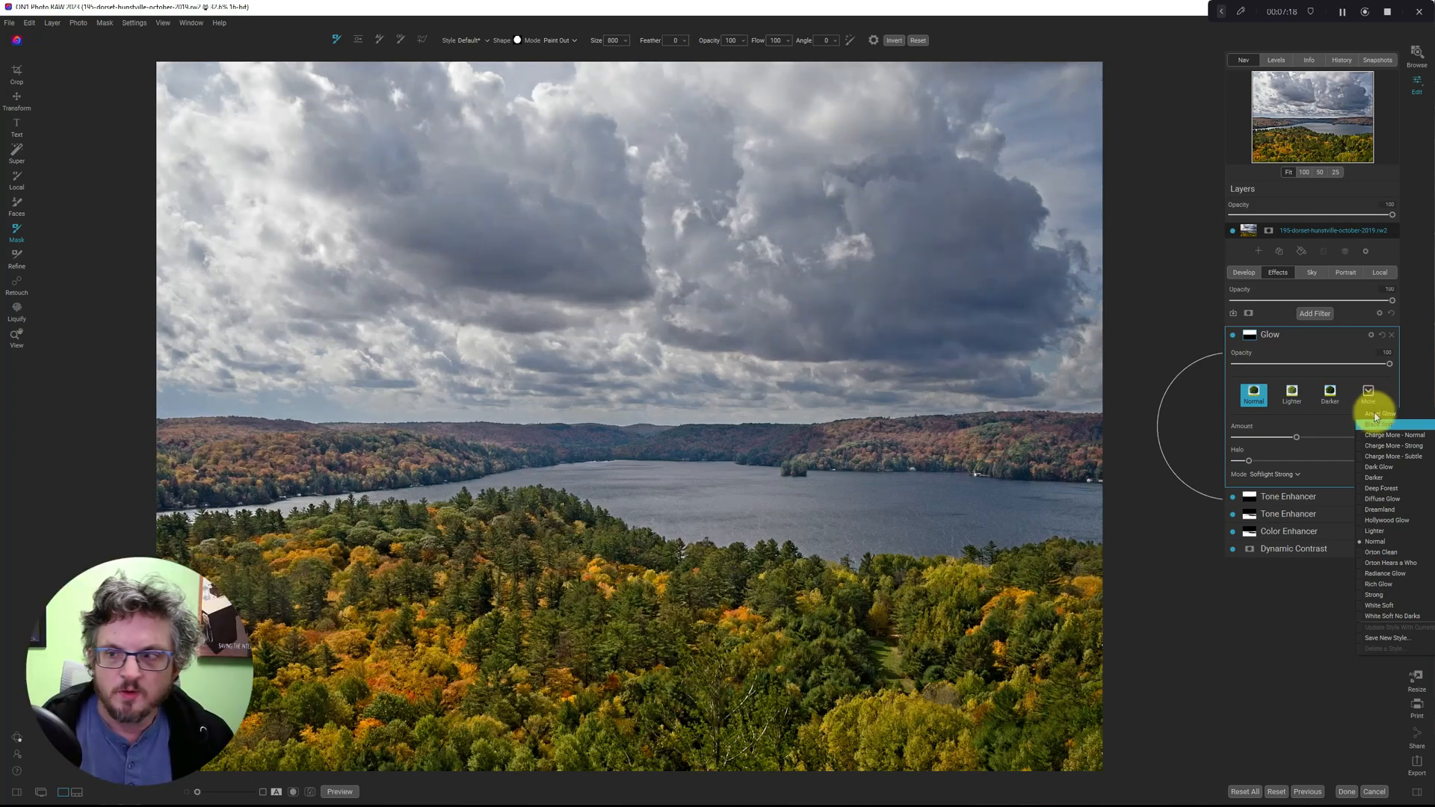
click(1377, 477)
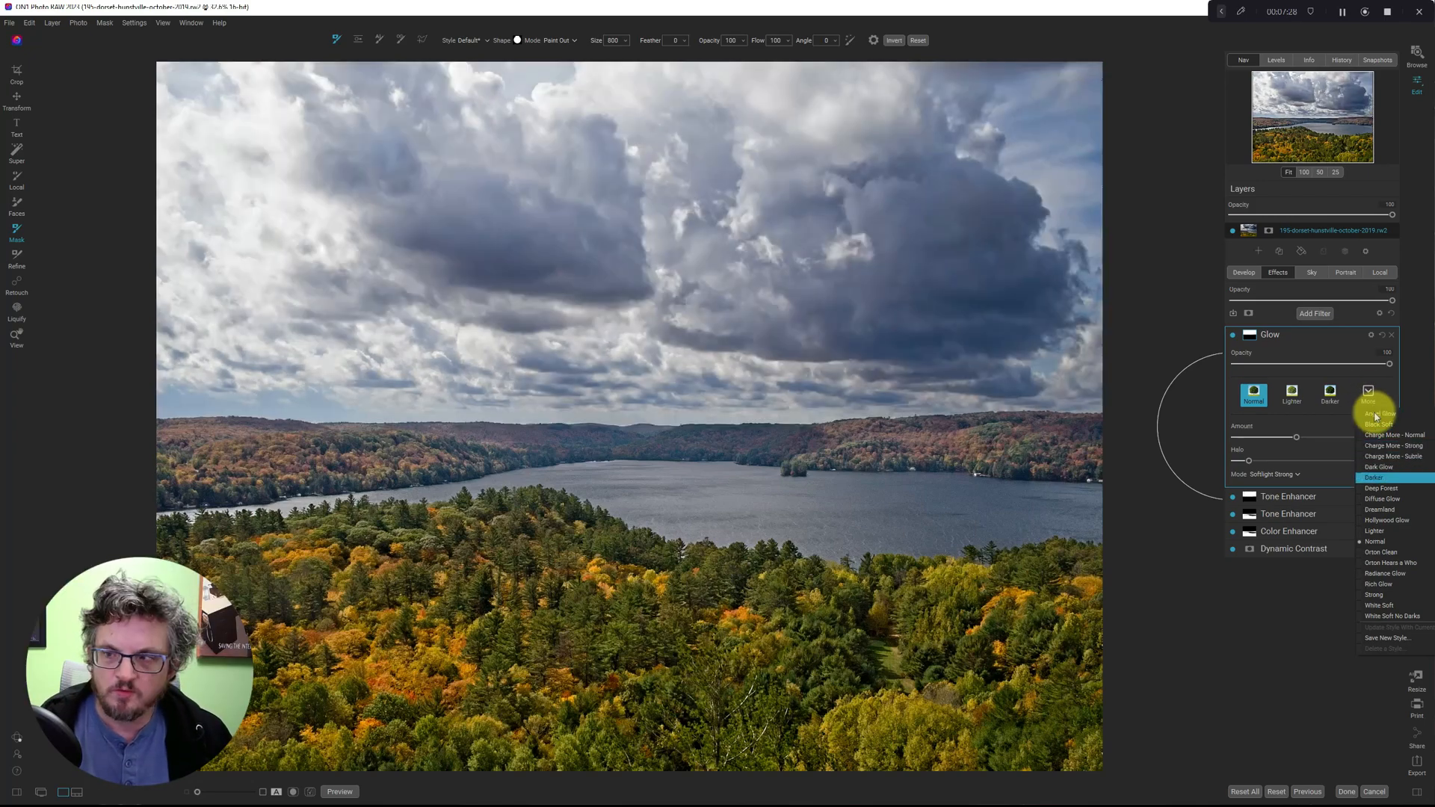
click(1385, 520)
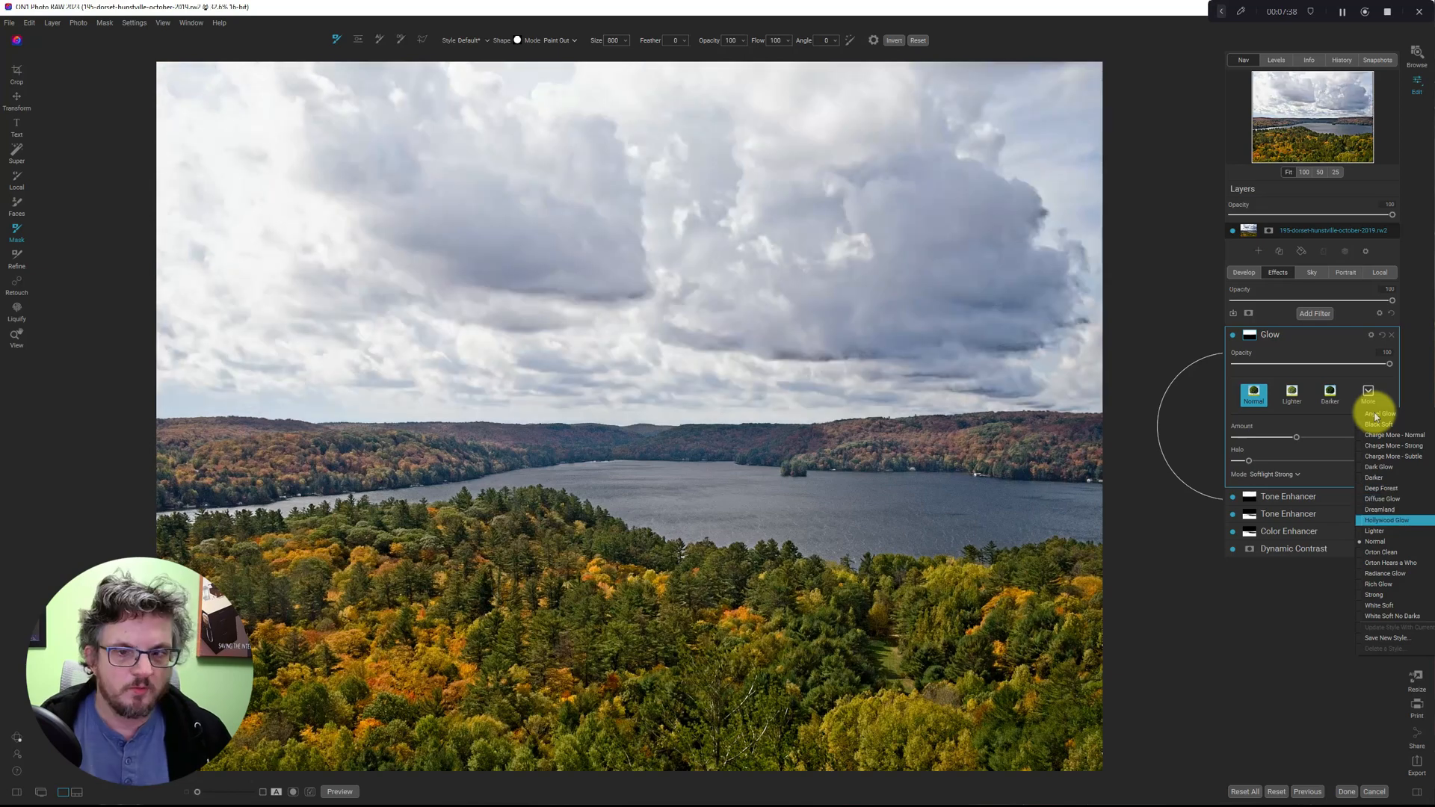
click(1384, 562)
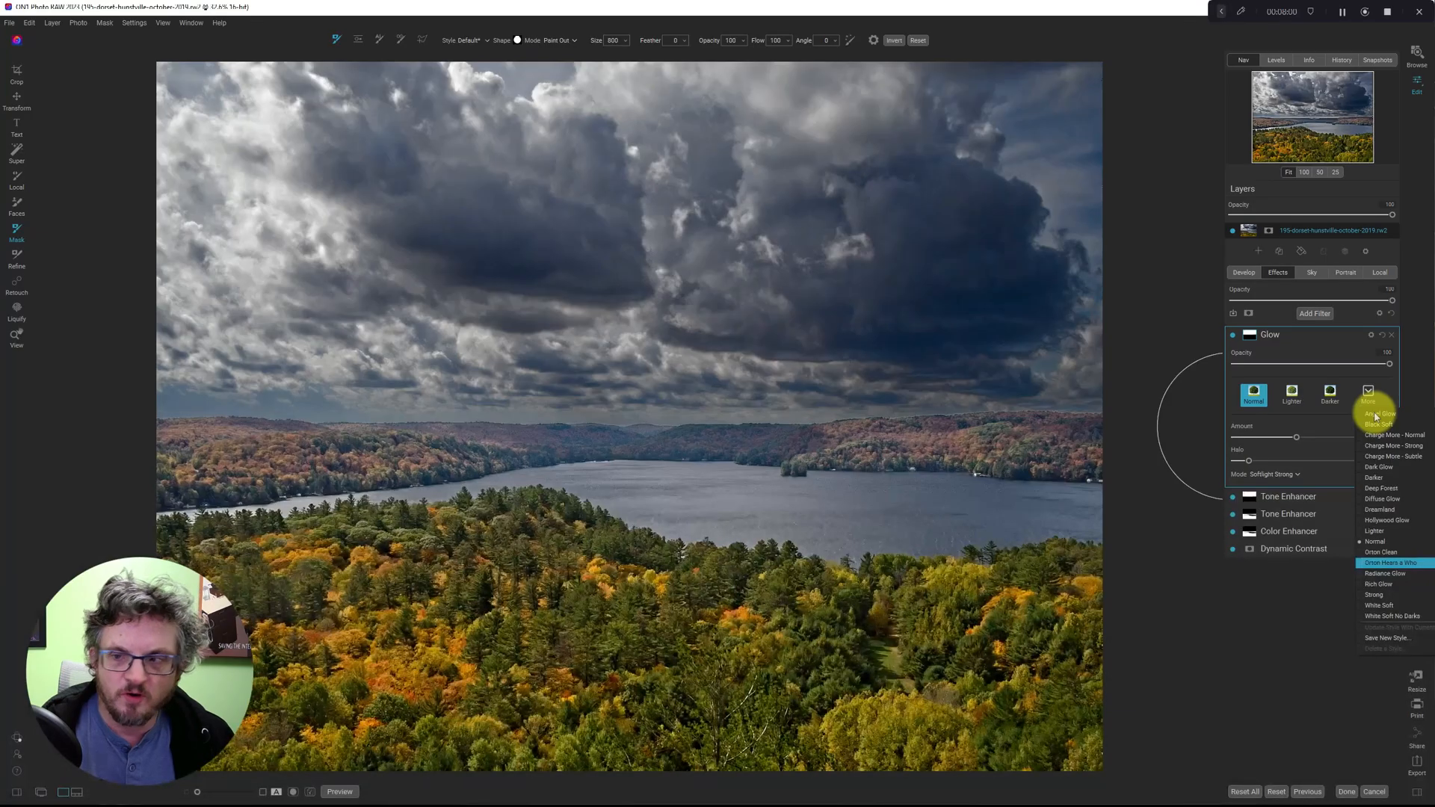
click(1373, 594)
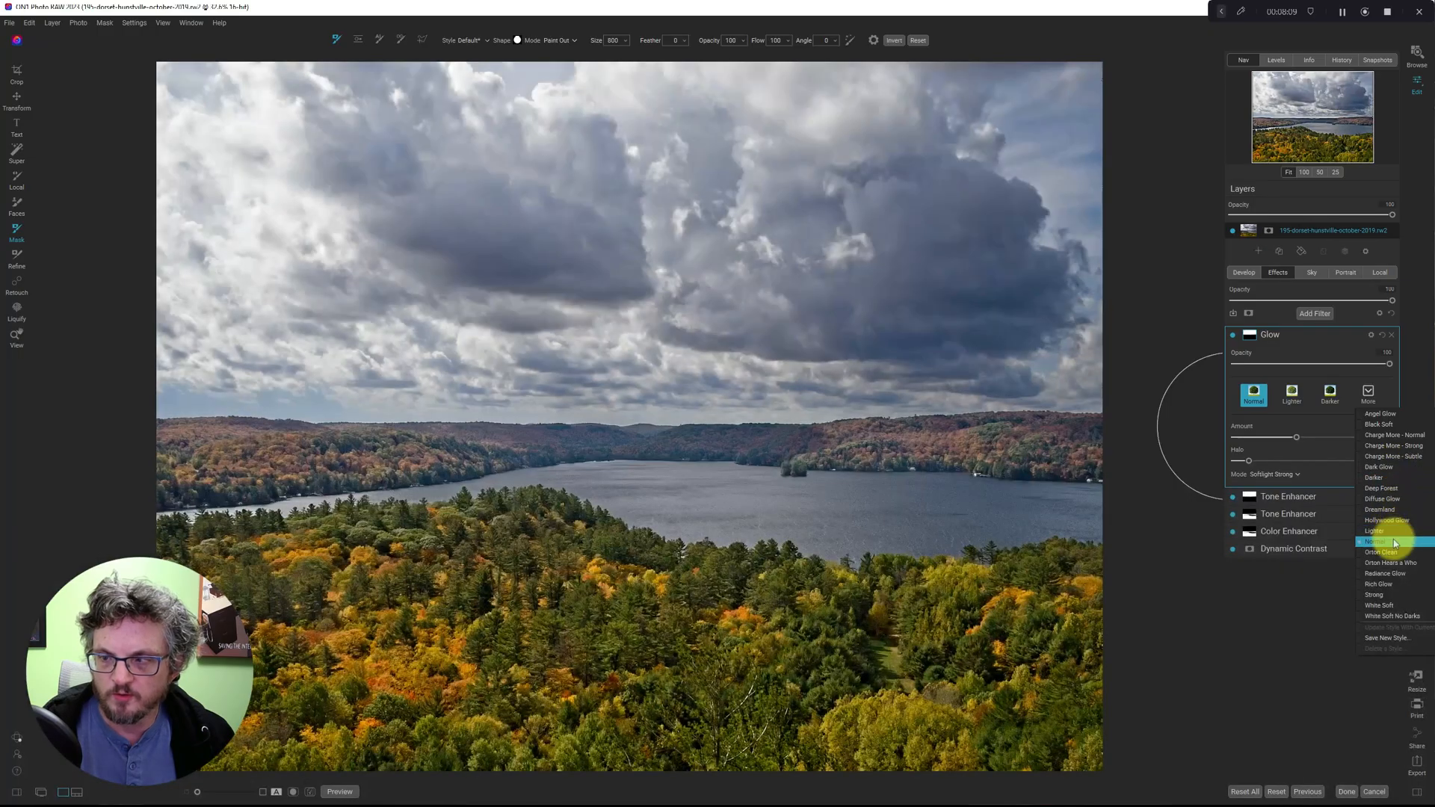
click(1377, 541)
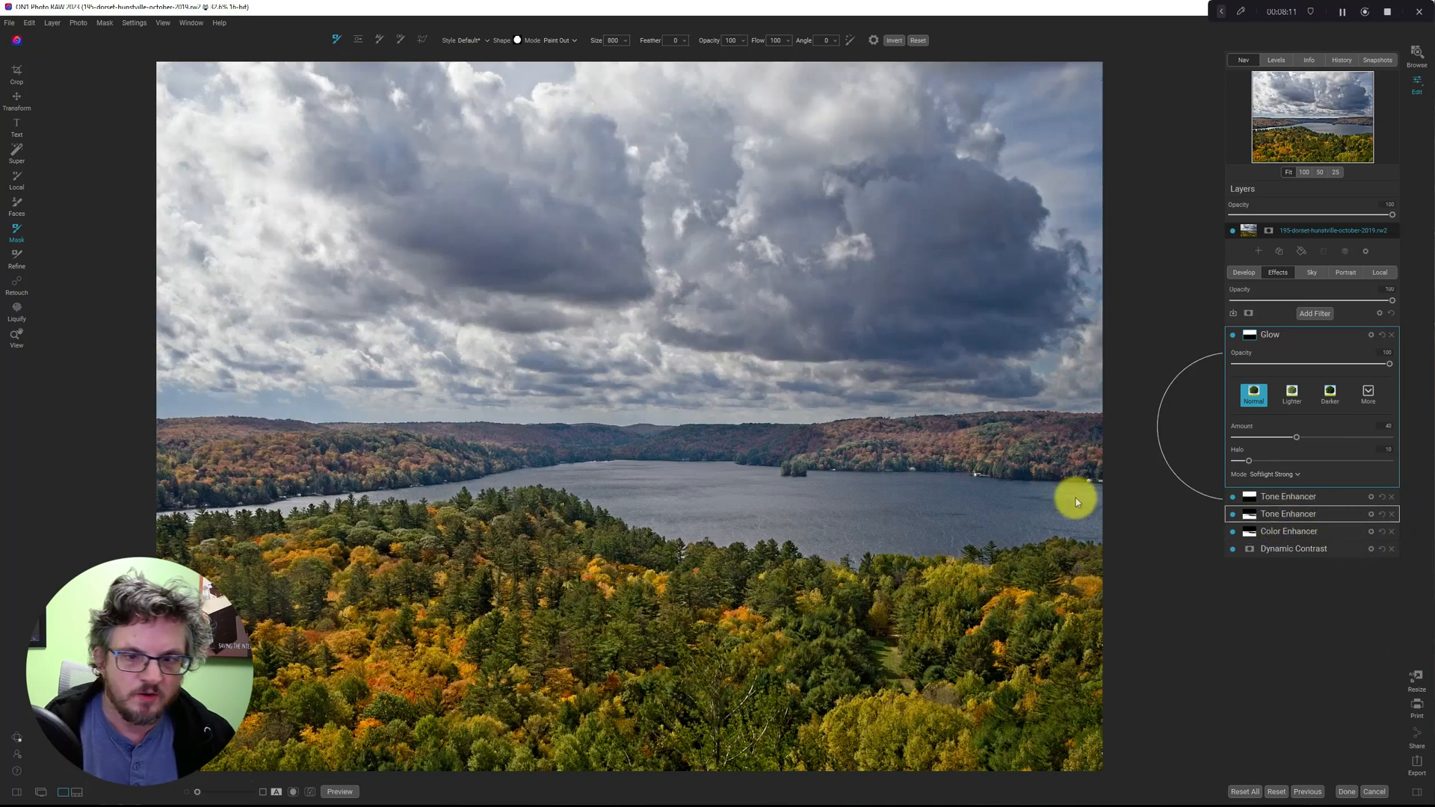
click(1232, 334)
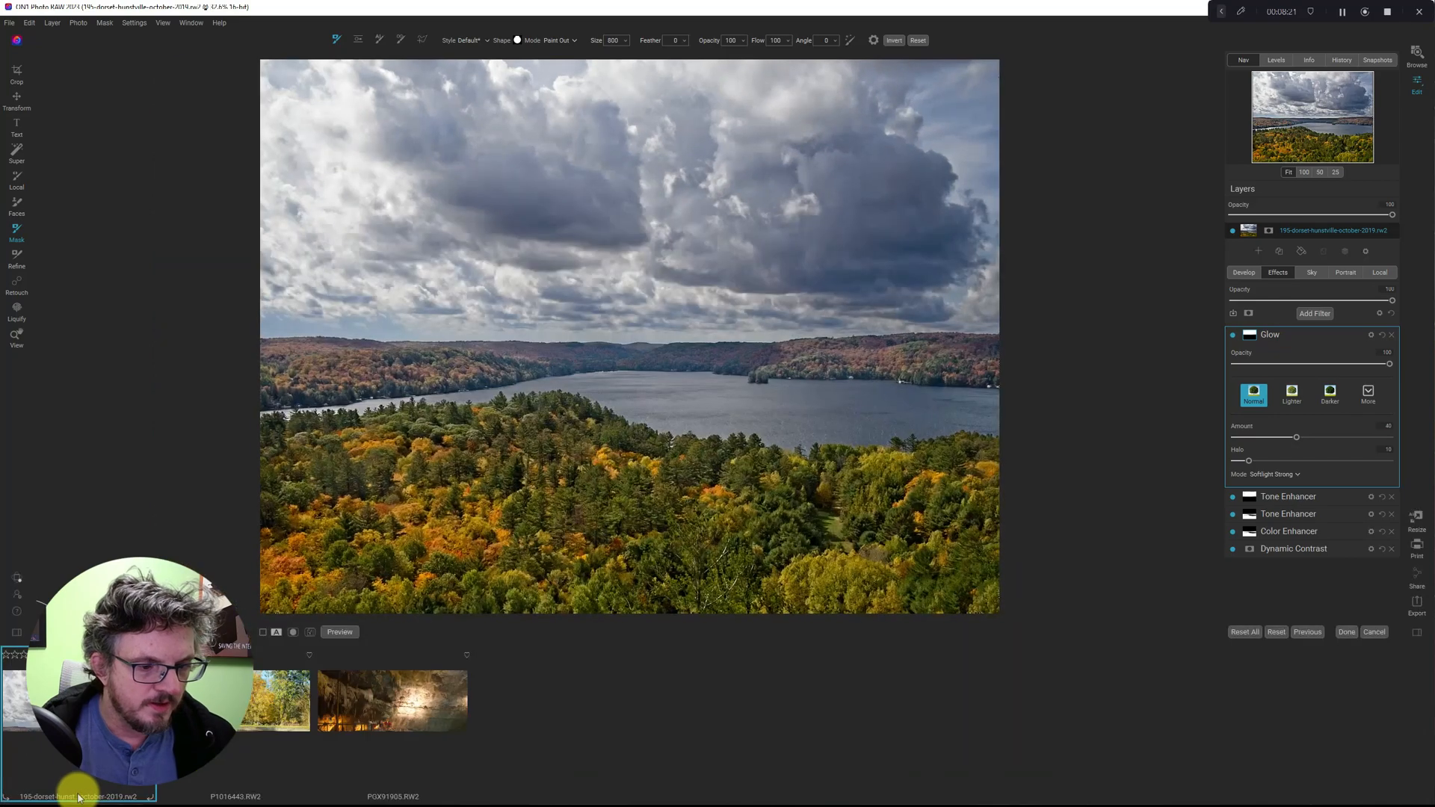
Load the kayak-on-the-dock photo from the filmstrip into Effects
click(233, 718)
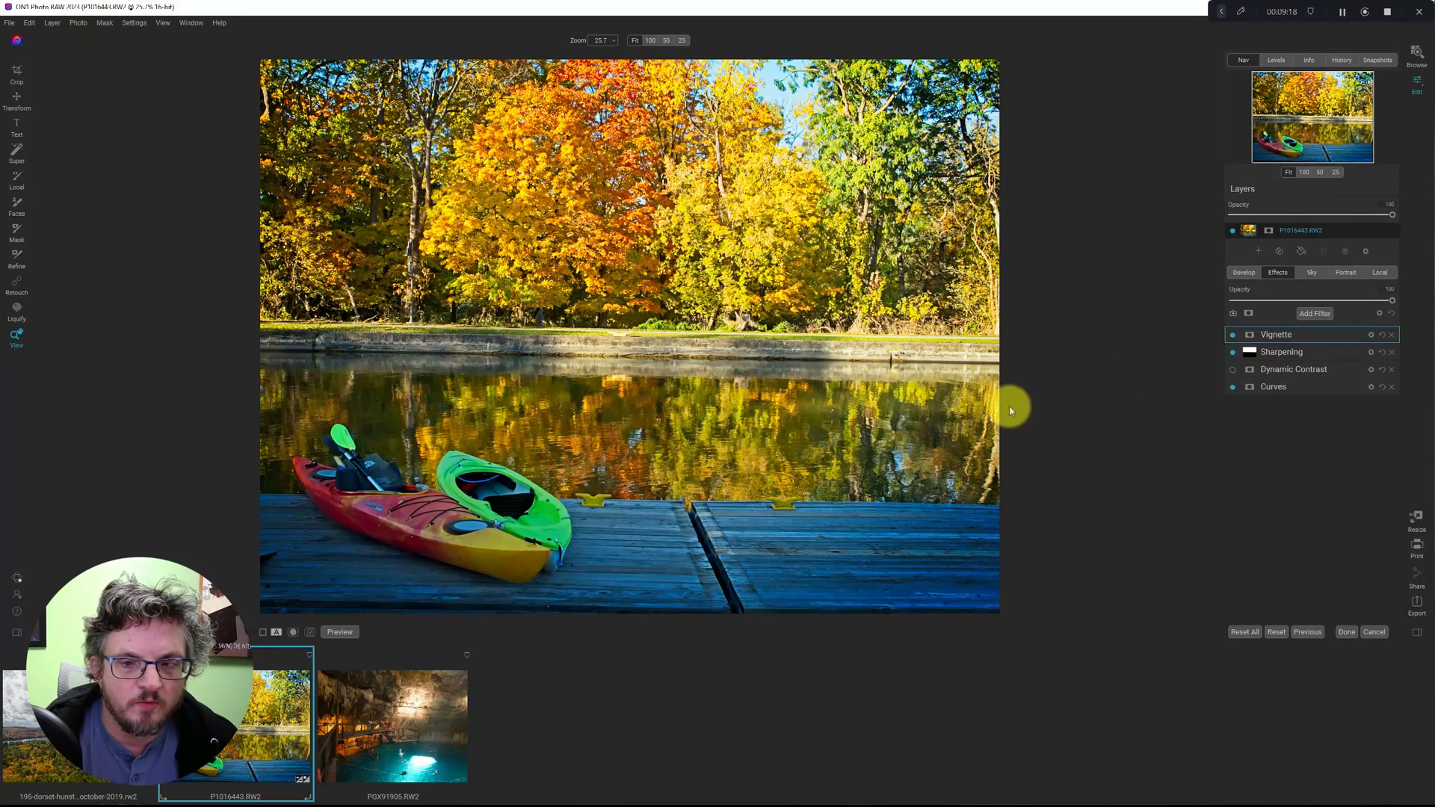
mouse_move(799, 384)
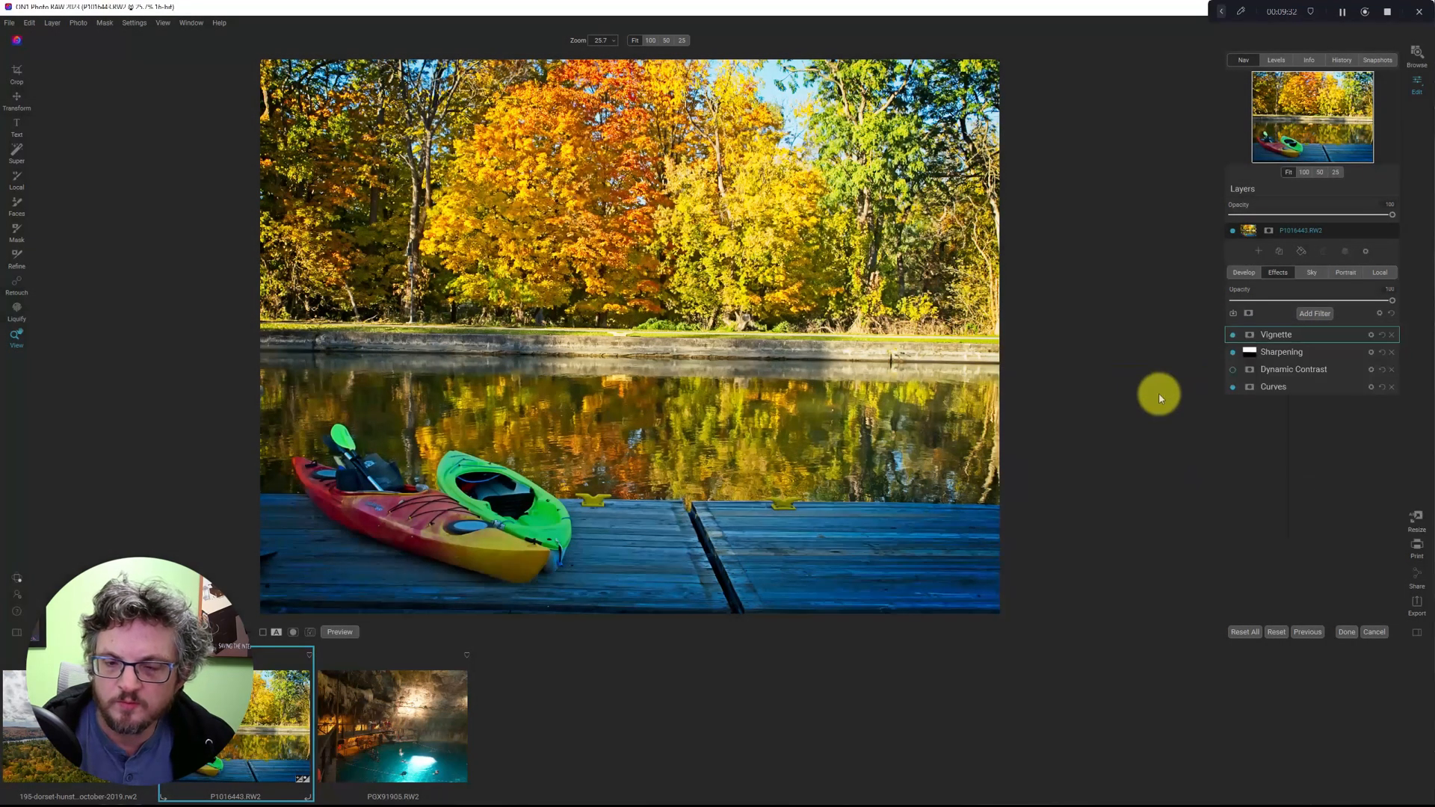
Add a Glow filter with the Normal preset to the kayak photo
click(1314, 313)
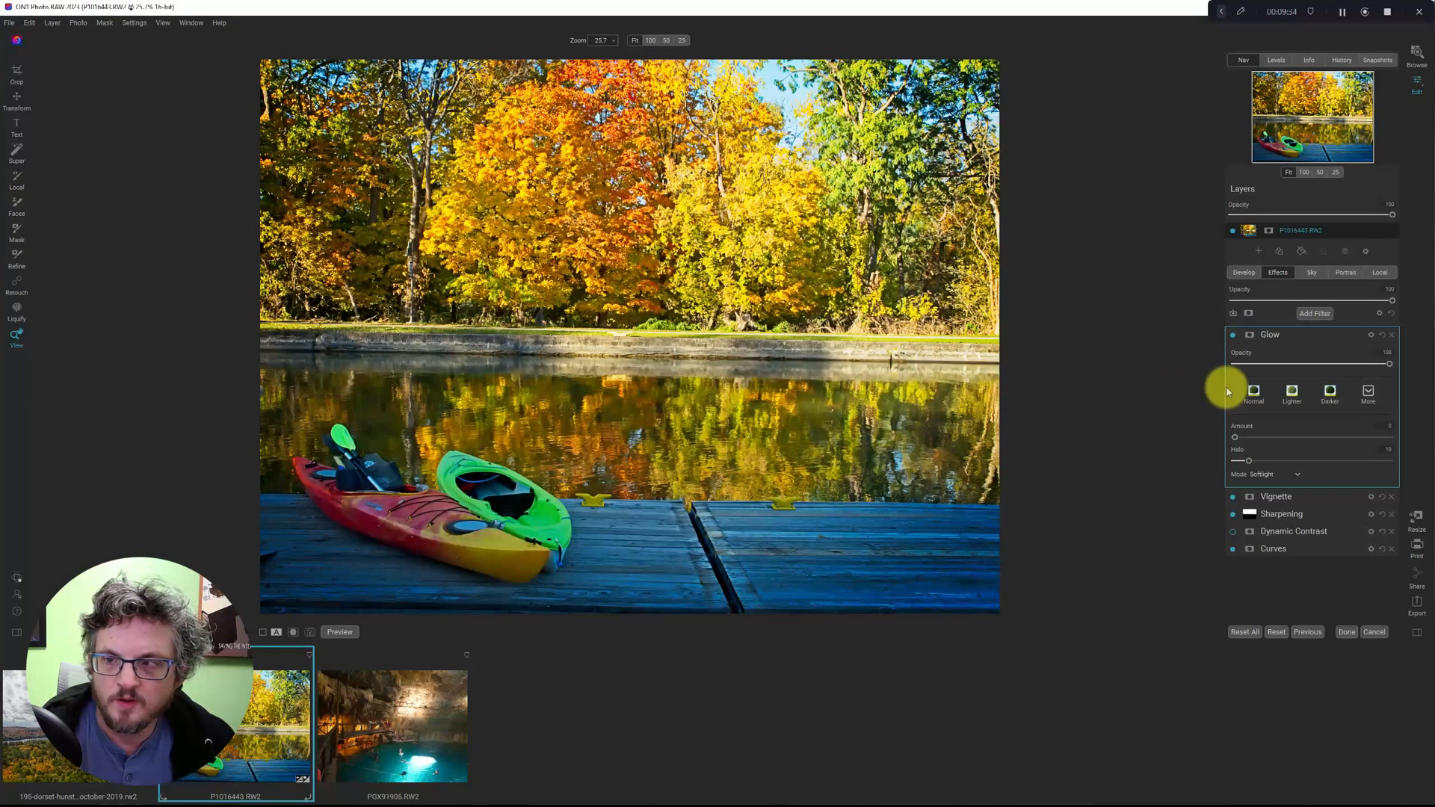
click(1254, 394)
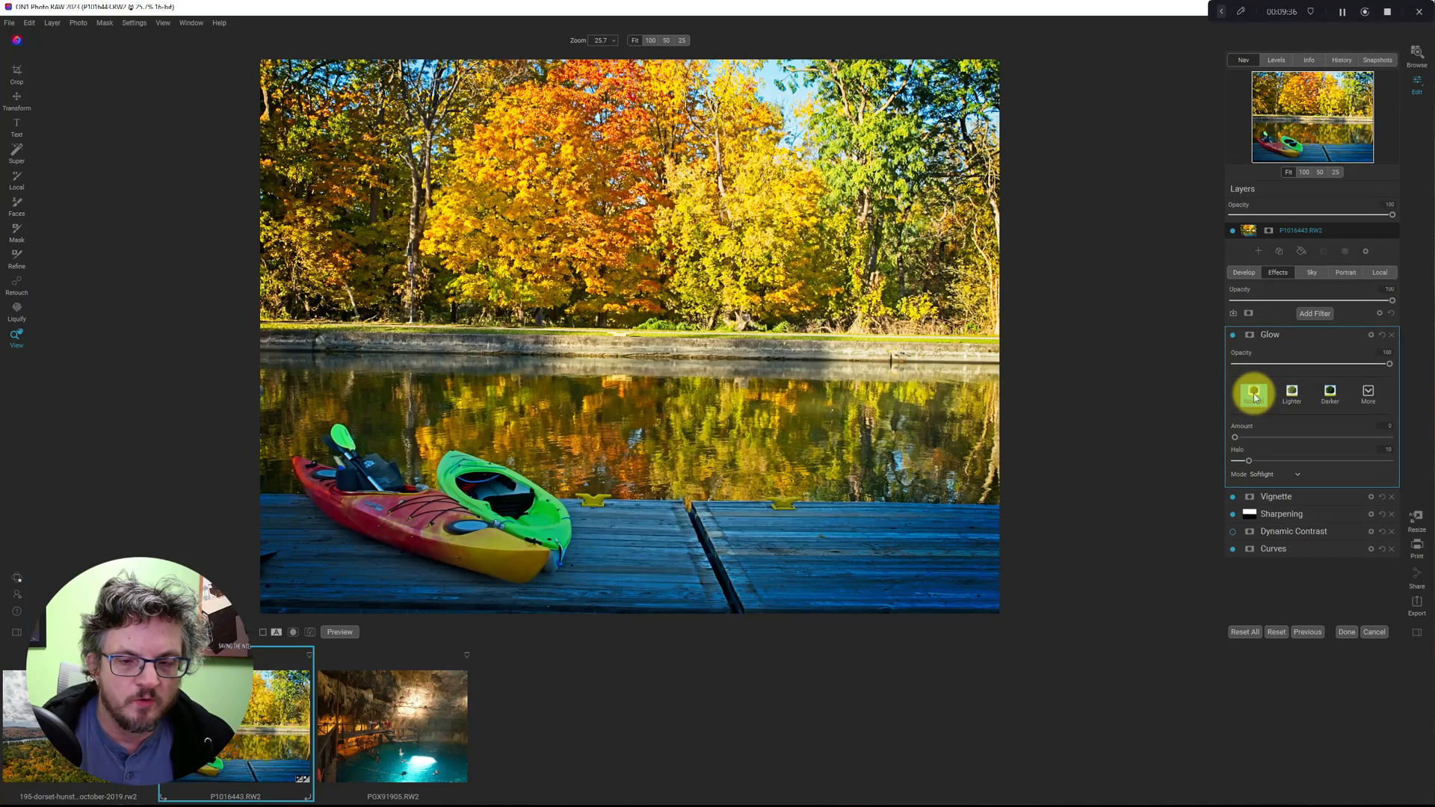
drag(1234, 437, 1296, 436)
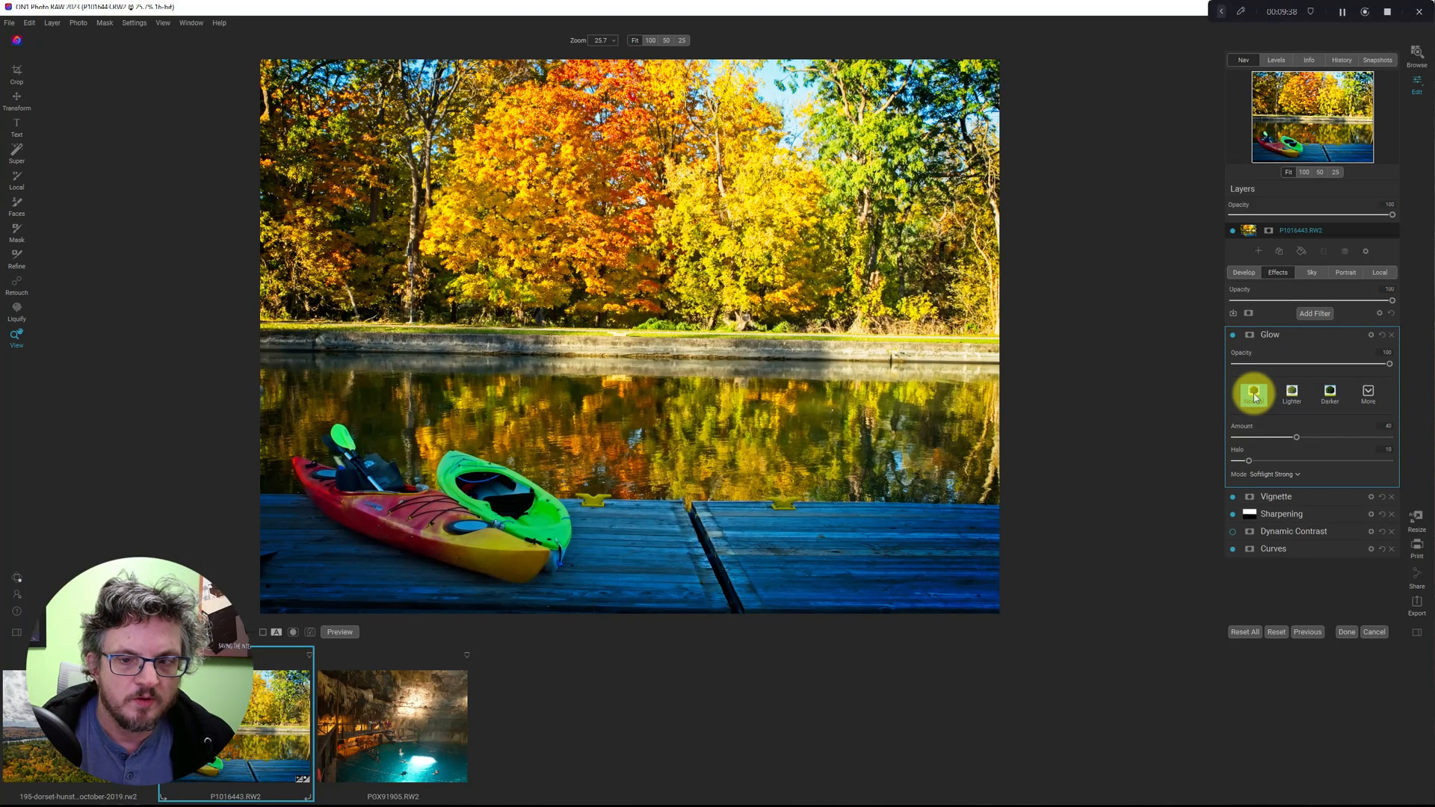
click(1252, 393)
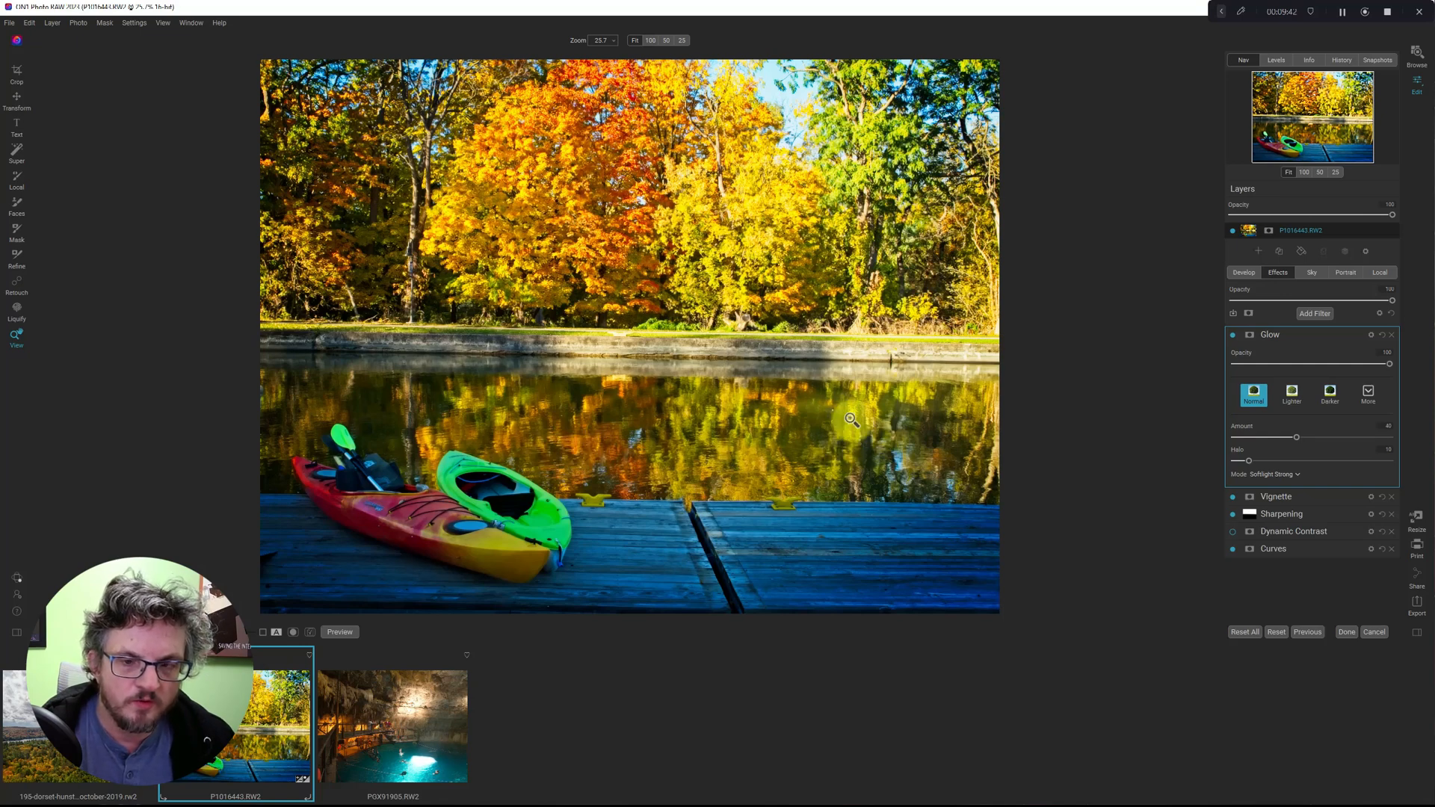
mouse_move(656, 440)
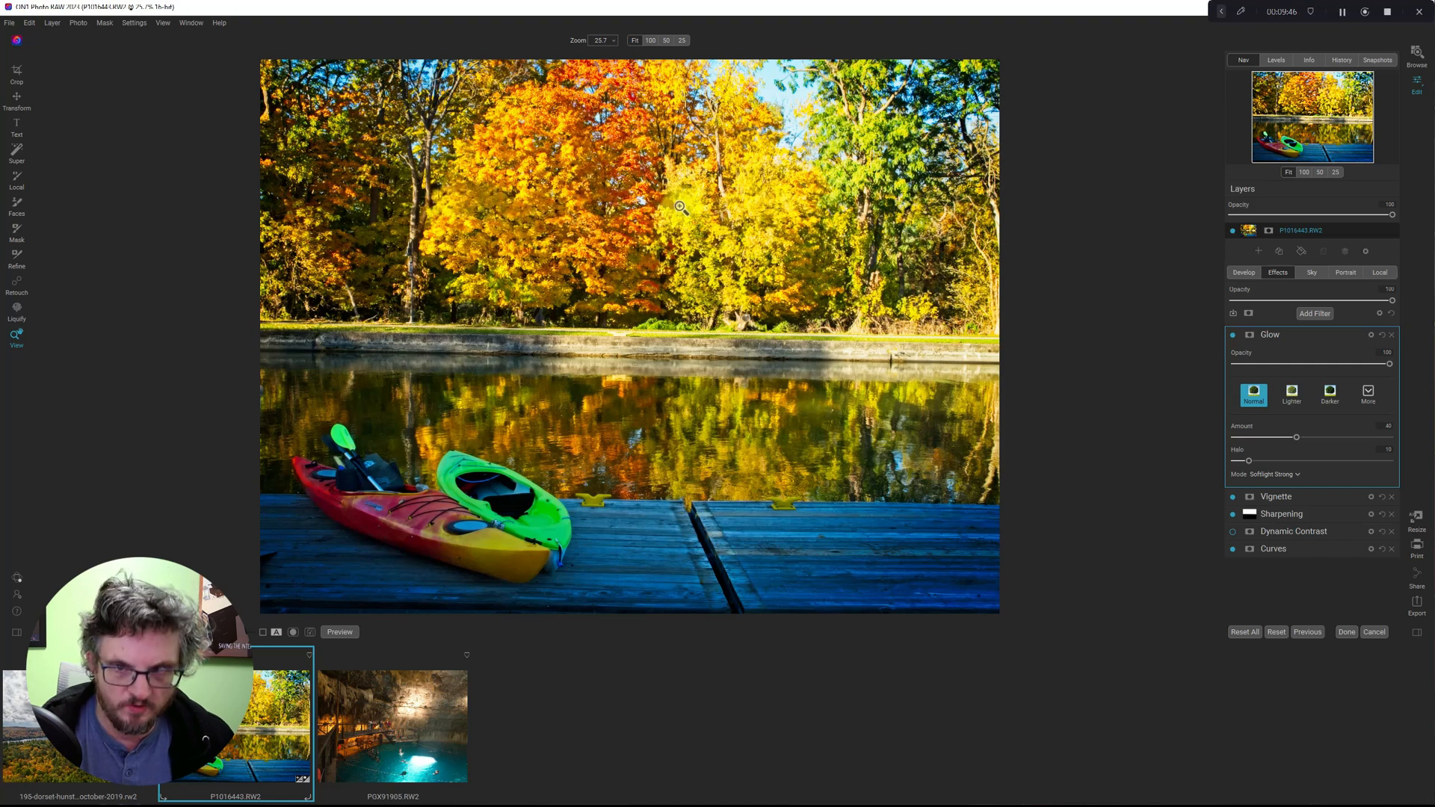
mouse_move(662, 554)
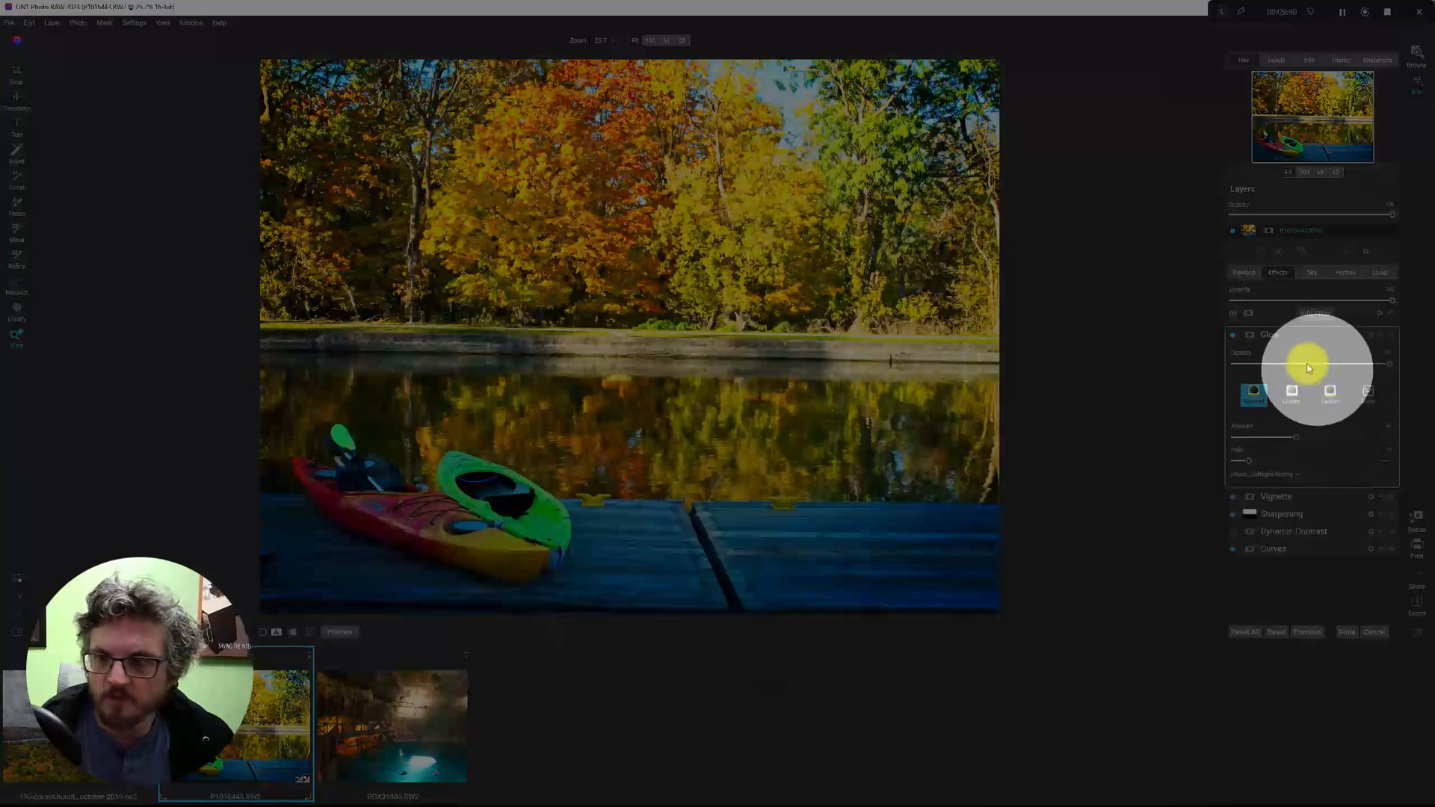
Mask the glow to the water with Mask AI, then toggle it to compare
click(1248, 335)
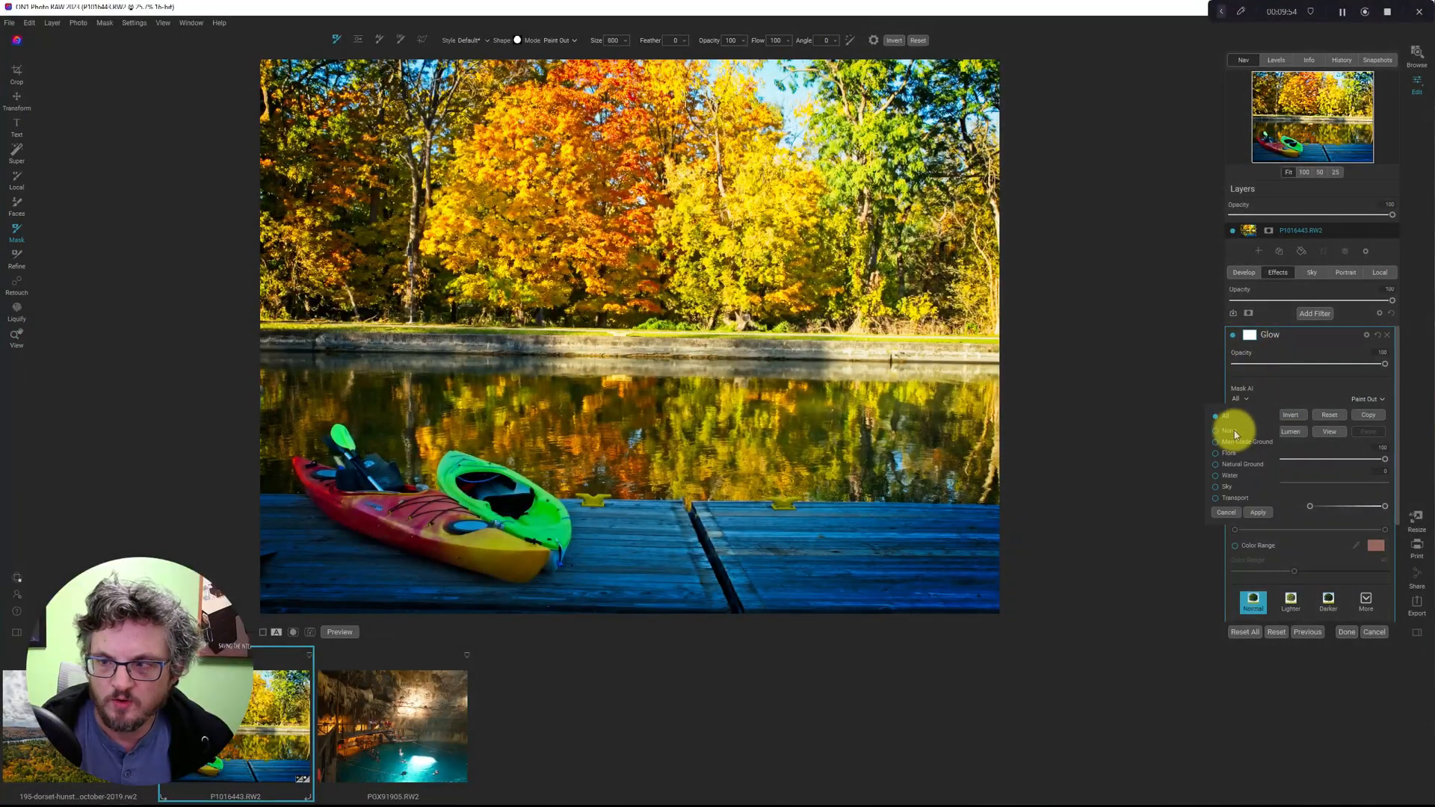
click(1215, 475)
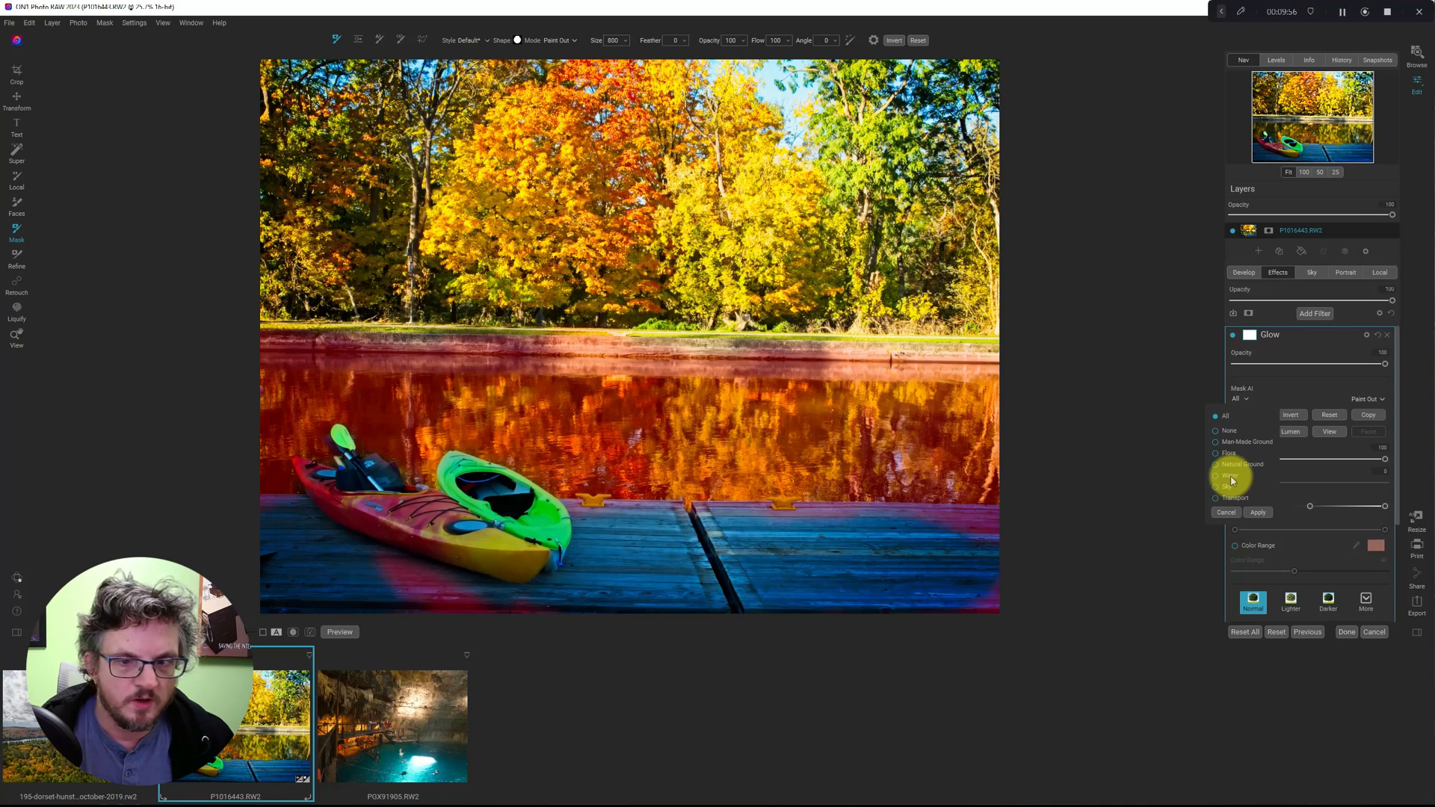
click(1215, 476)
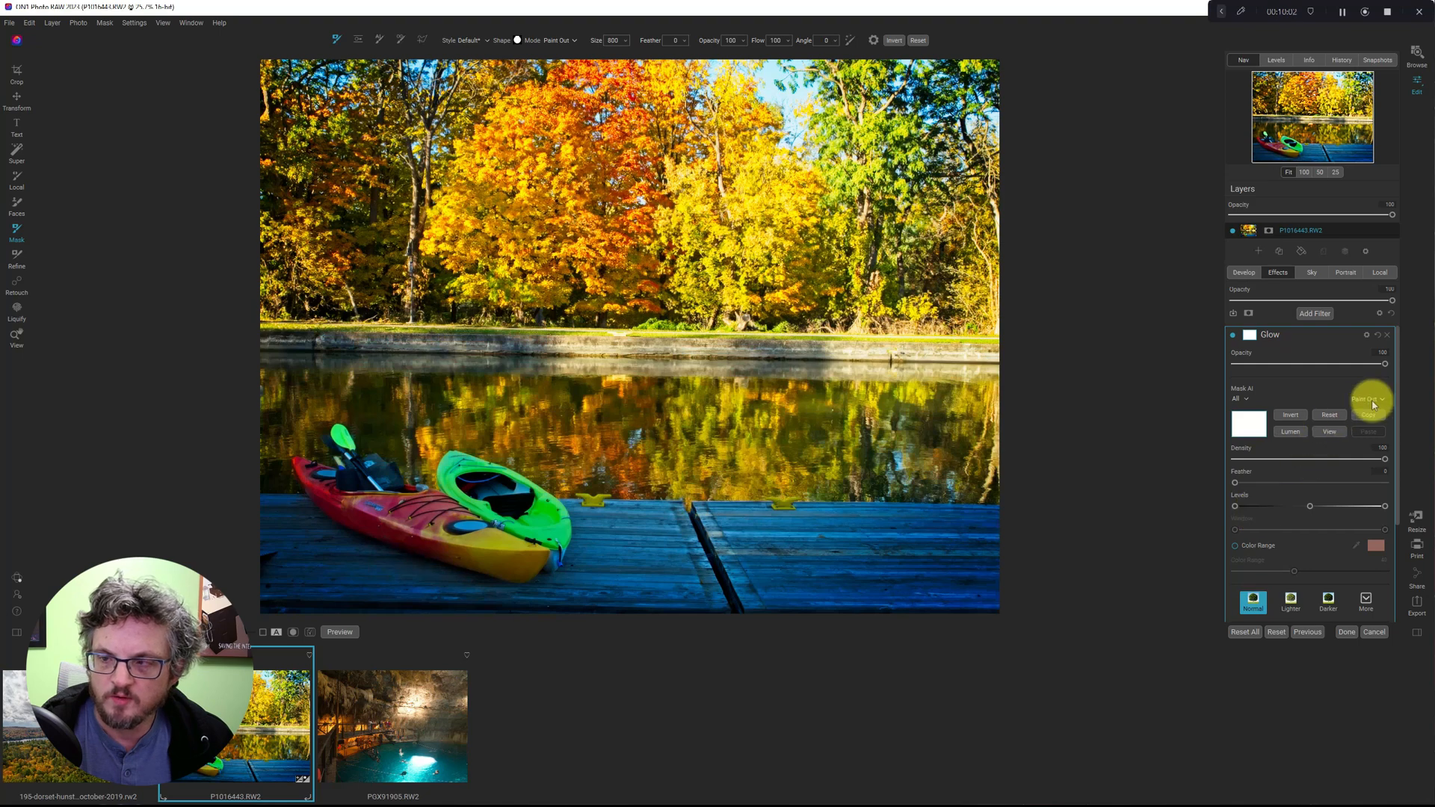
click(1243, 398)
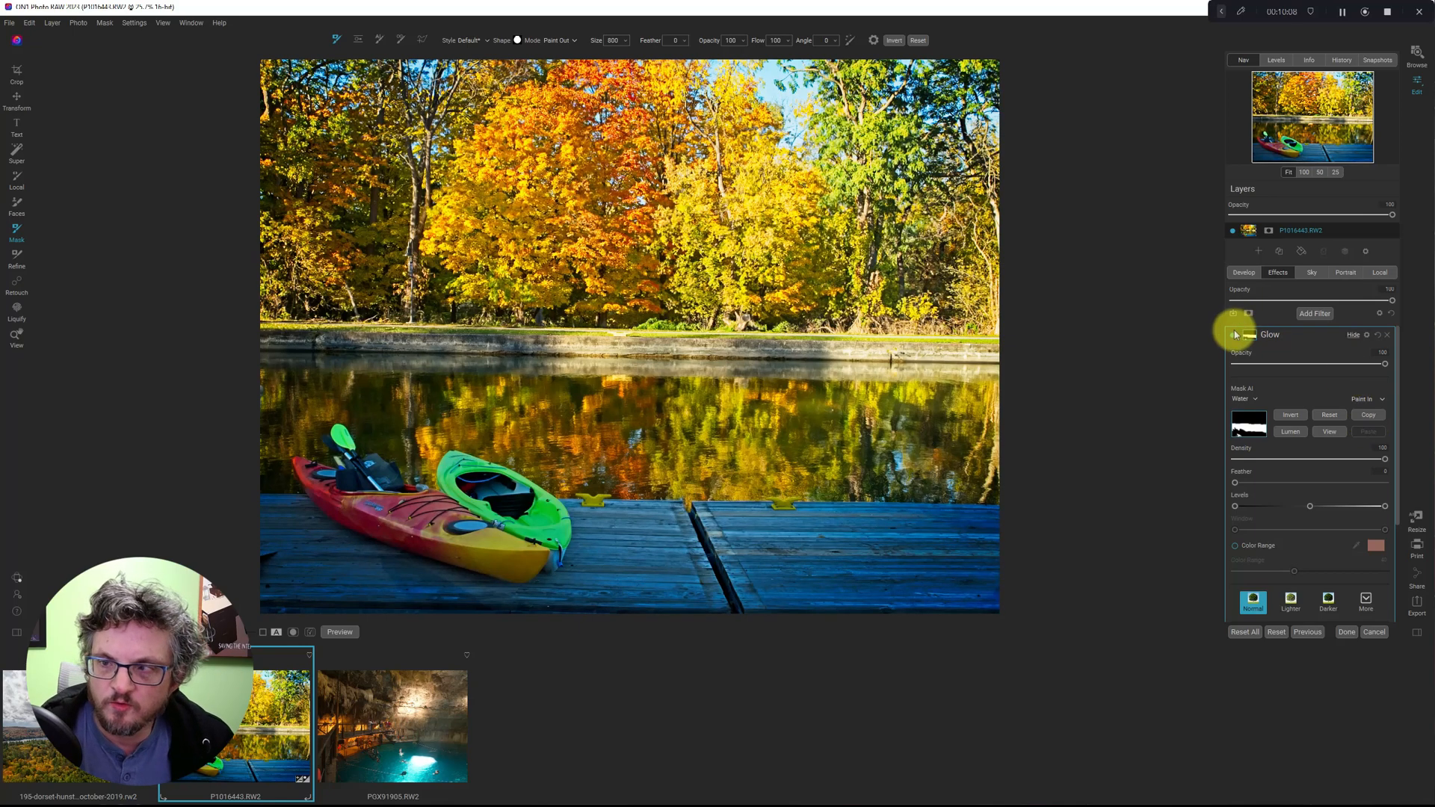
click(1234, 334)
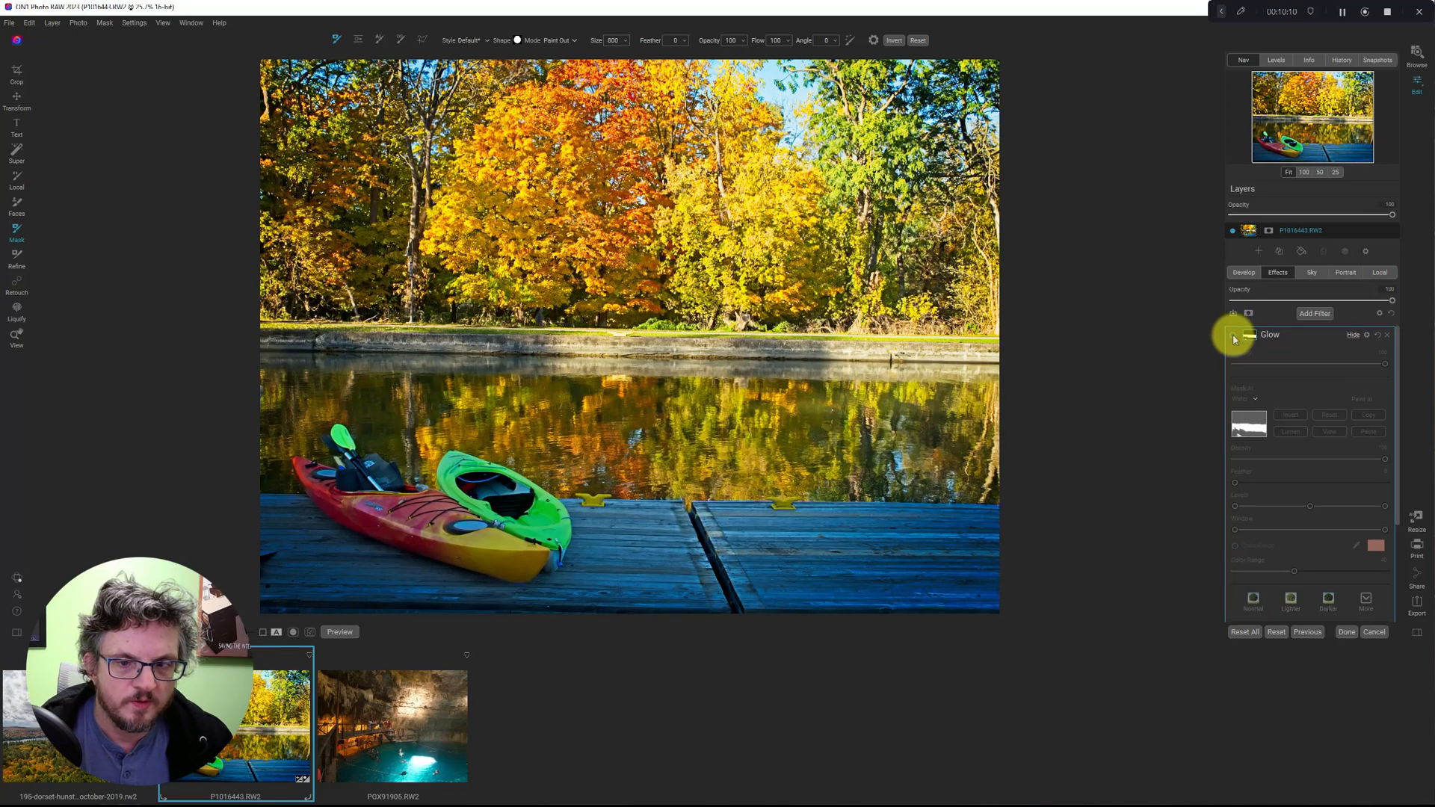
click(1234, 337)
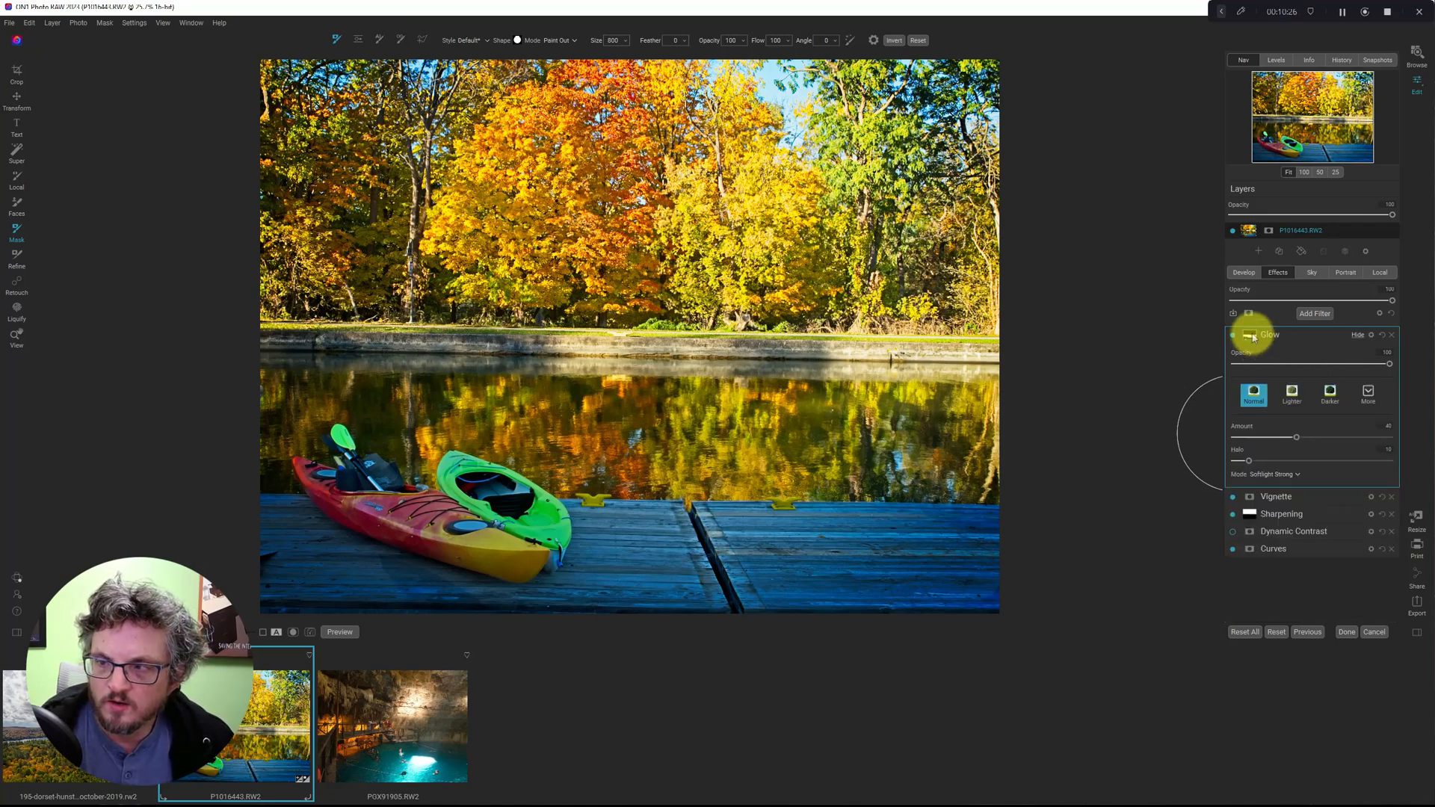
Apply the stronger Softlight glow preset and toggle the glow to compare
click(1366, 394)
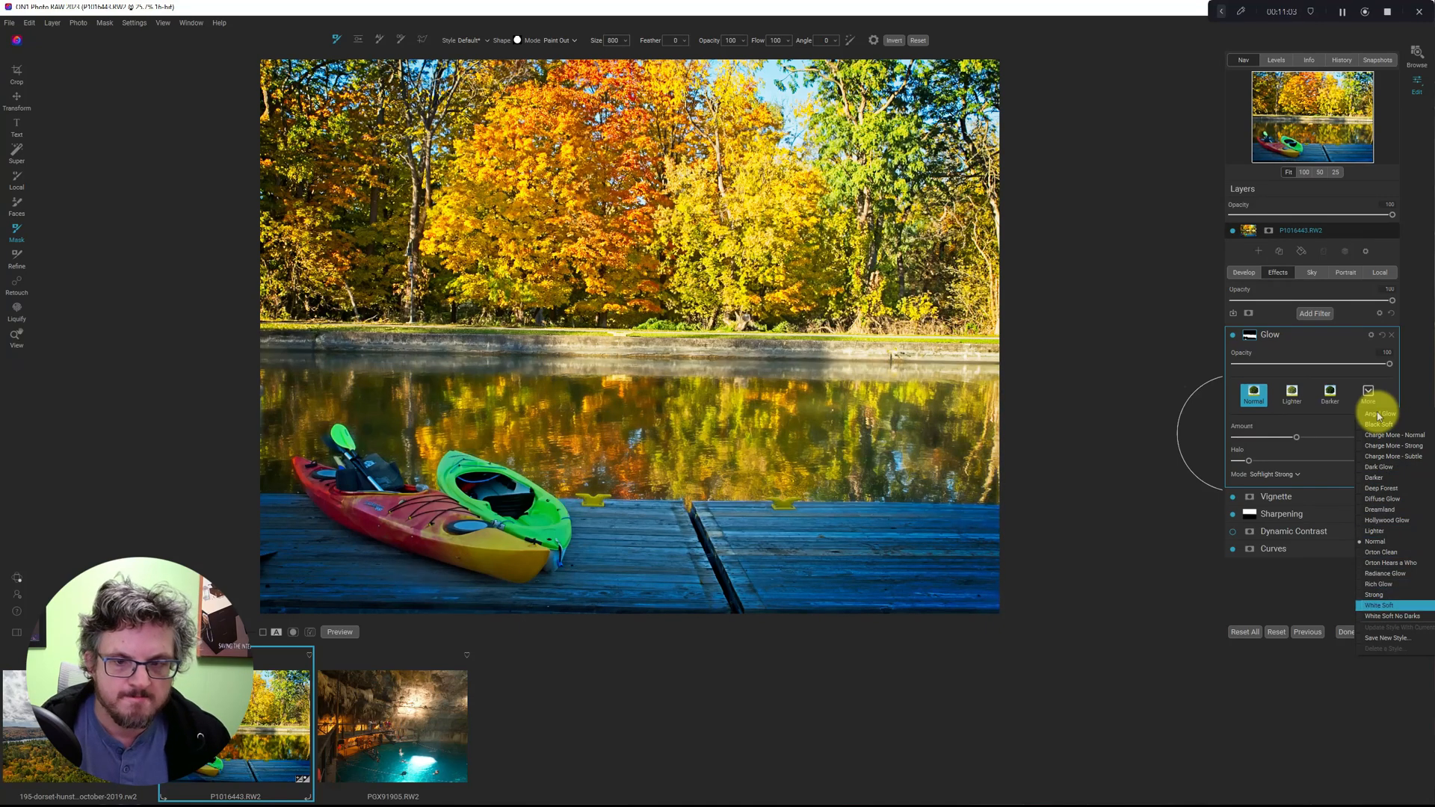
click(1381, 412)
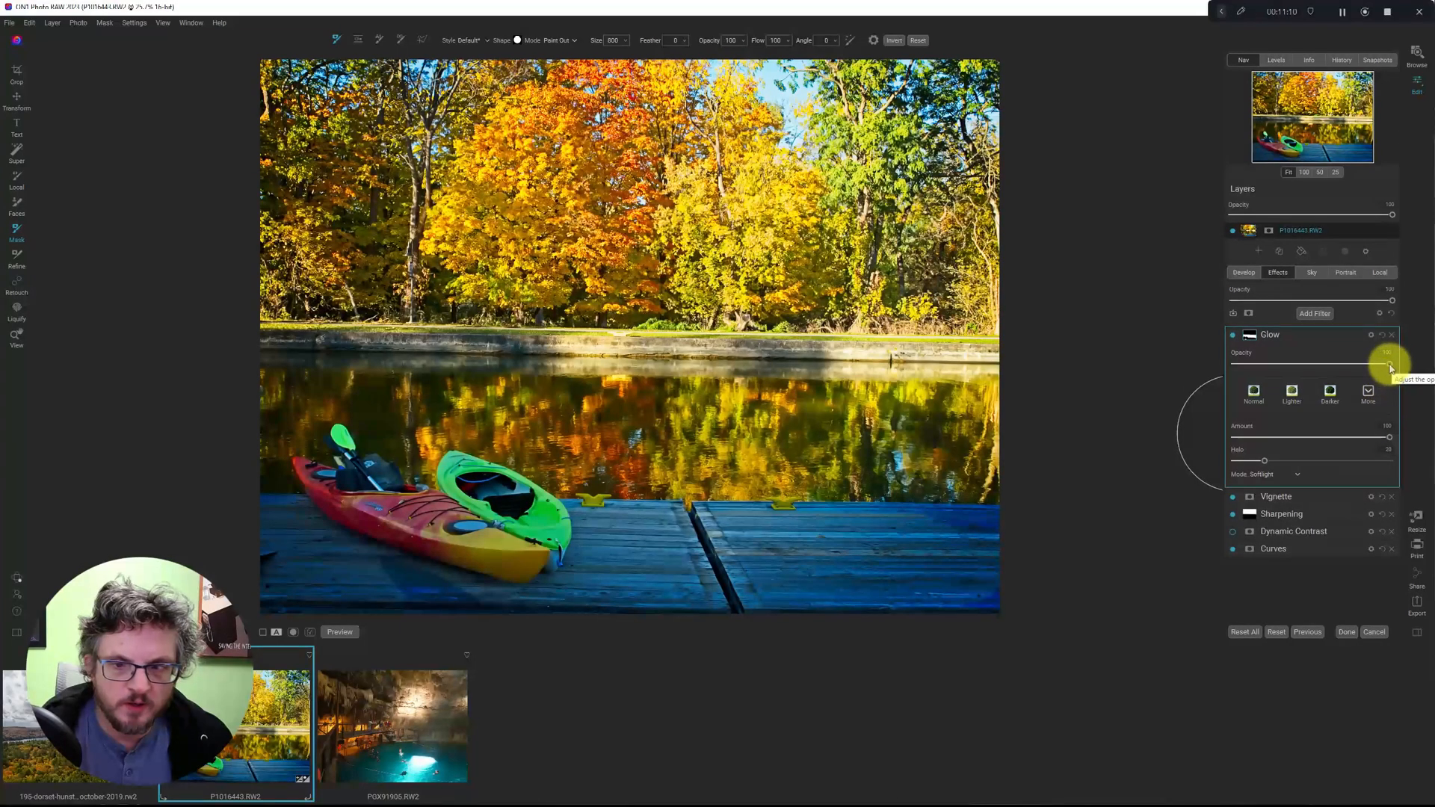
click(1232, 334)
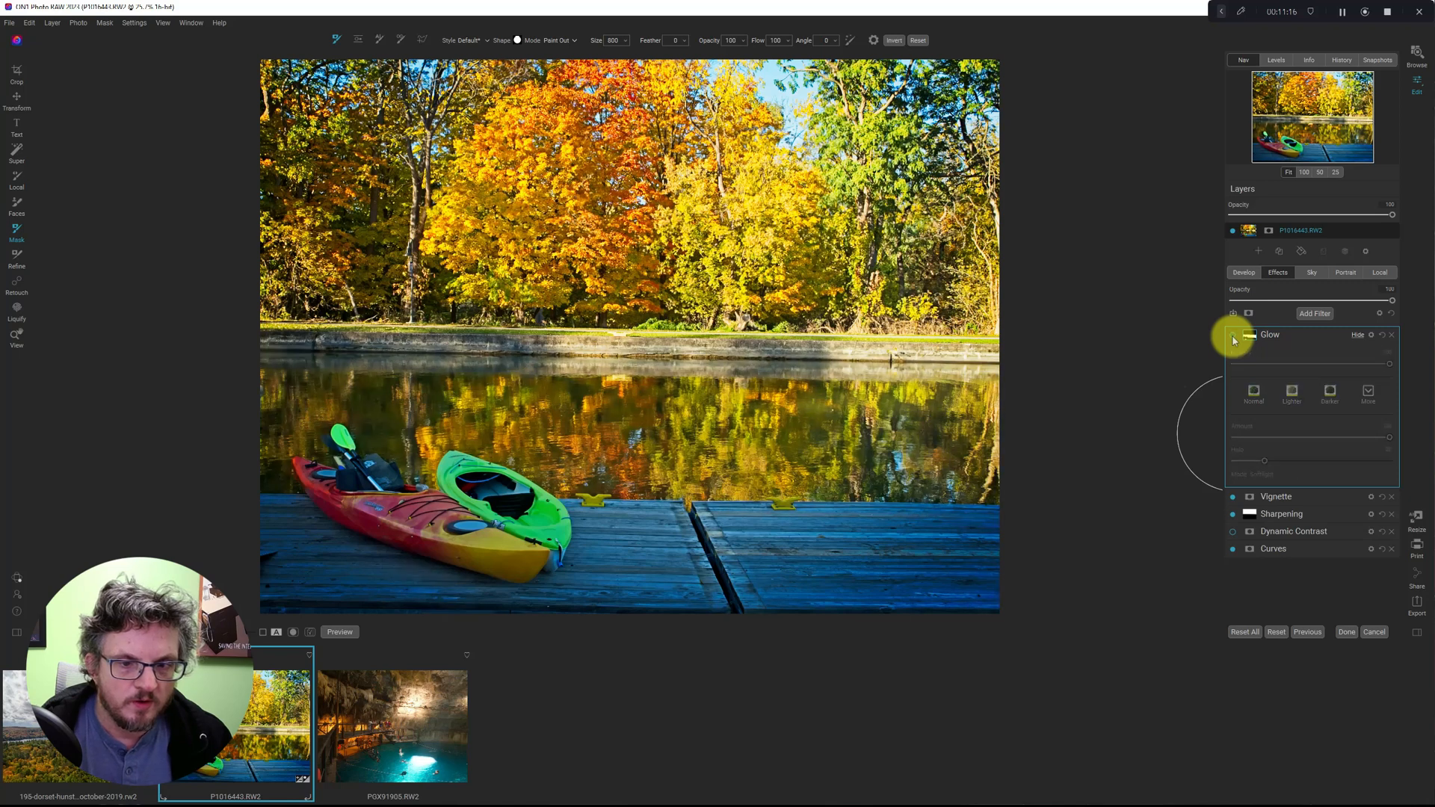
click(1234, 335)
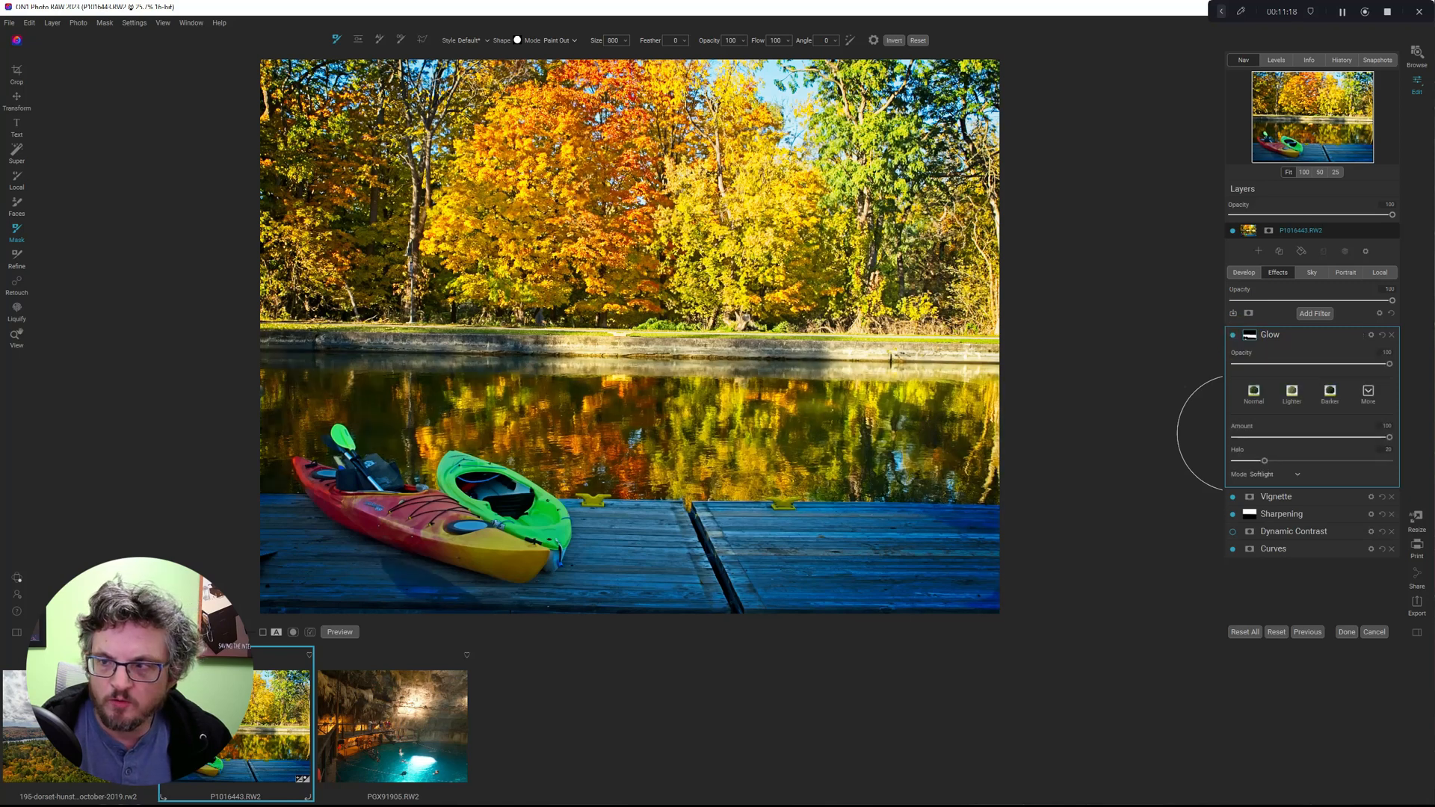
Lower the glow filter opacity to 50 and compare again
drag(1389, 363, 1317, 363)
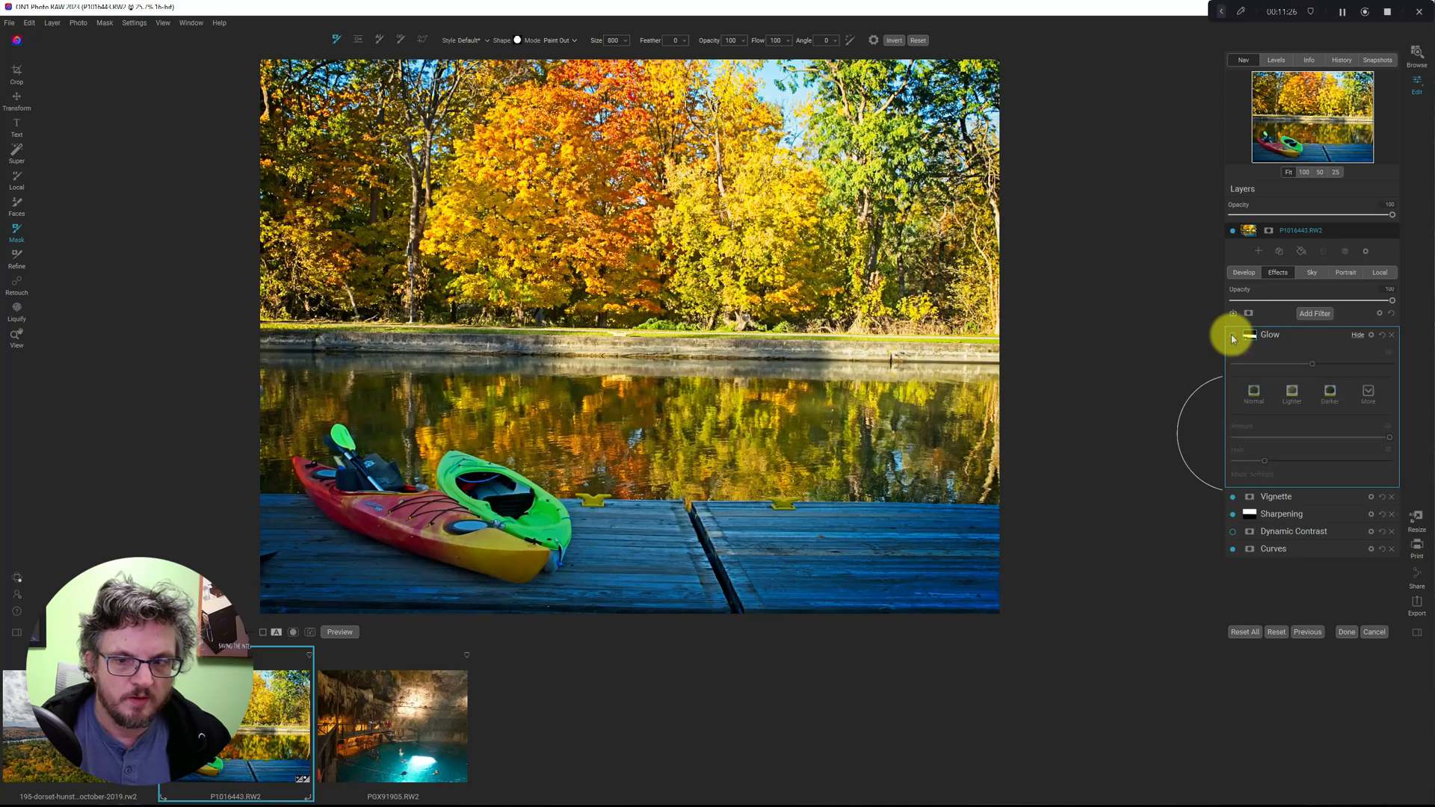
click(1232, 334)
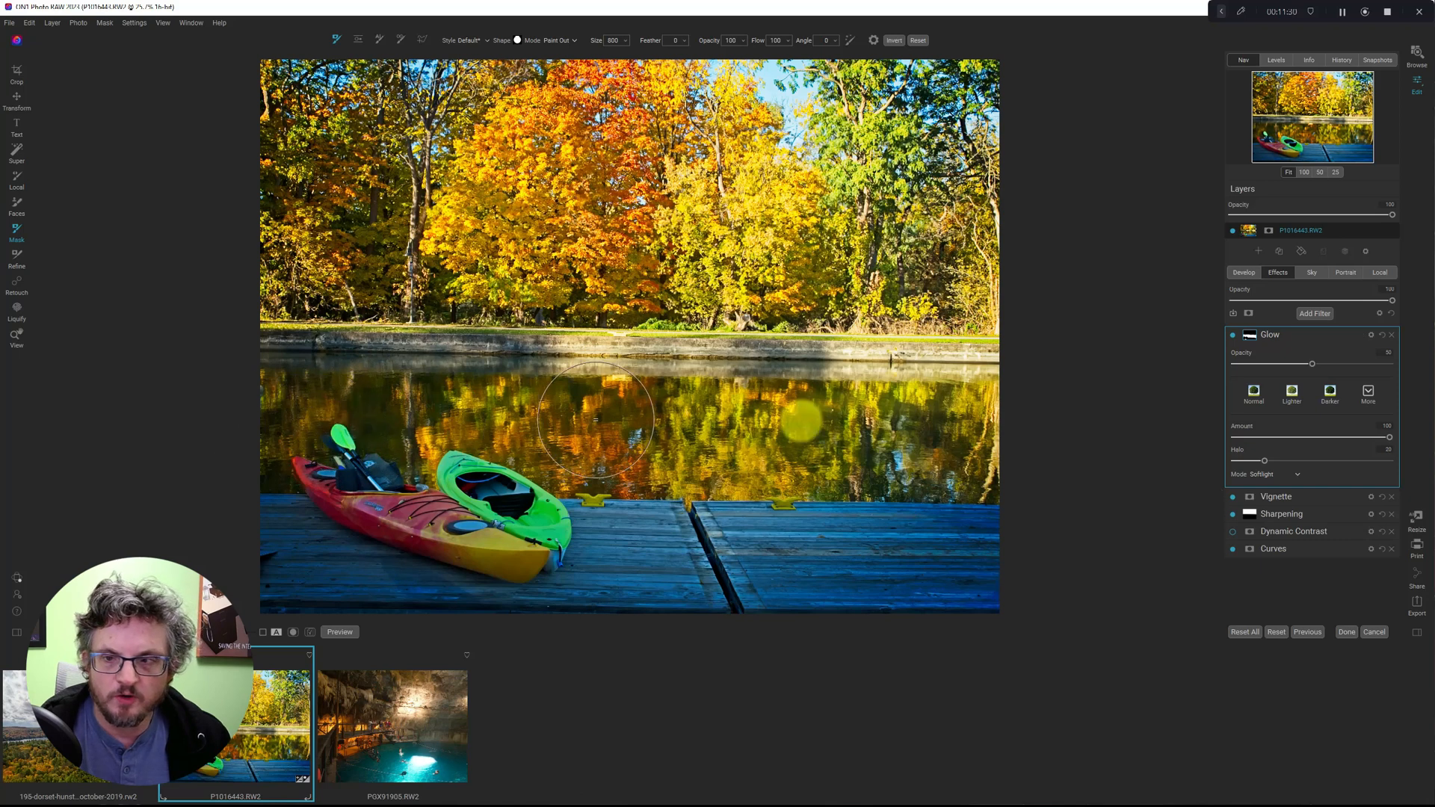
click(1291, 394)
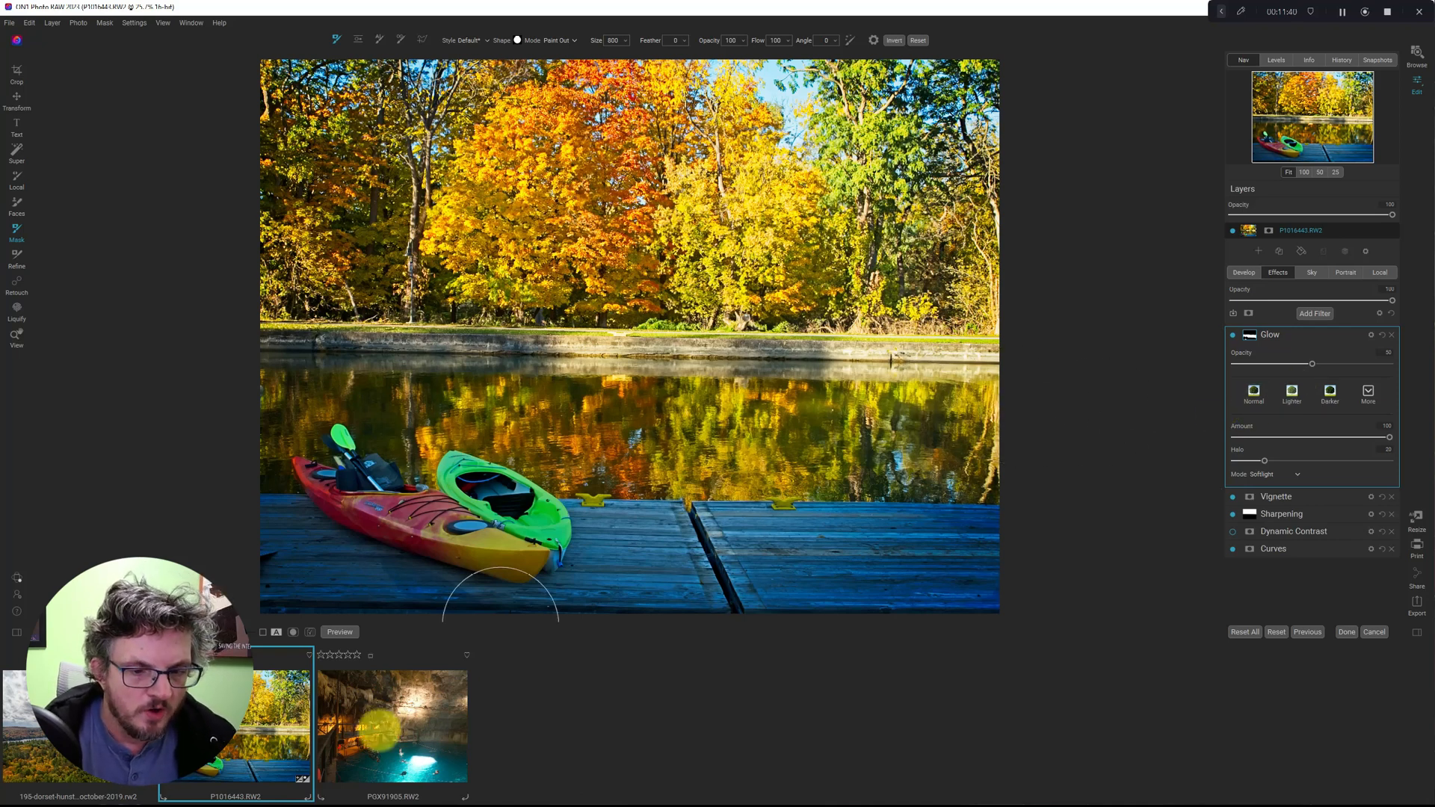
Open the cave cenote photo, apply AI Auto then AI Match tone, and return to Effects
click(392, 723)
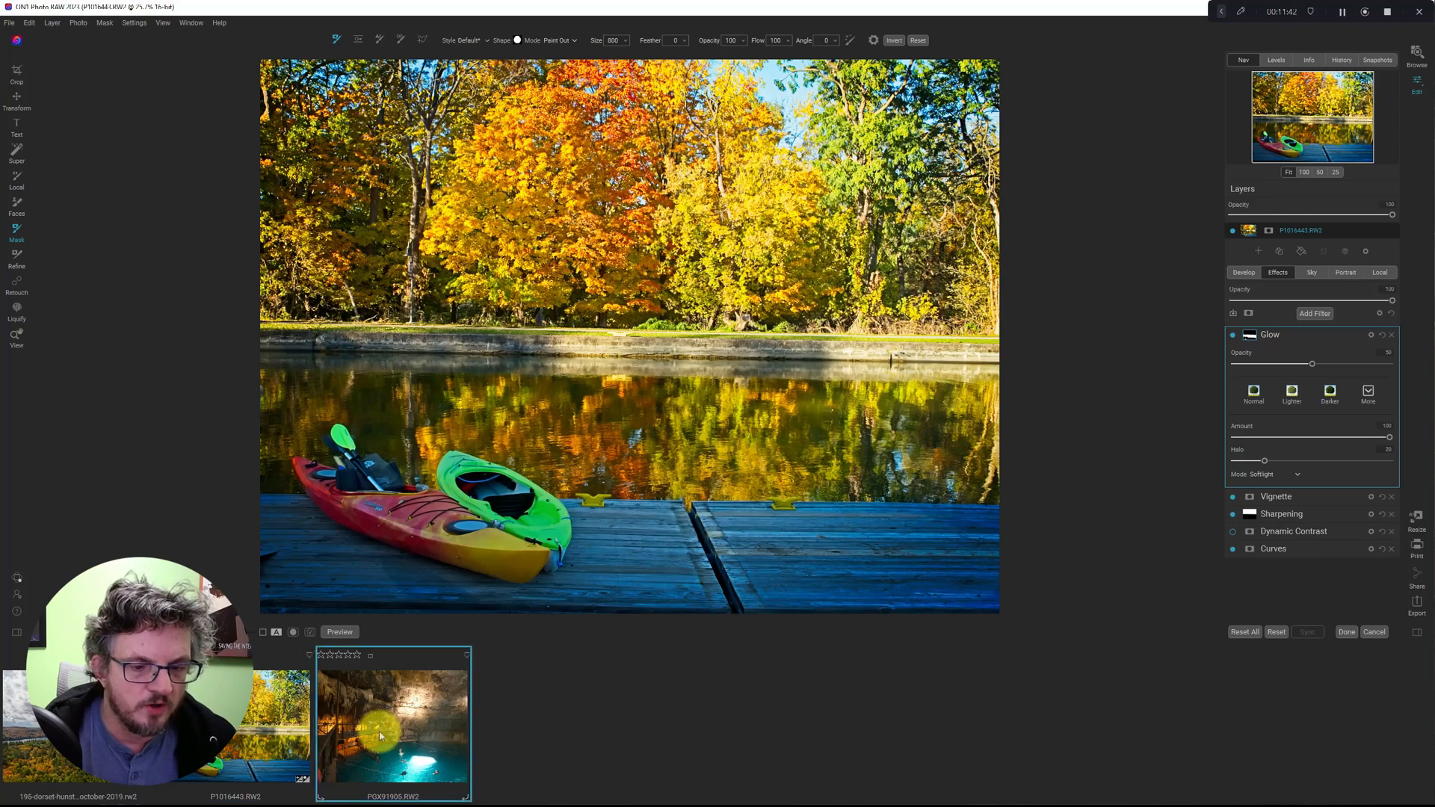
click(392, 722)
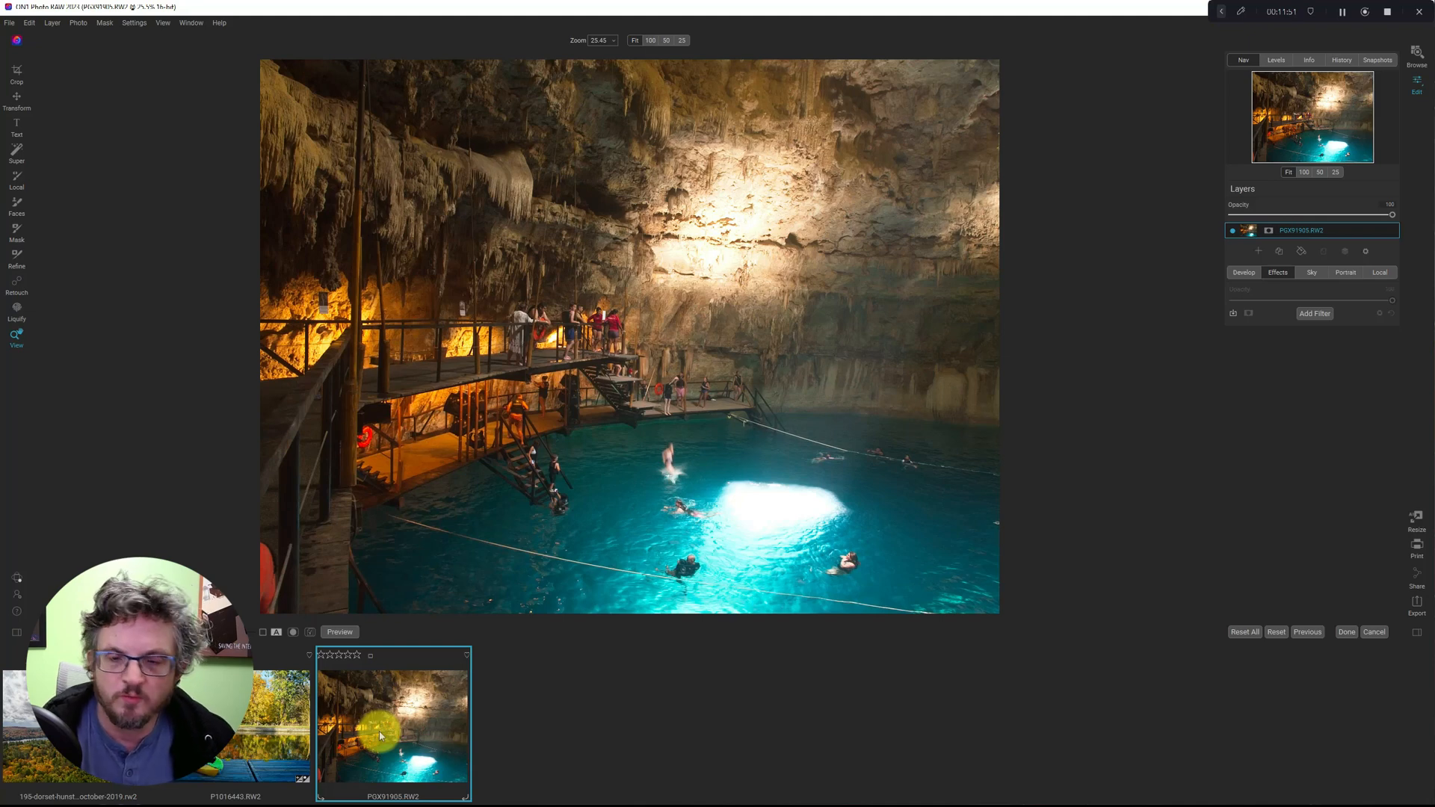
mouse_move(1316, 313)
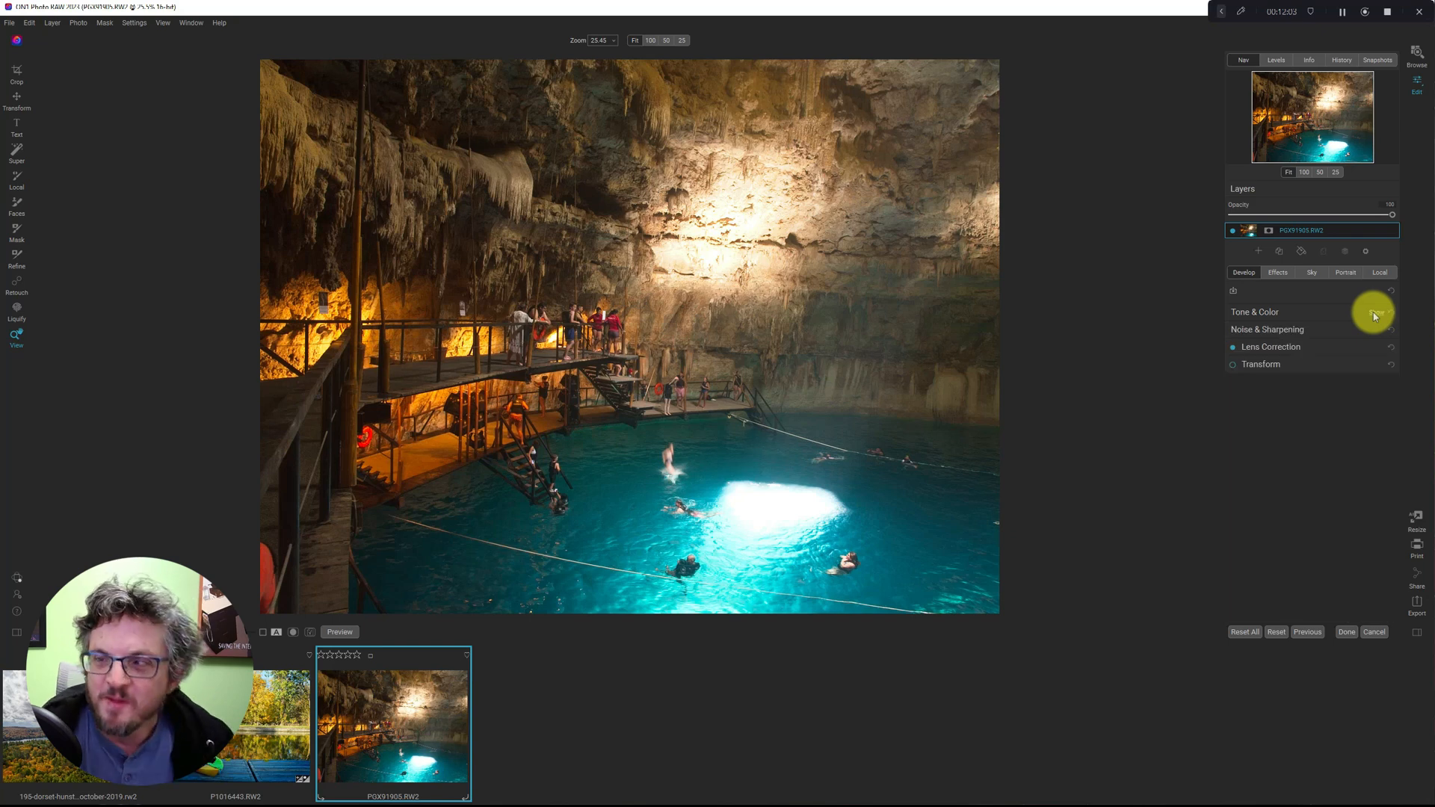
click(1254, 311)
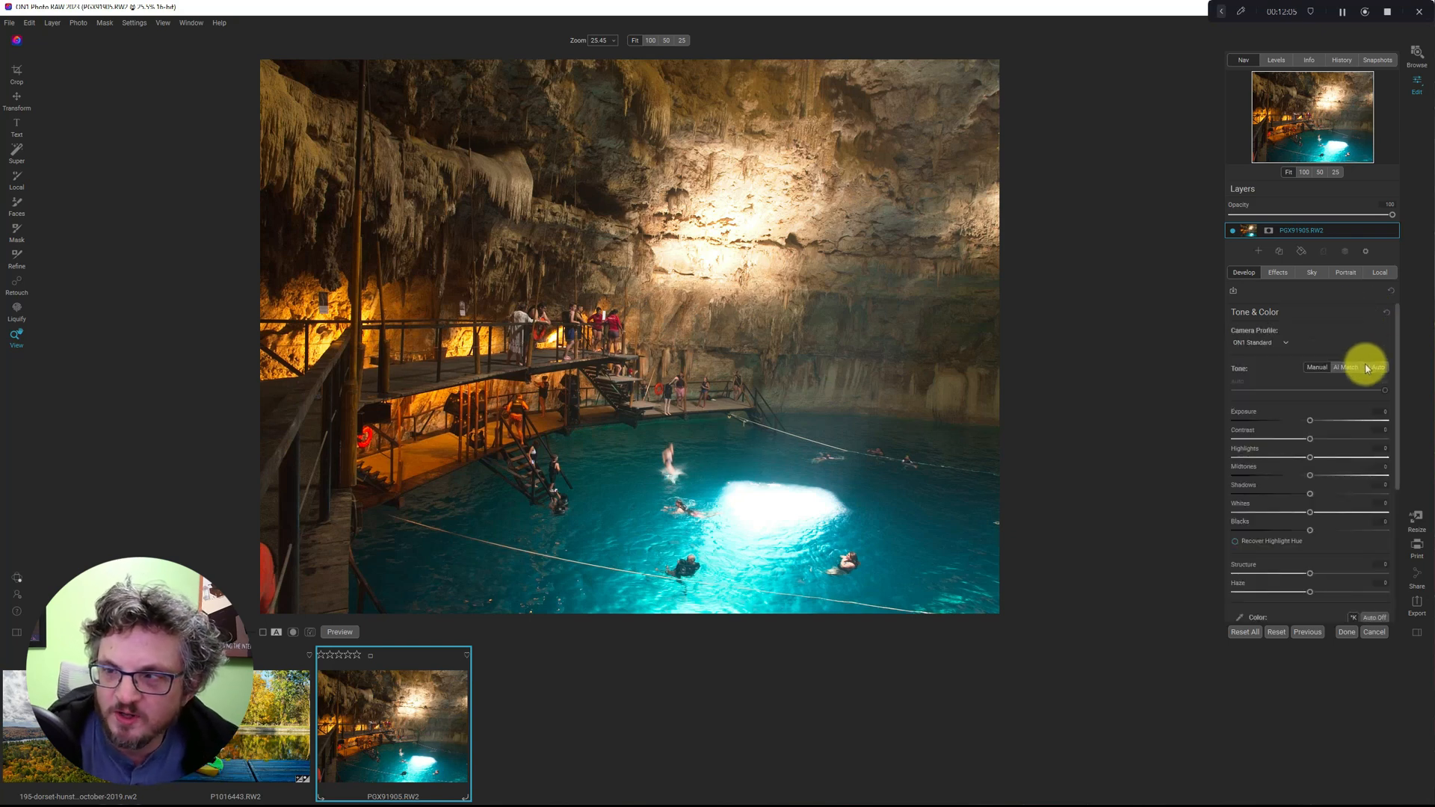
click(1353, 368)
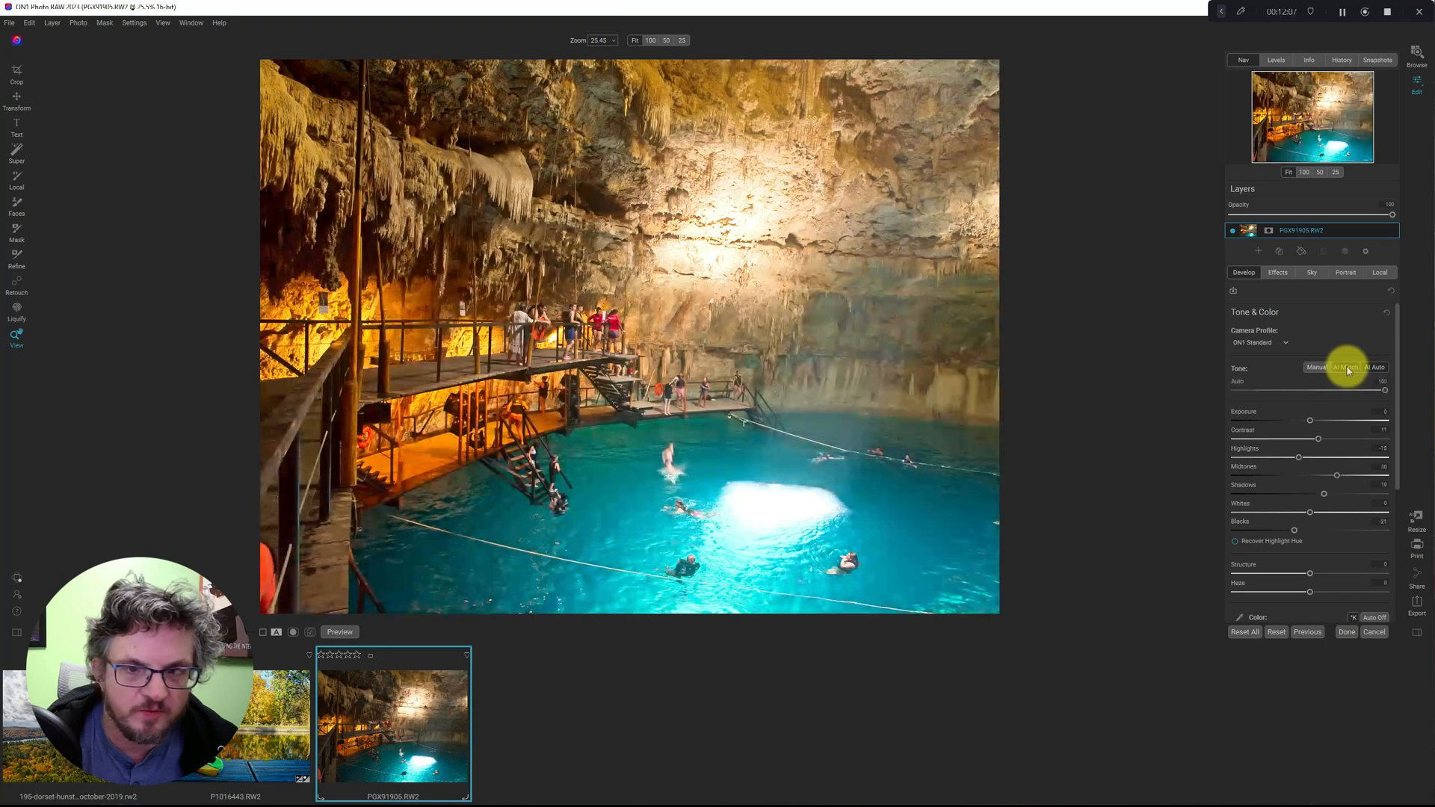
click(1374, 368)
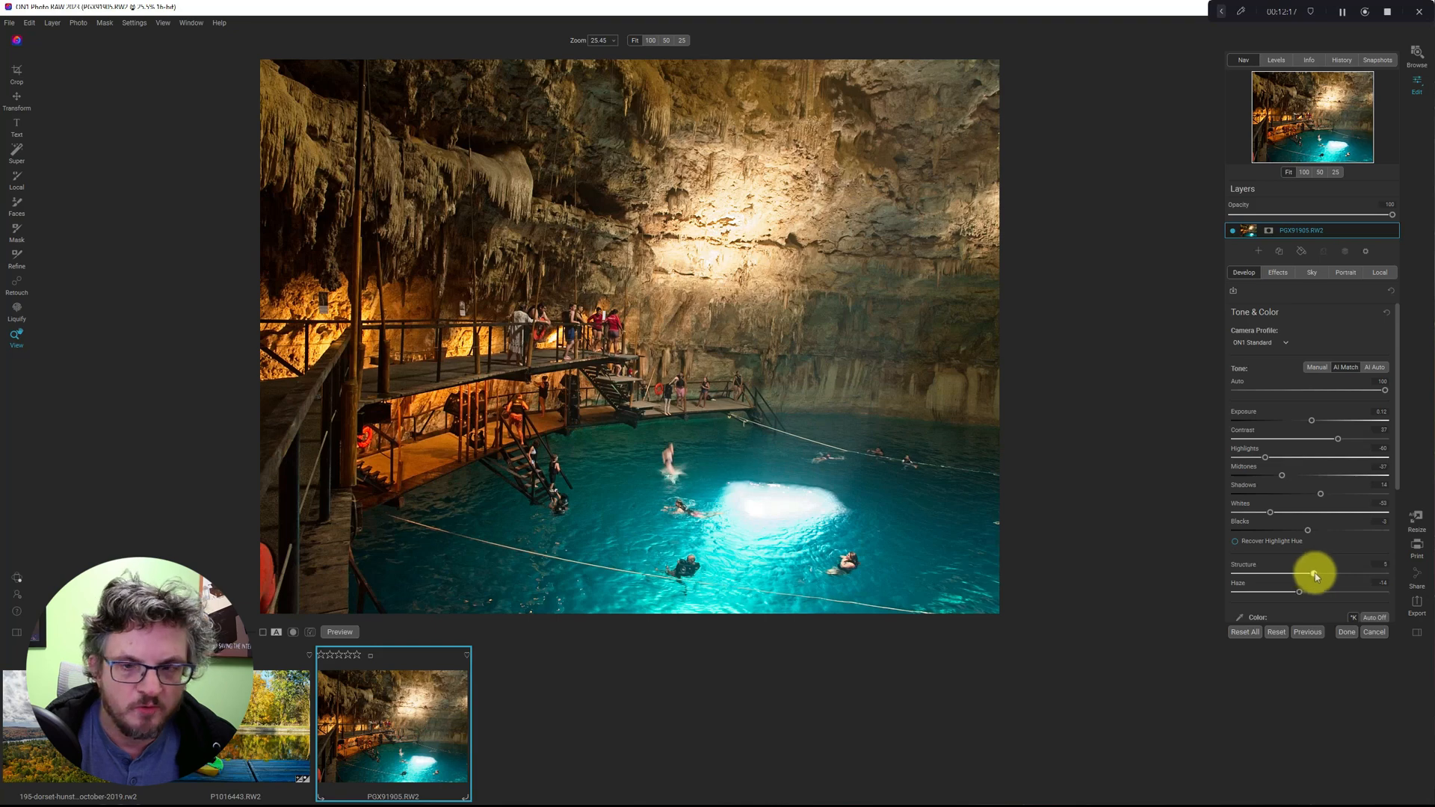
click(1276, 272)
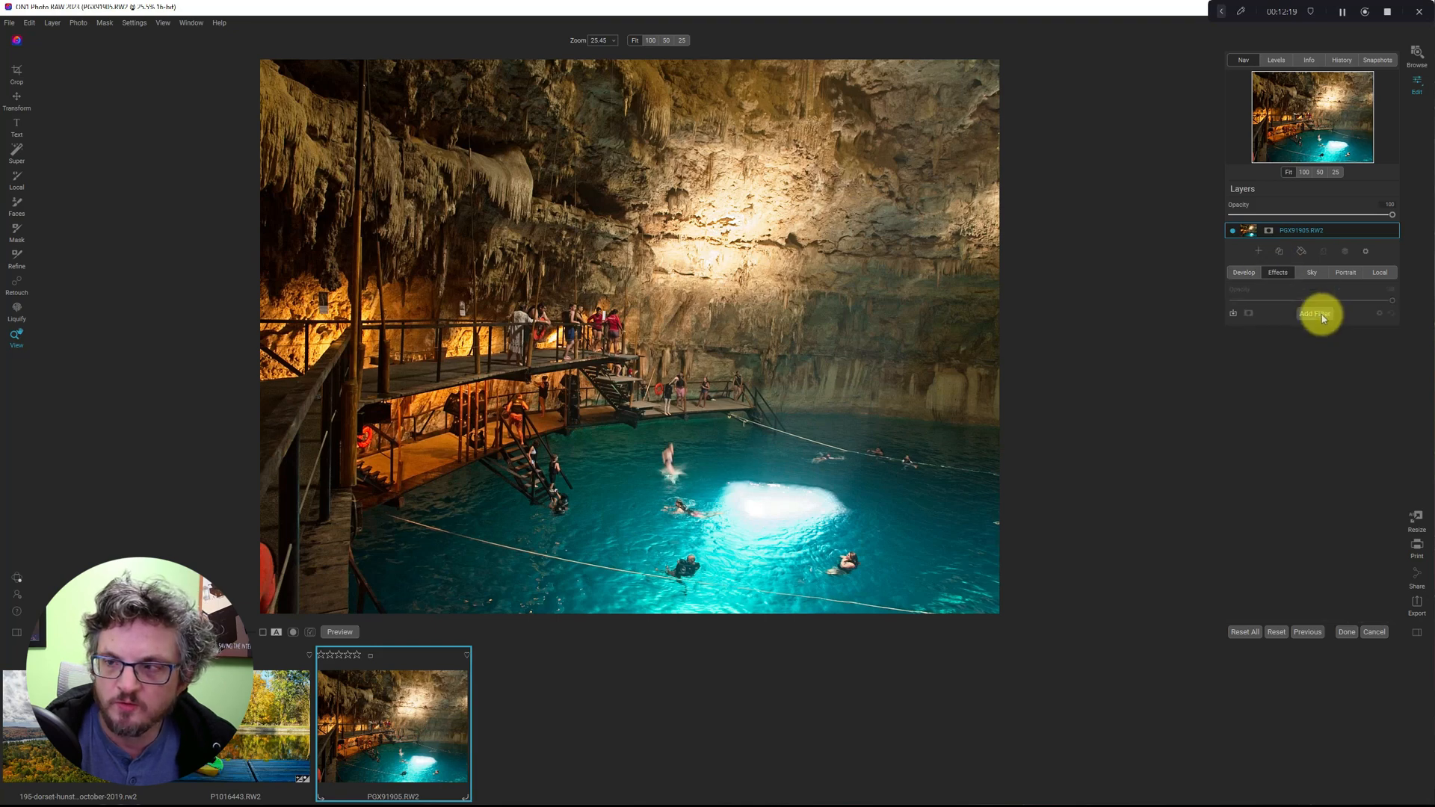
Add a Glow filter with the Normal preset and toggle it off and on to compare
click(1314, 313)
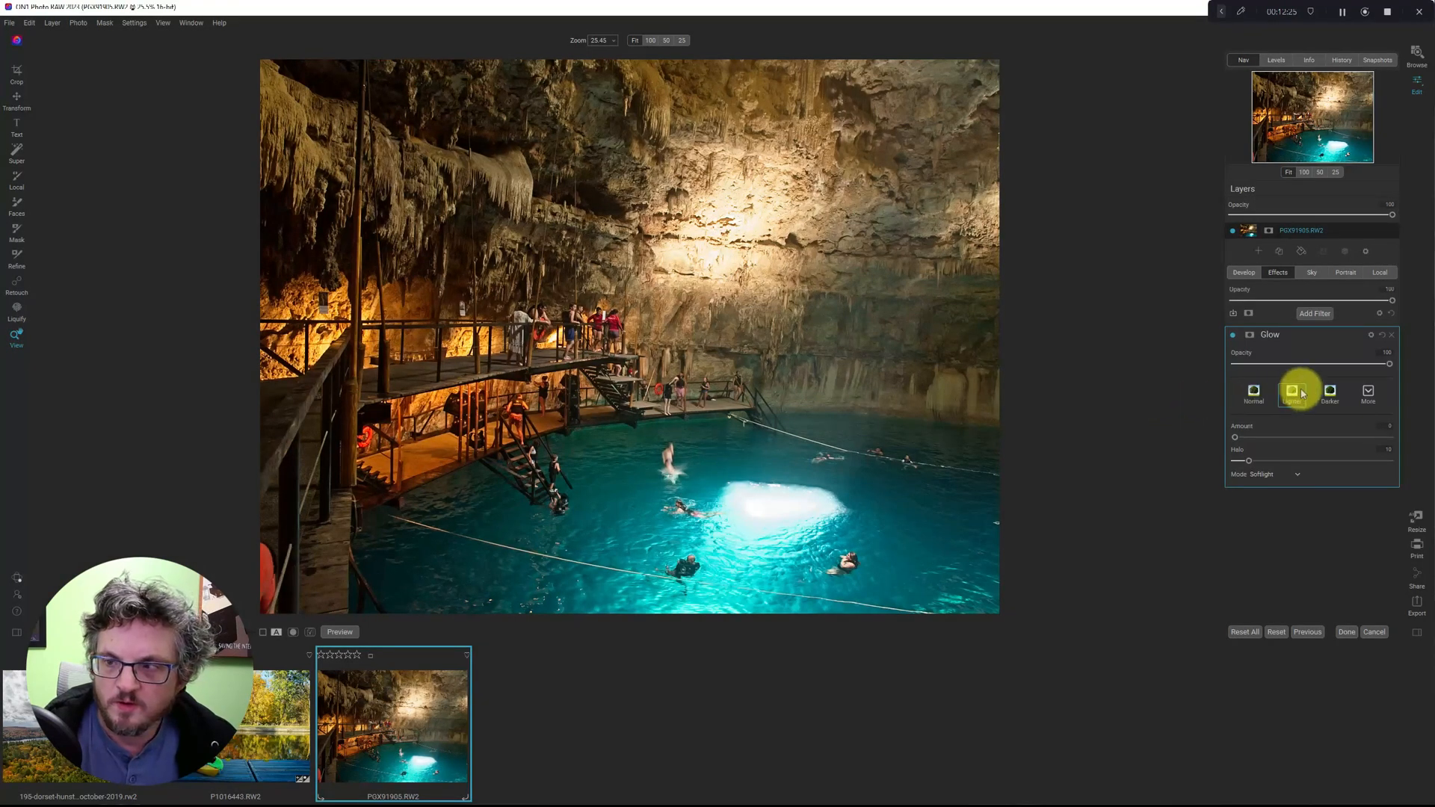
click(1252, 392)
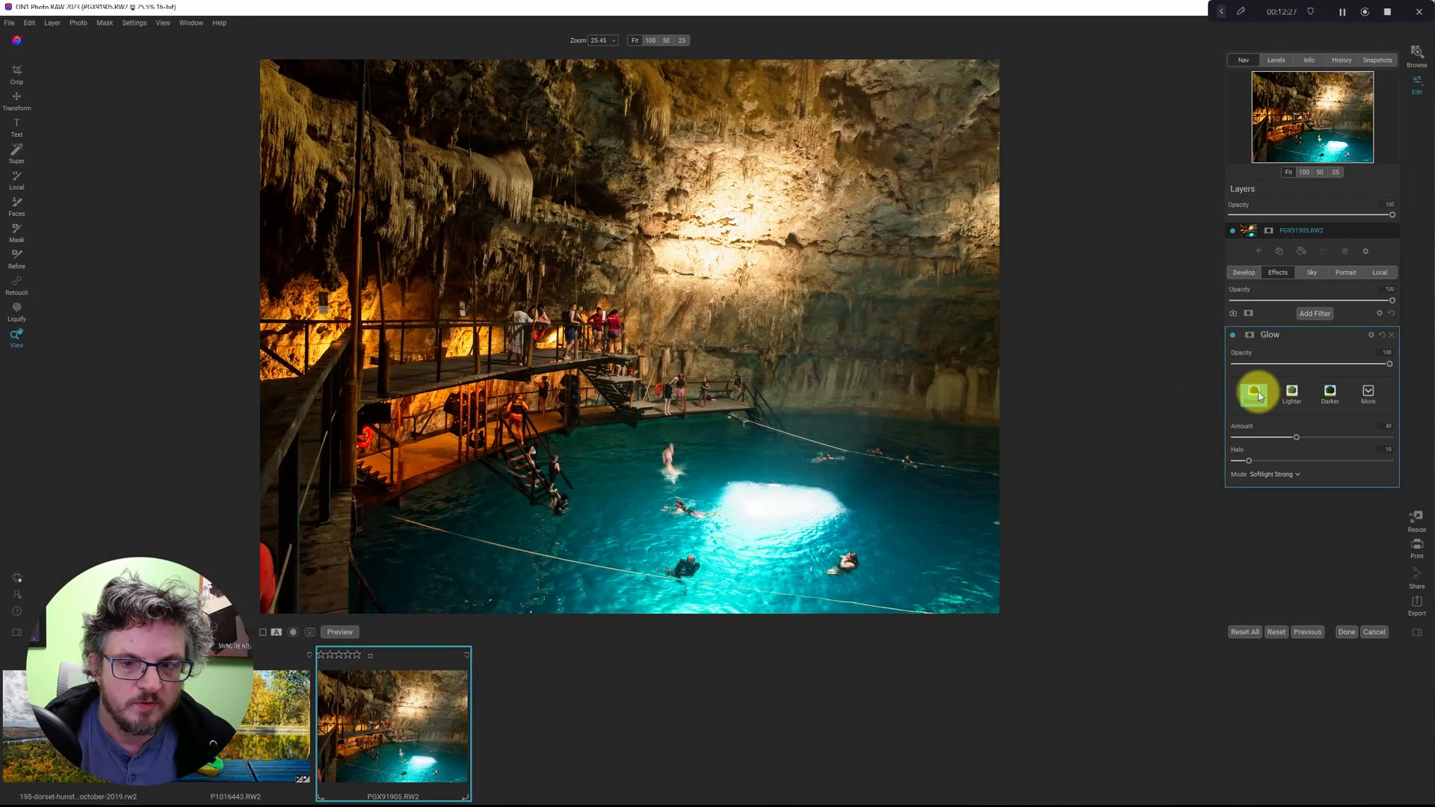
click(1232, 334)
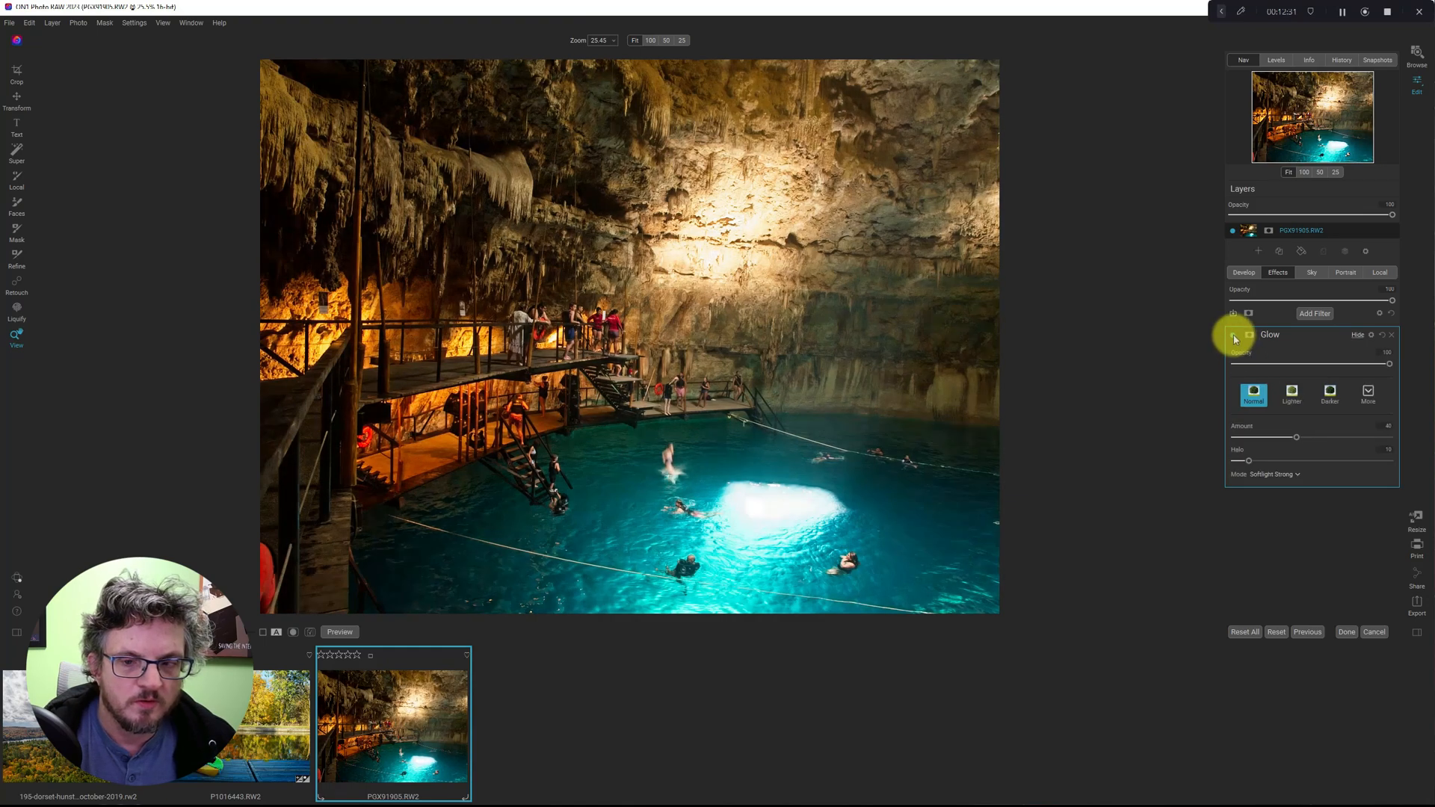
click(1248, 334)
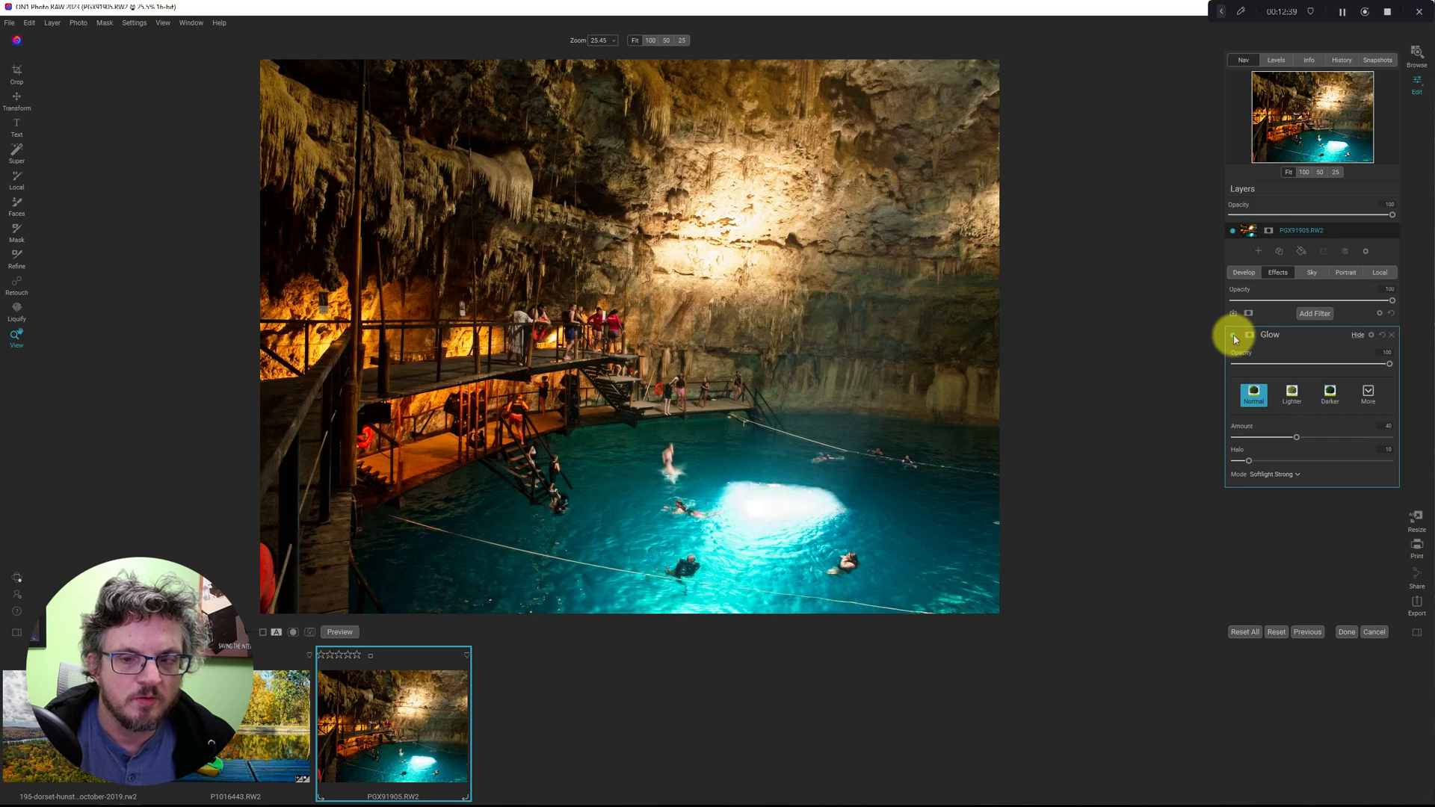
click(1247, 335)
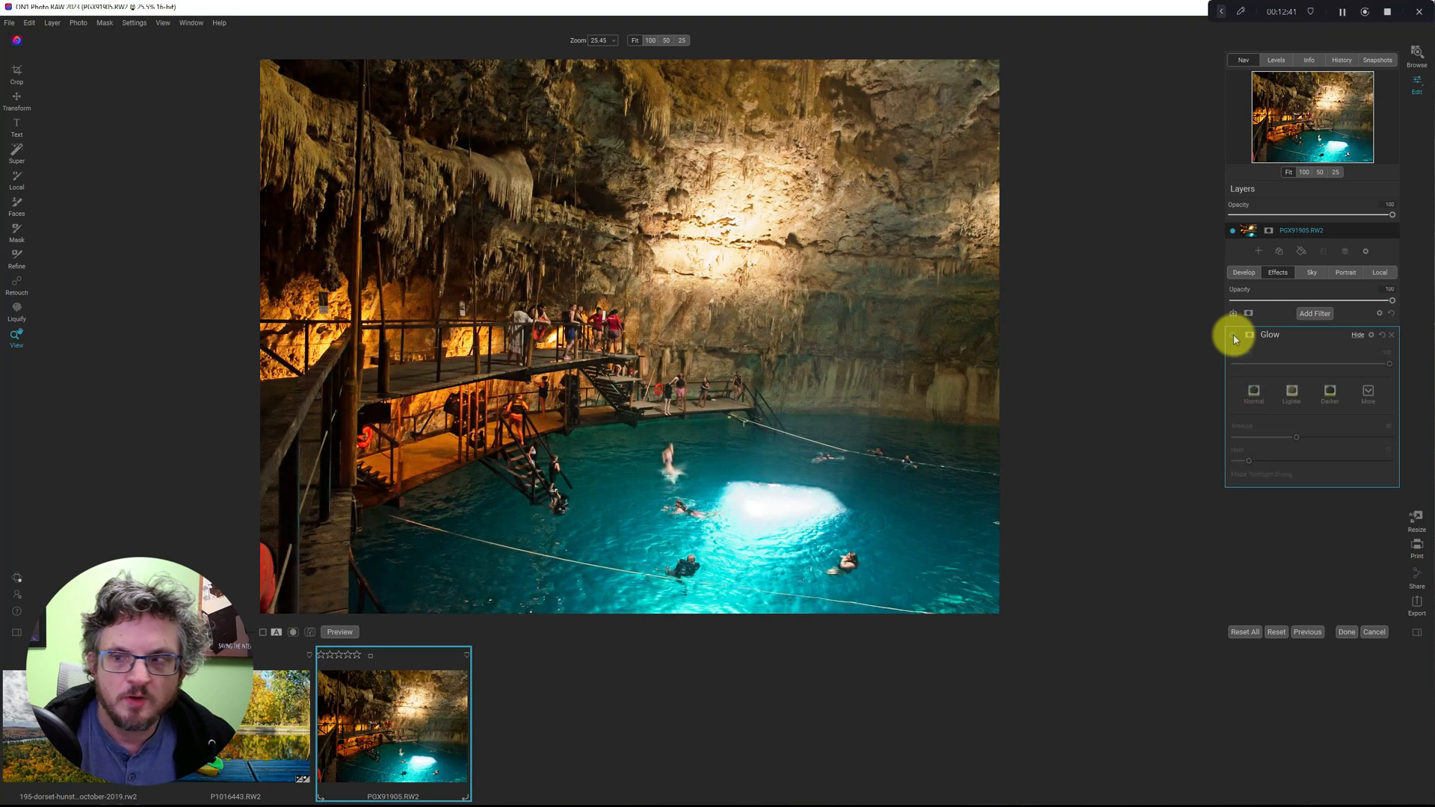
click(1234, 335)
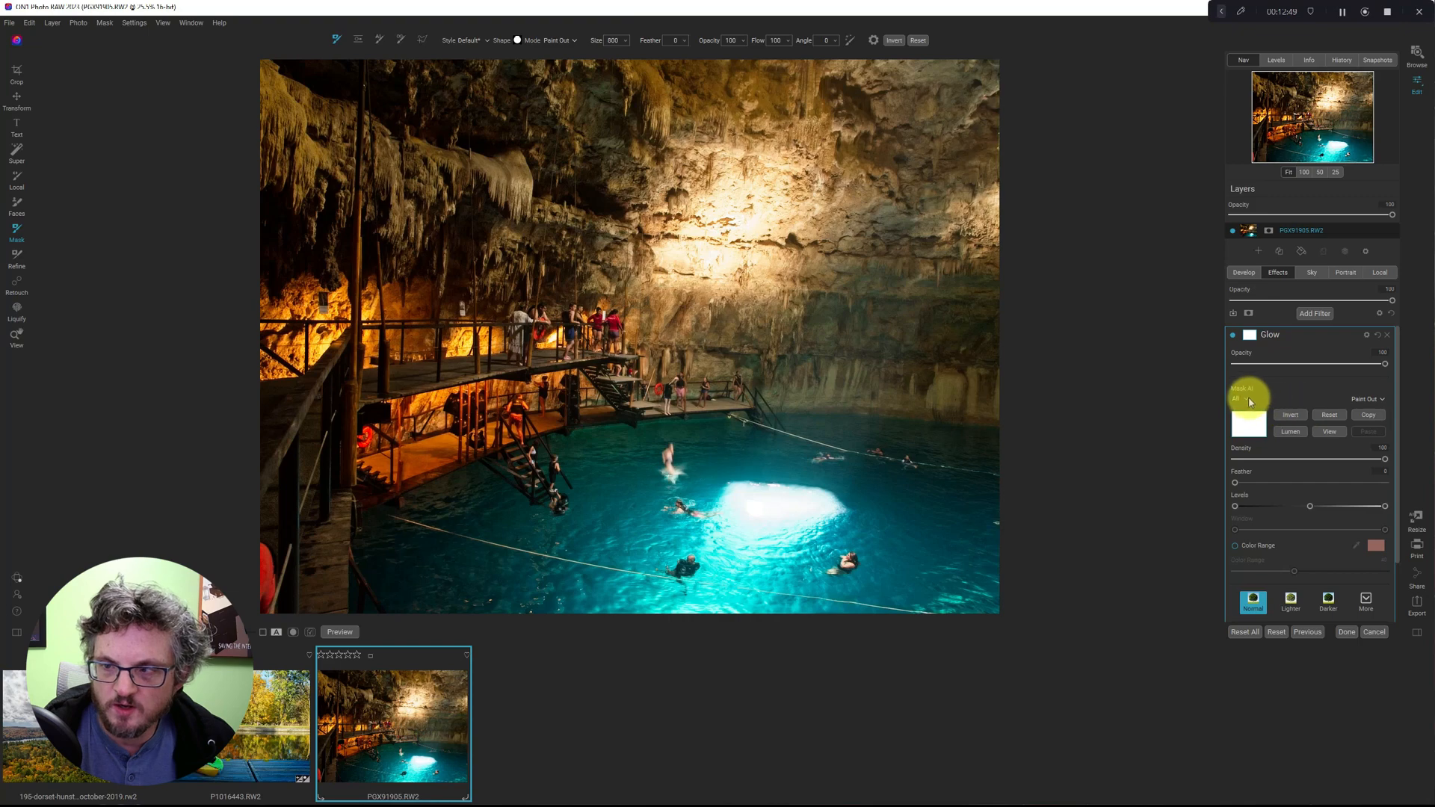
Apply a Water Mask AI mask to the glow, compare, and close the mask settings
click(1242, 399)
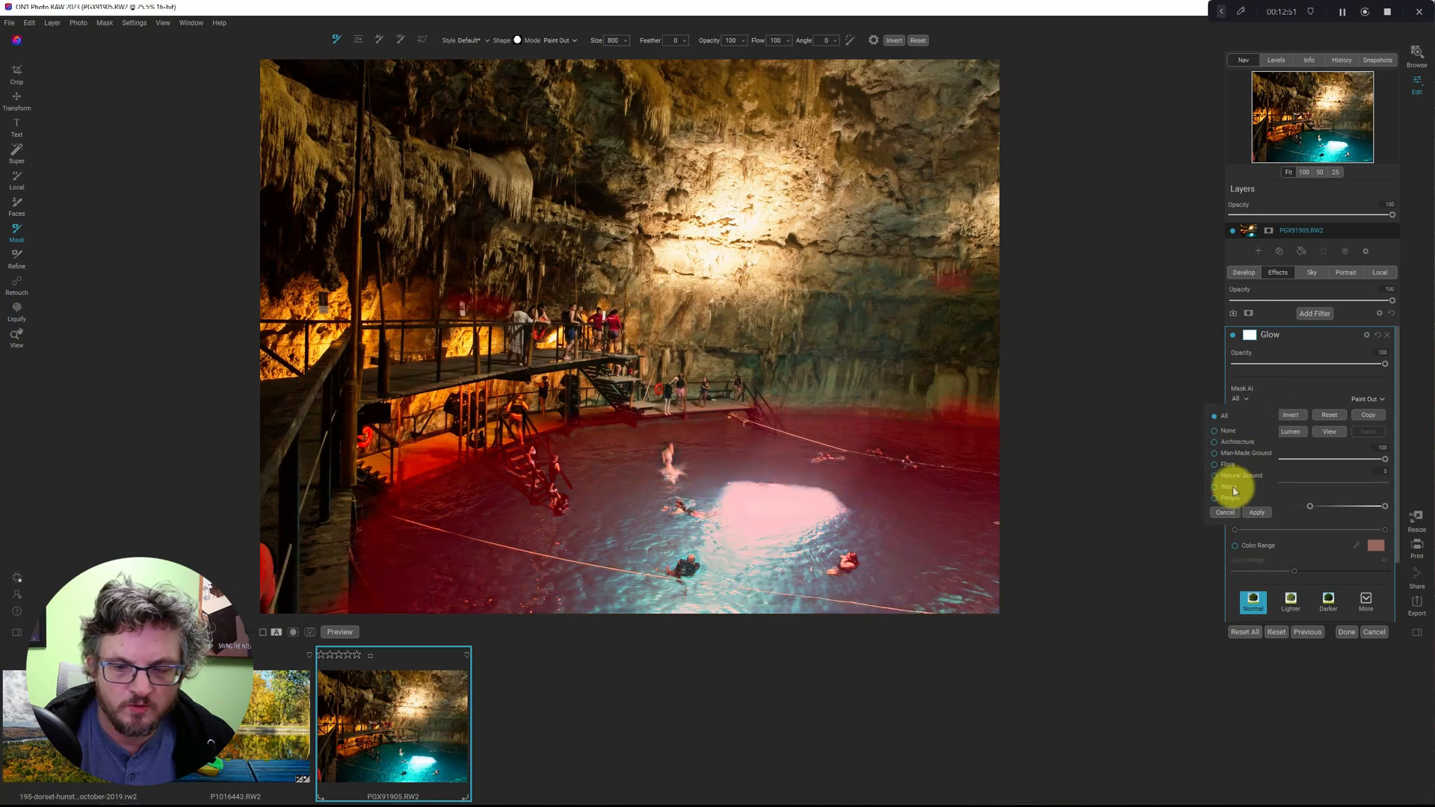
click(1256, 511)
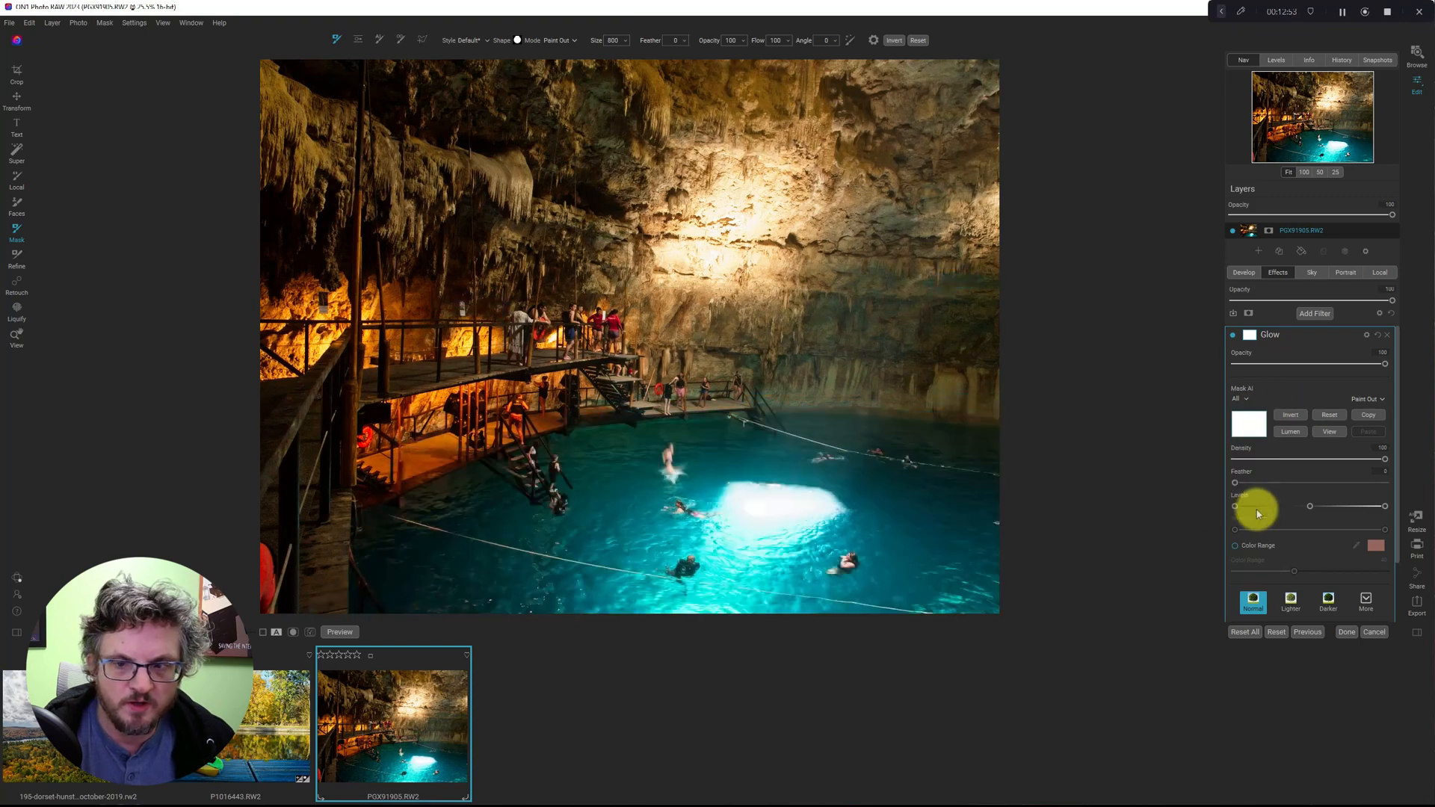
click(1289, 415)
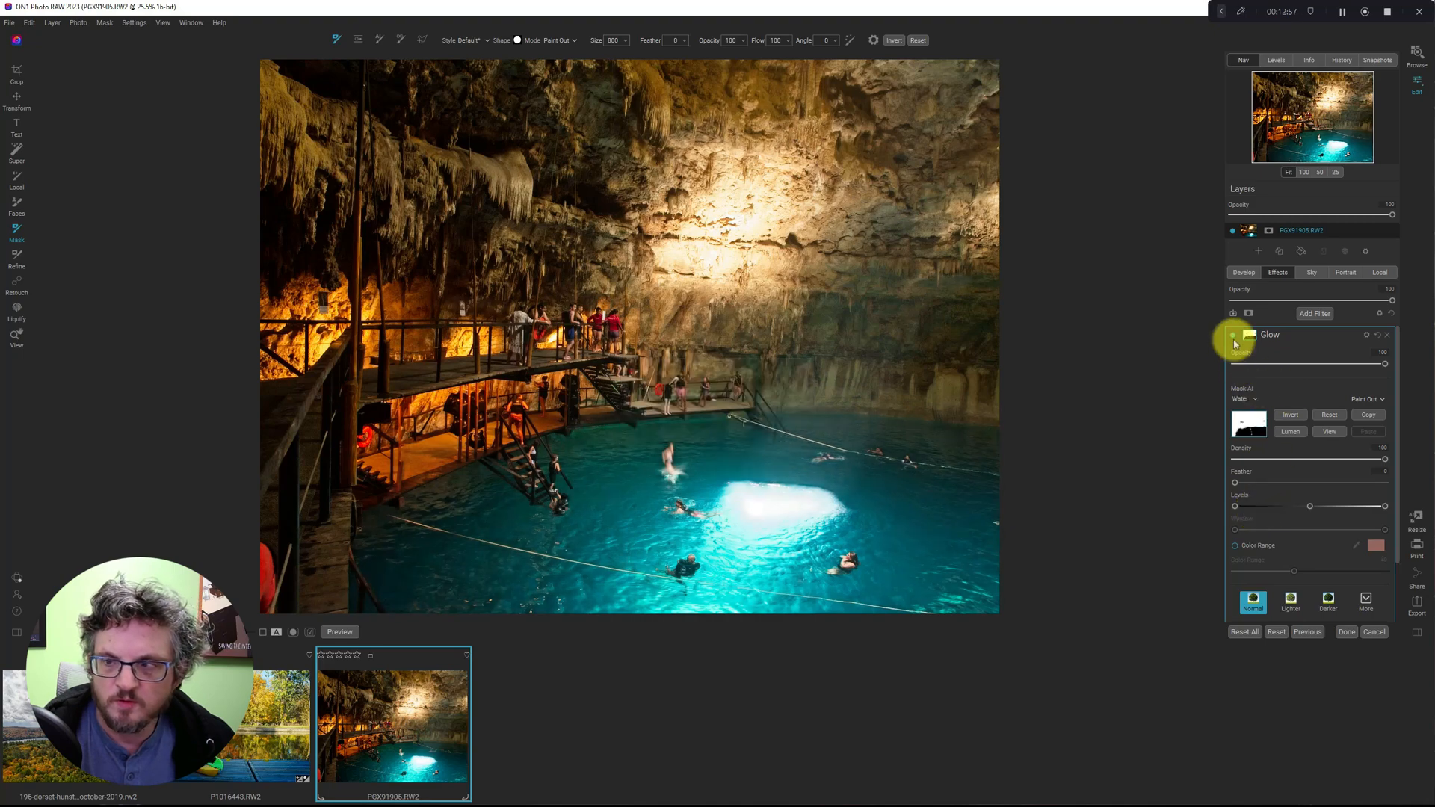
click(1235, 340)
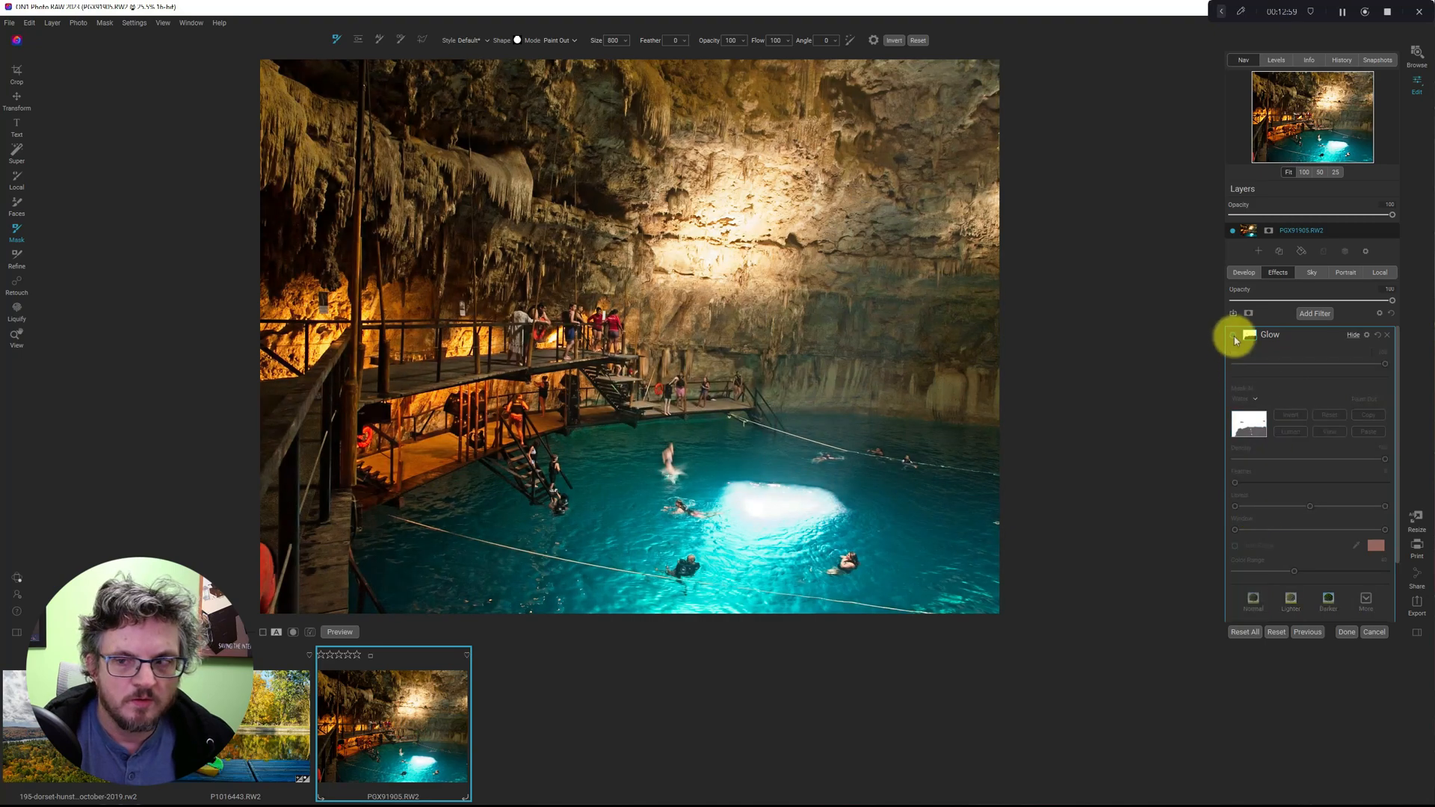
click(1234, 338)
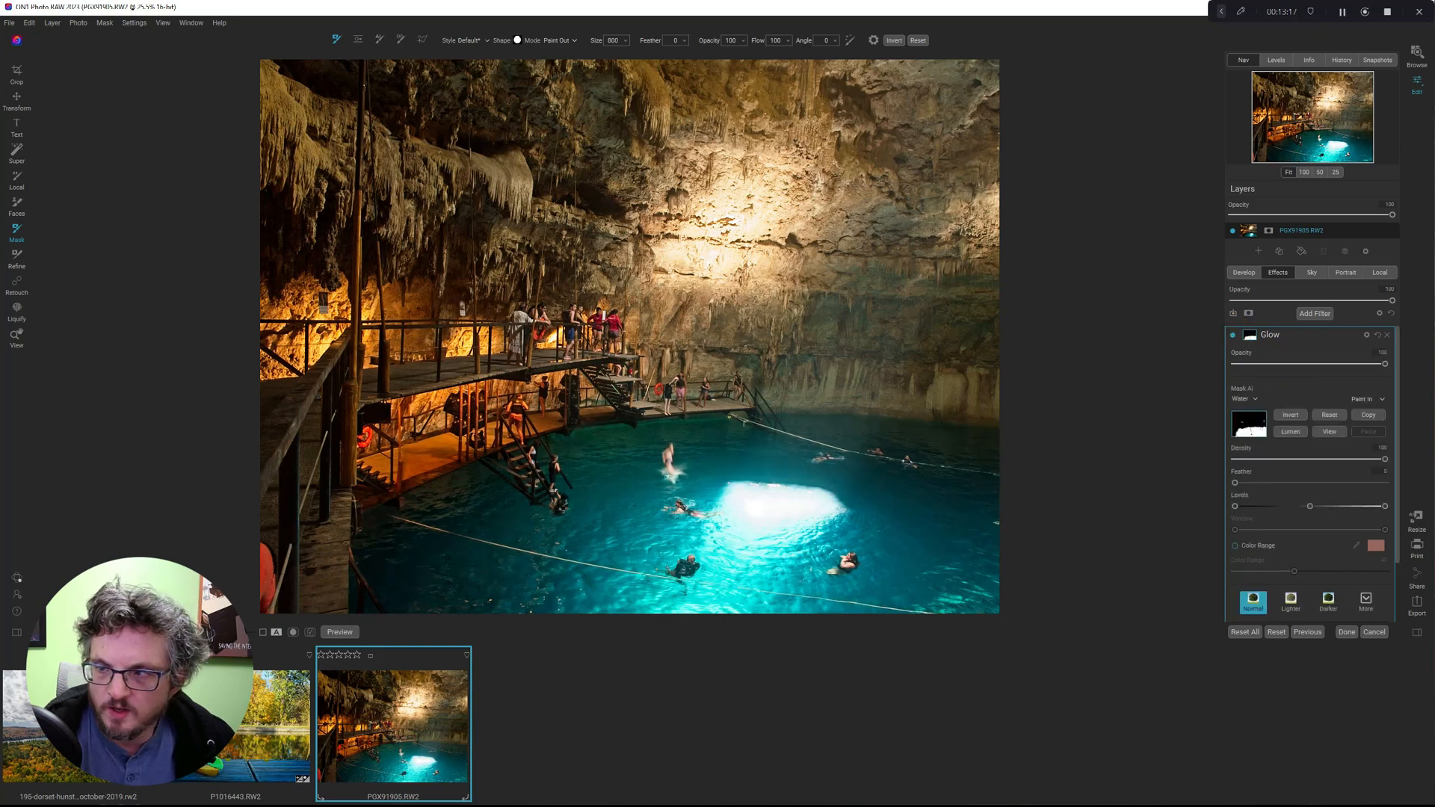
click(1365, 394)
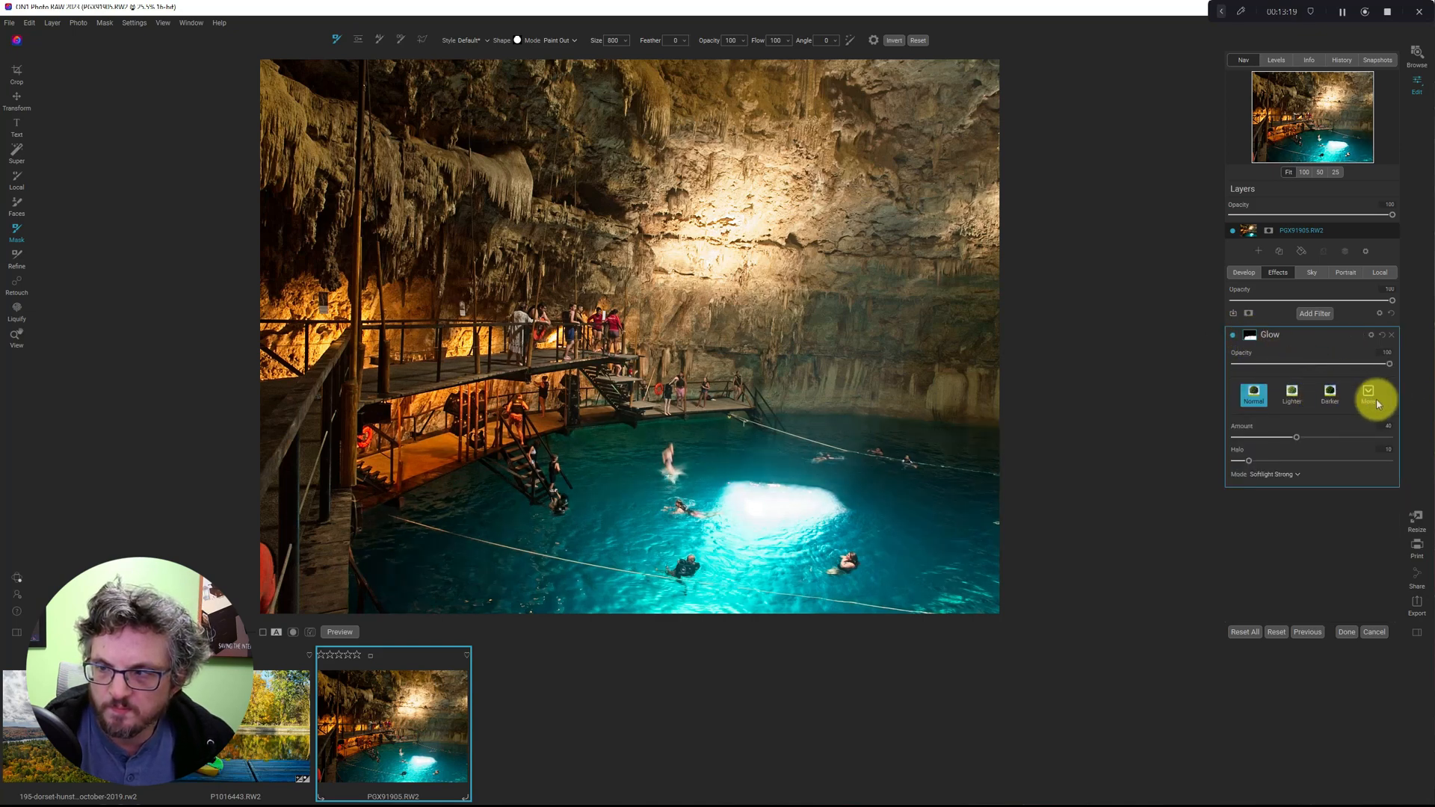
Preview several glow styles, choose Lighter, and toggle the glow to compare
click(1368, 394)
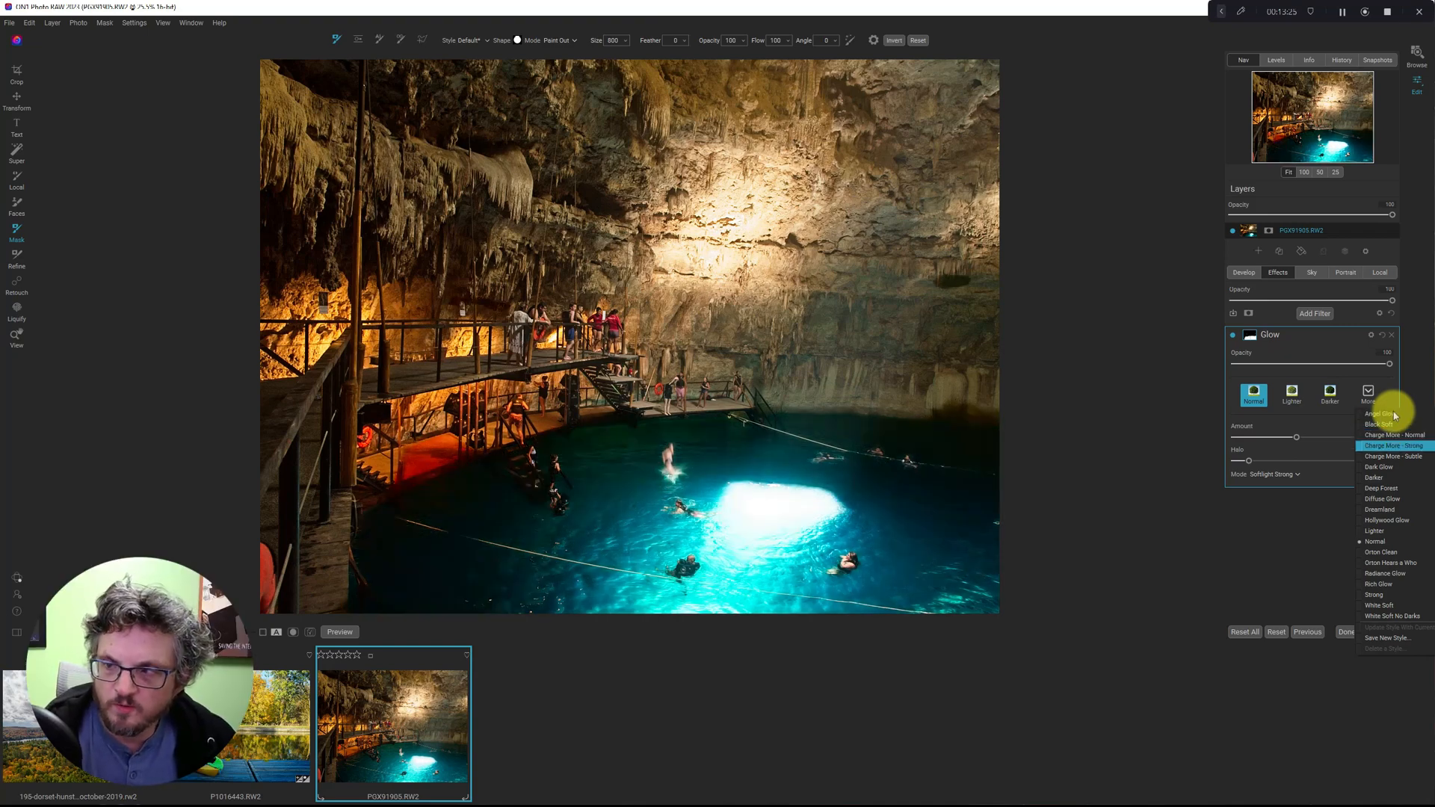
click(1393, 445)
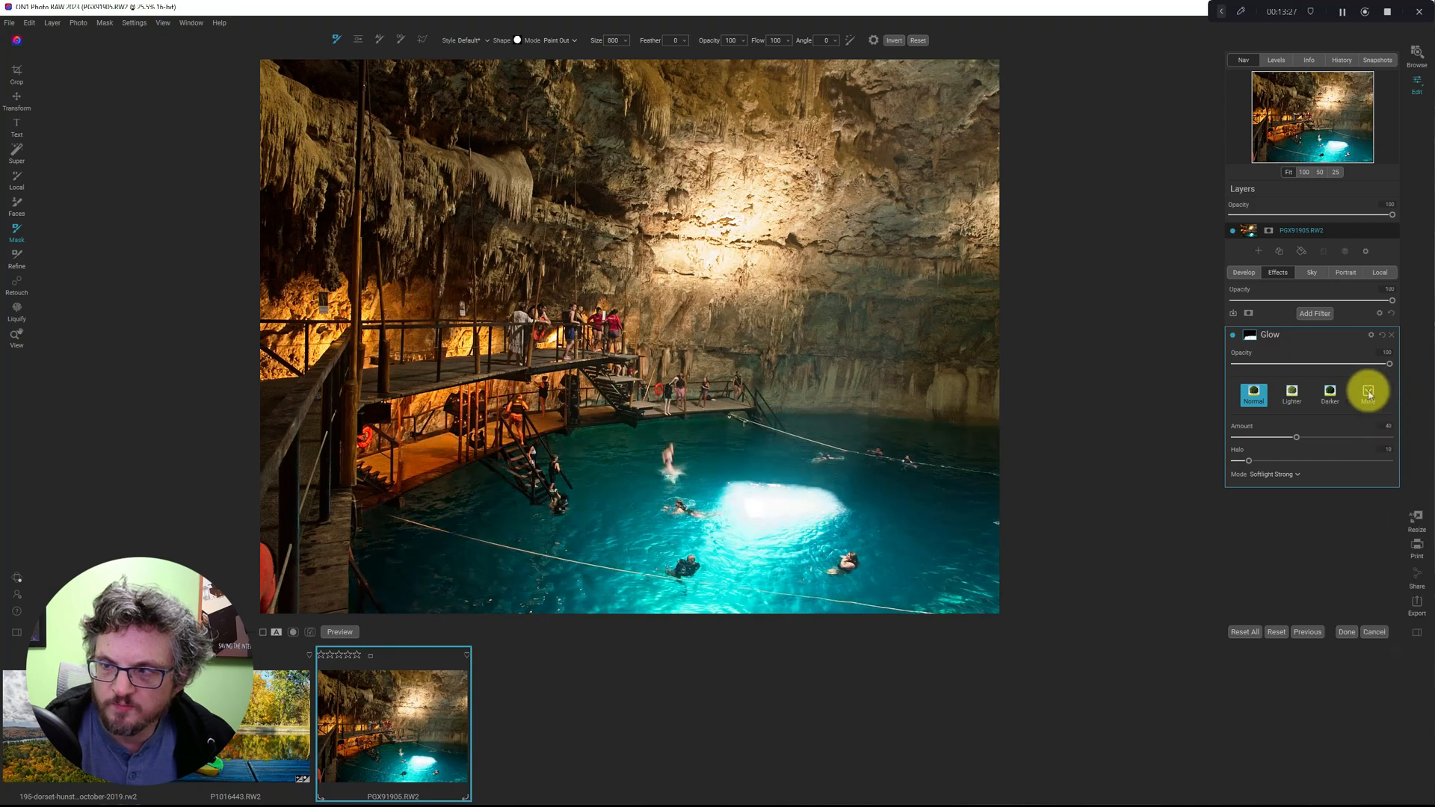
click(1368, 392)
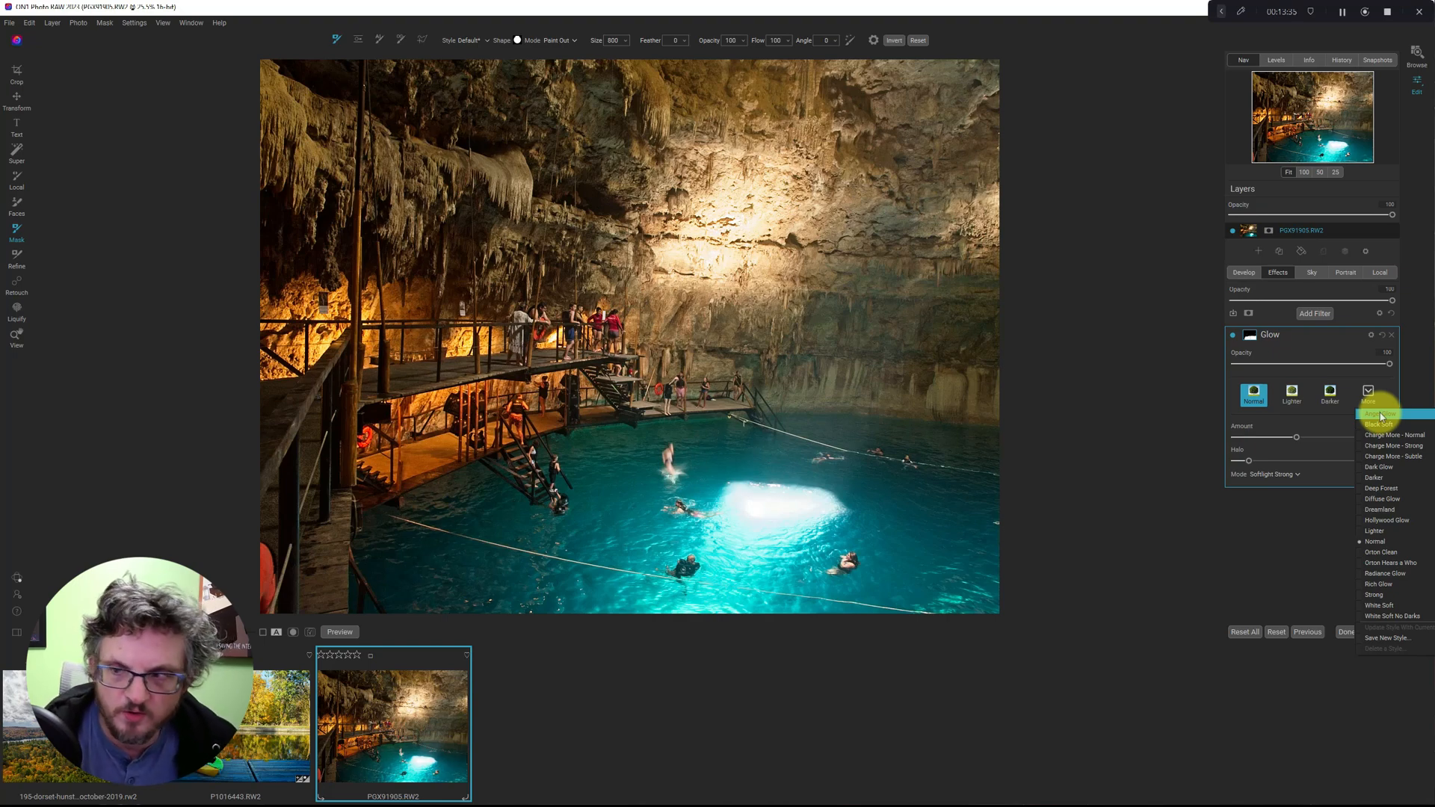
mouse_move(1391, 446)
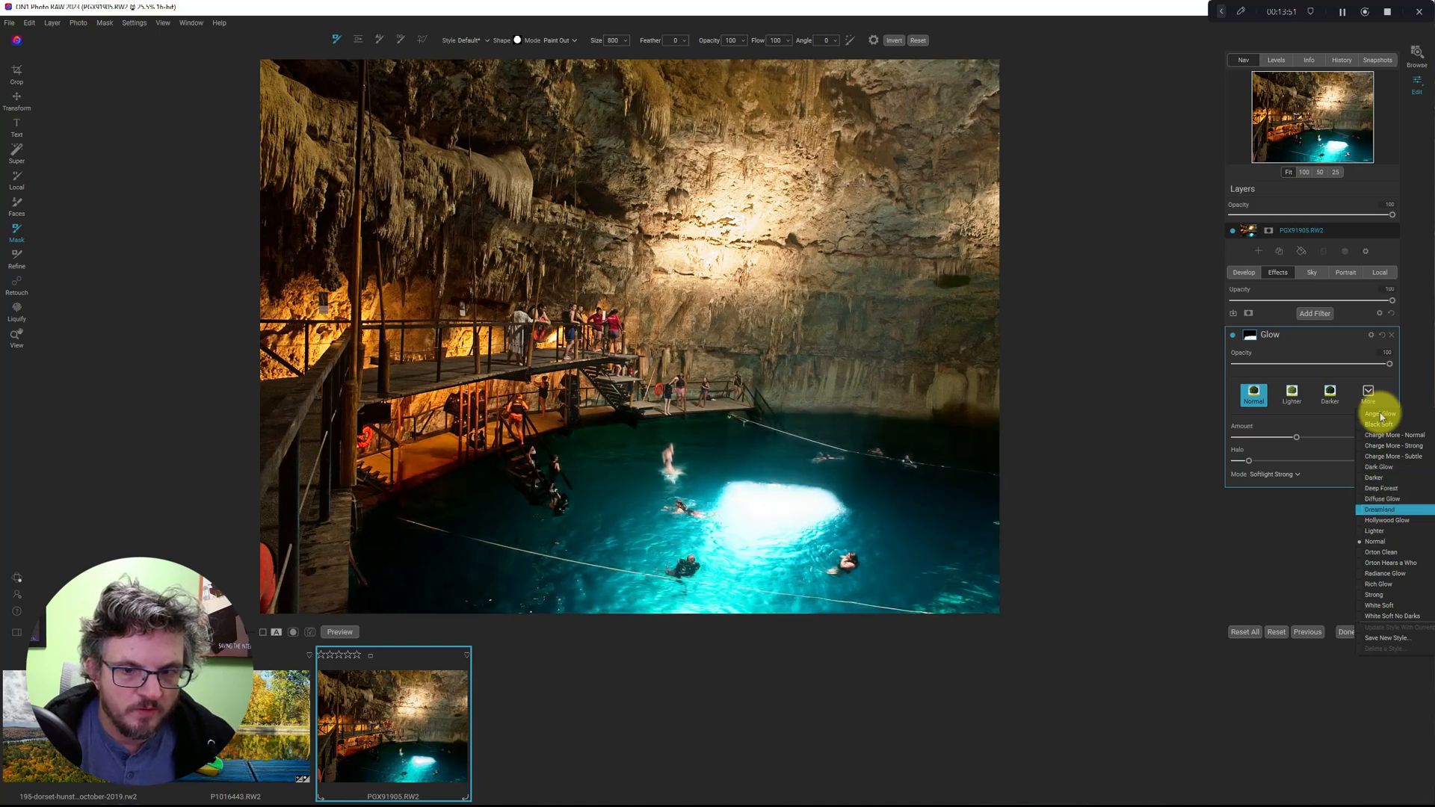
click(1383, 520)
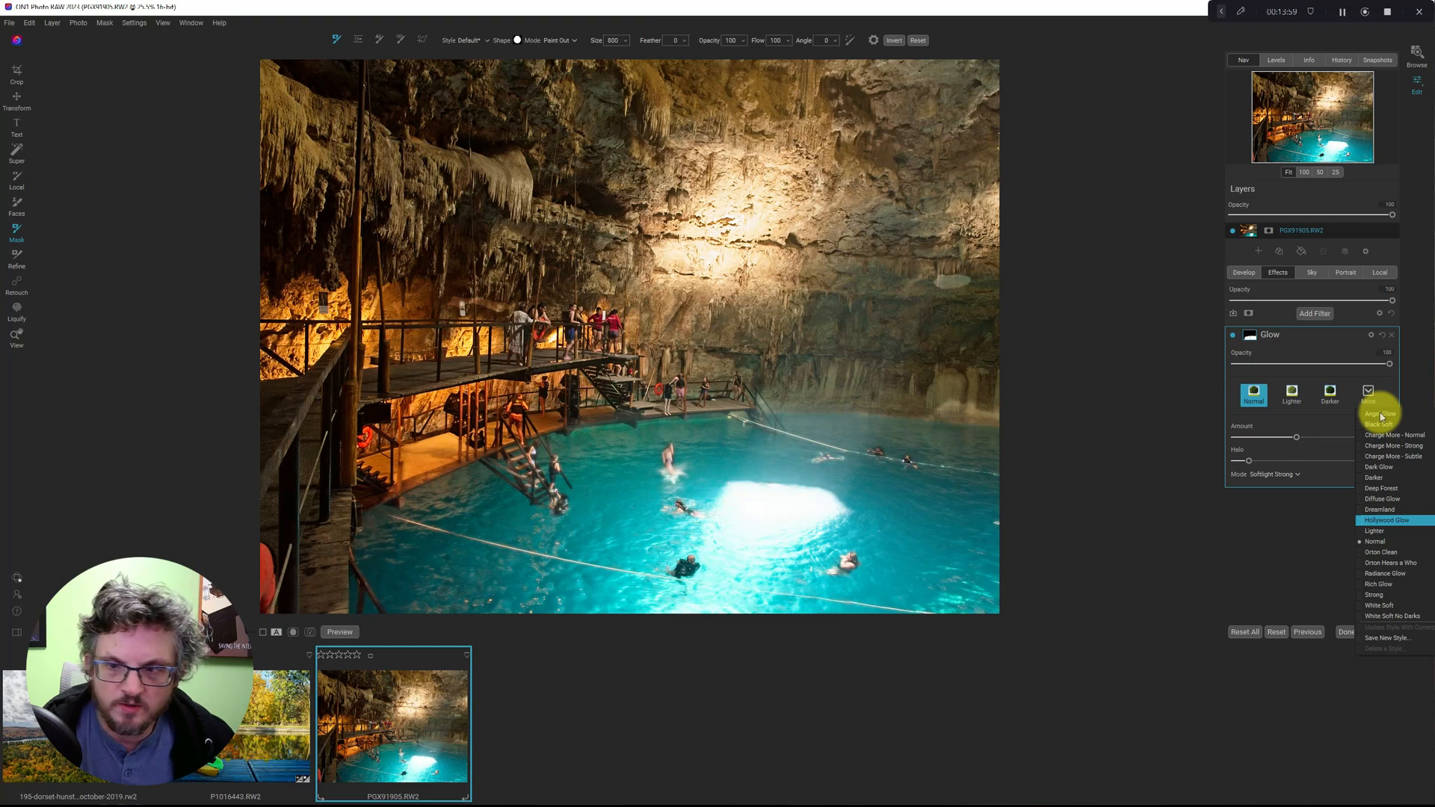
click(1373, 530)
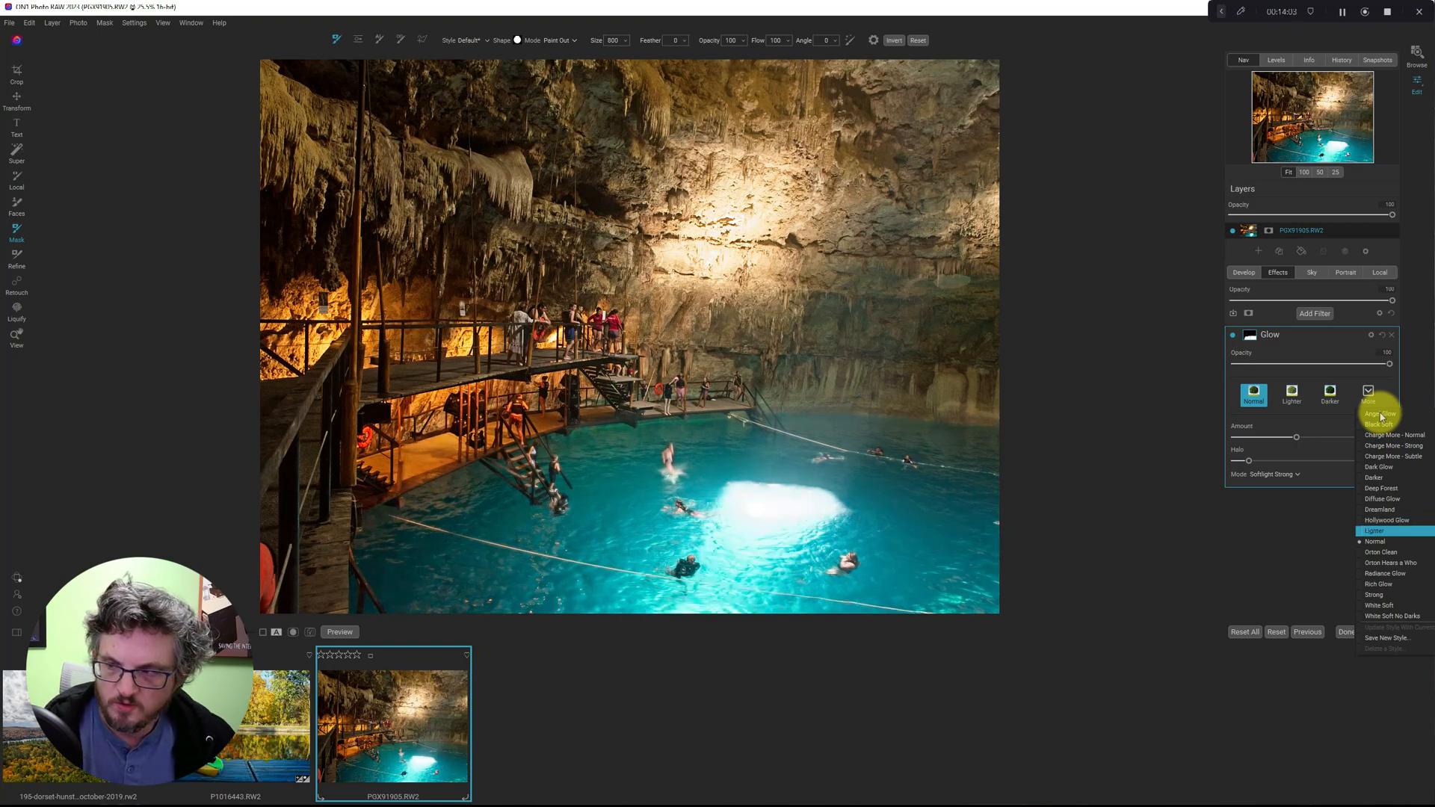
mouse_move(1377, 533)
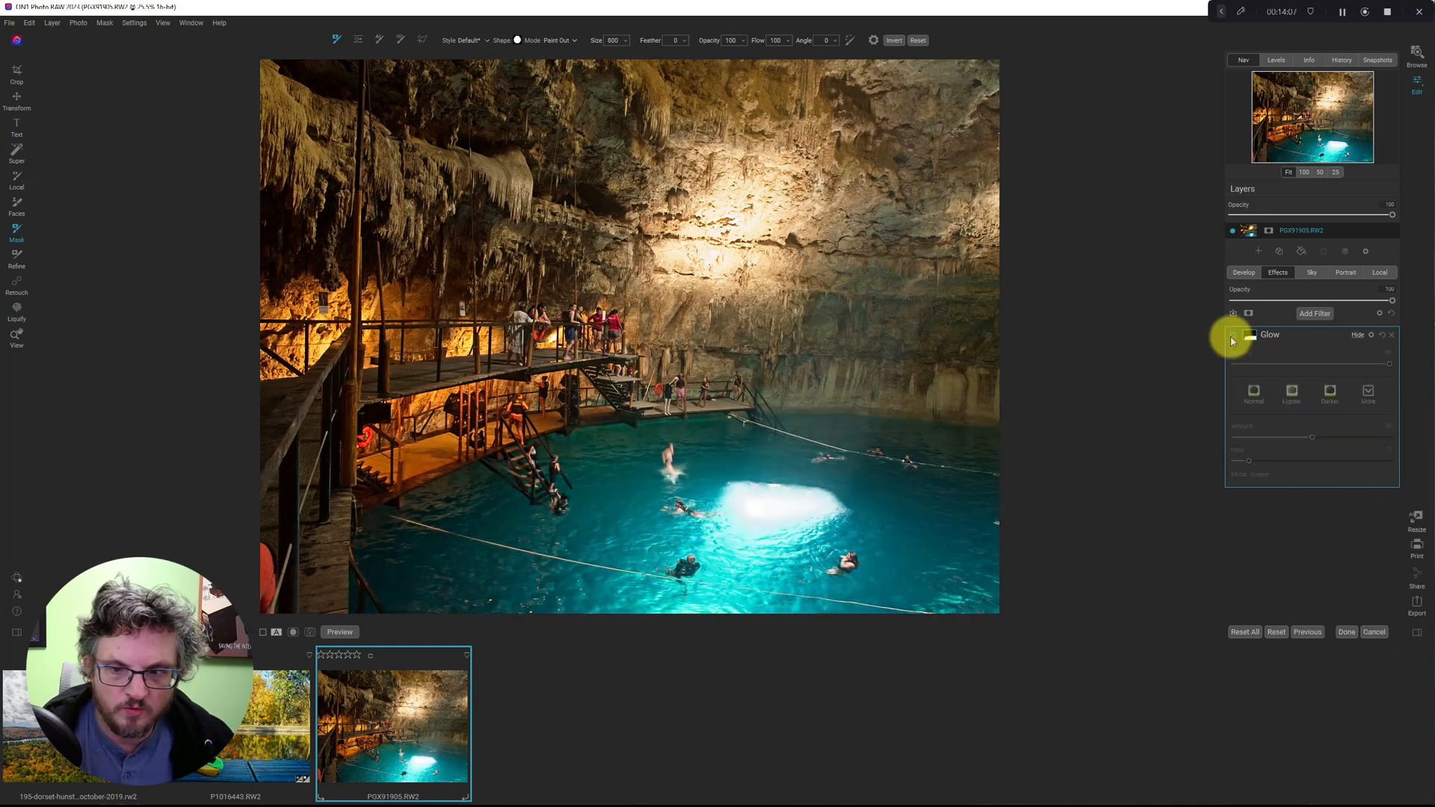
click(1291, 392)
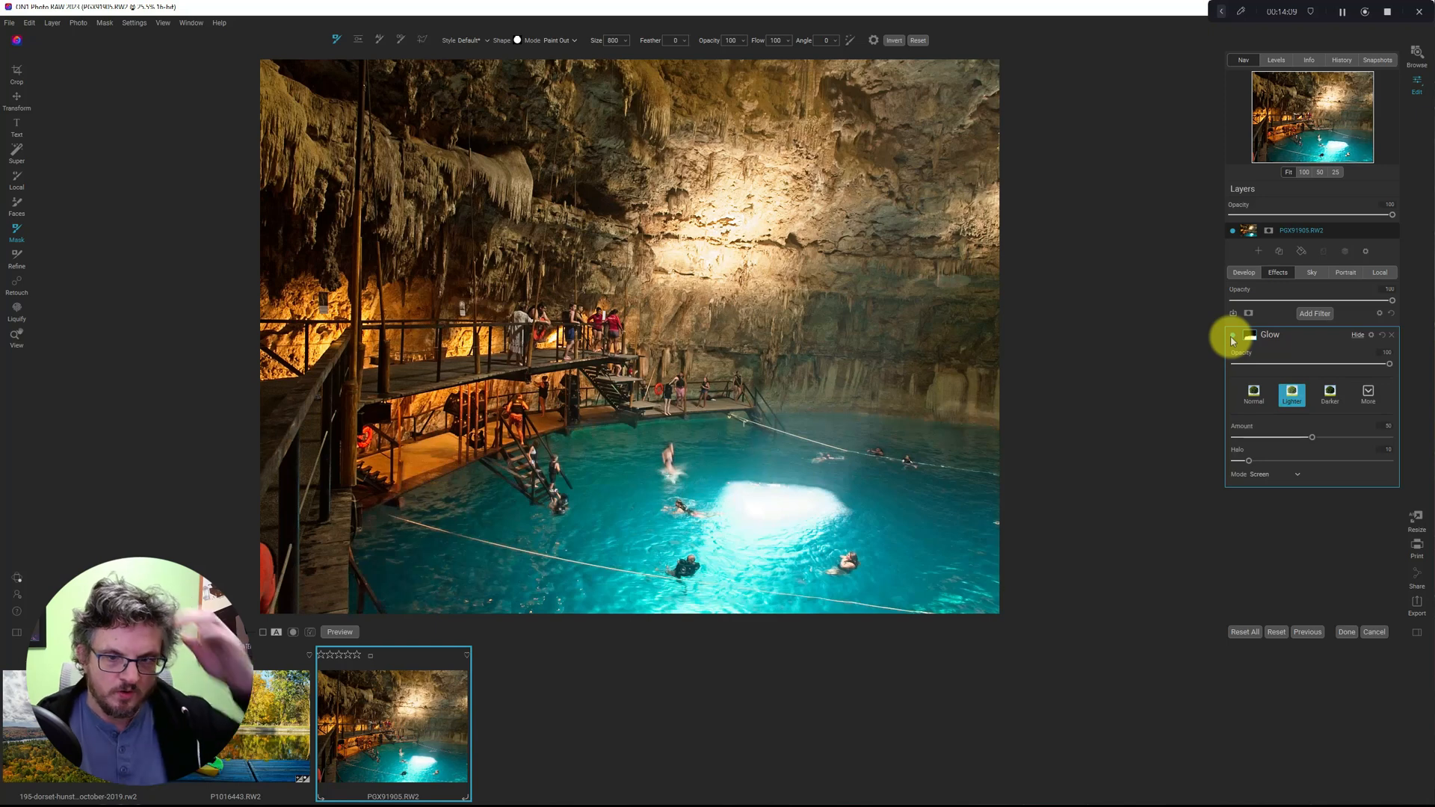